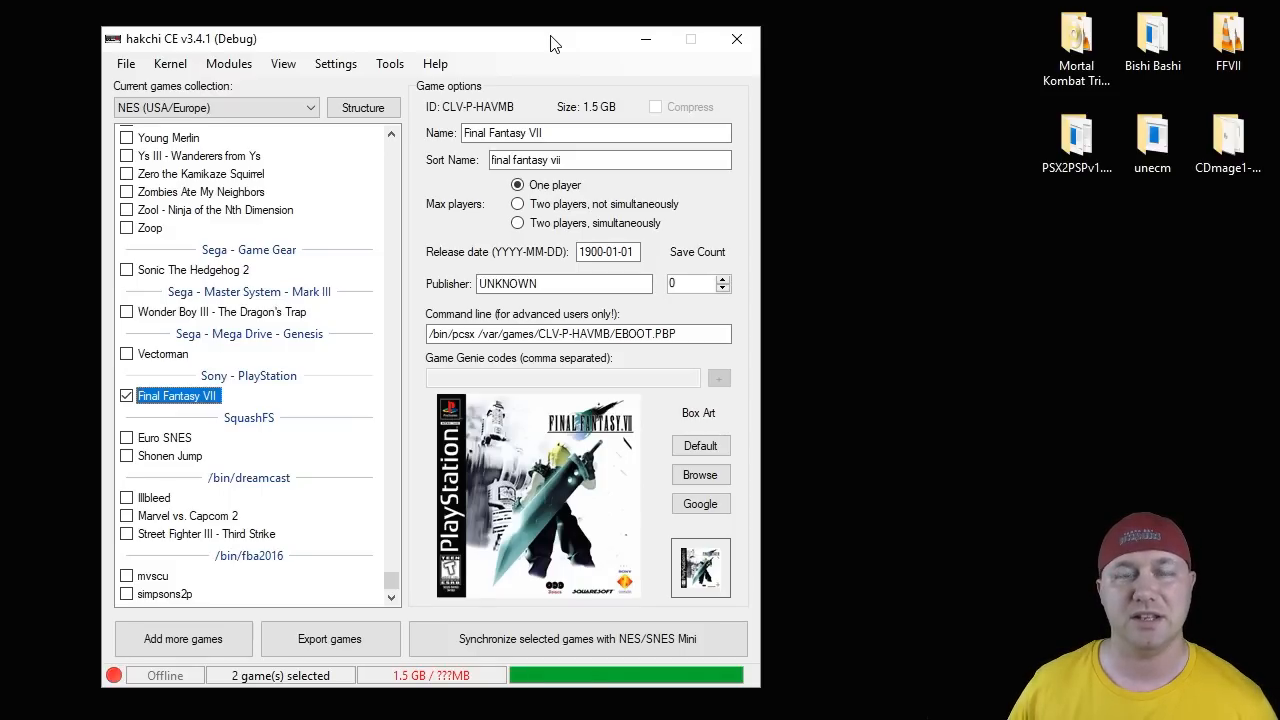
mouse_move(278, 52)
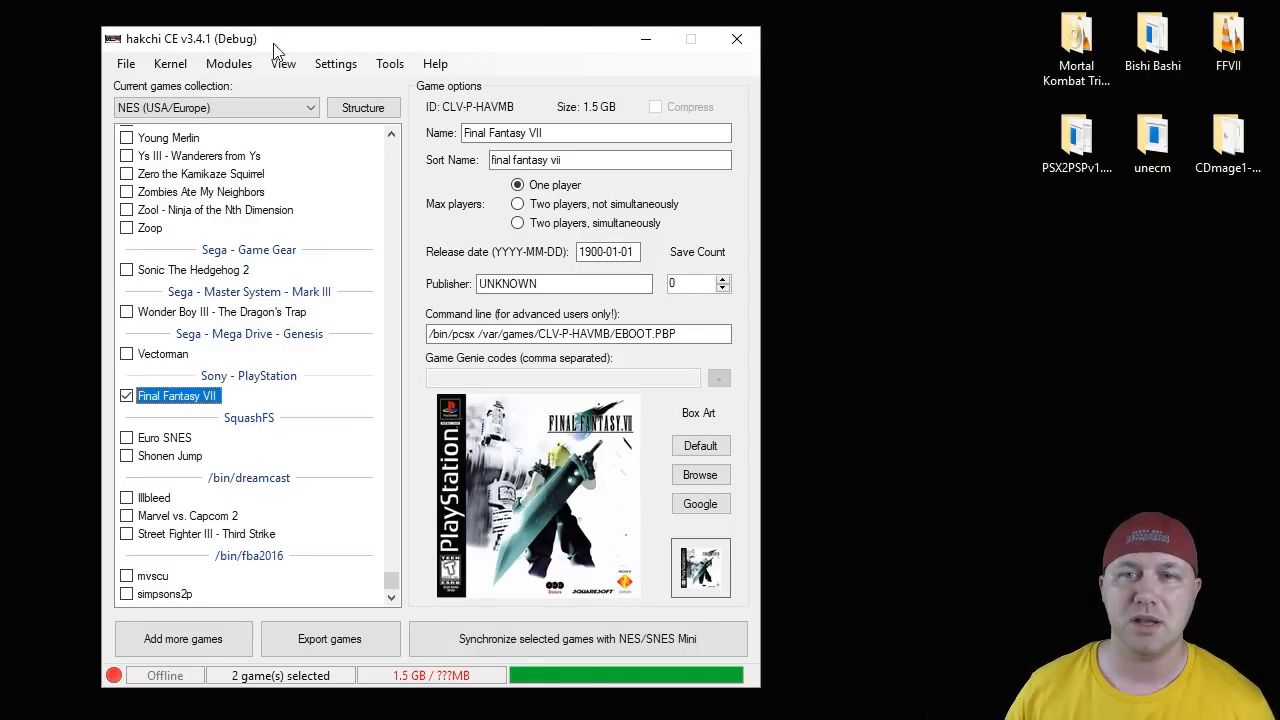
Bring up the Modules menu to reach hakchi CE's add-on module options
left_click(228, 62)
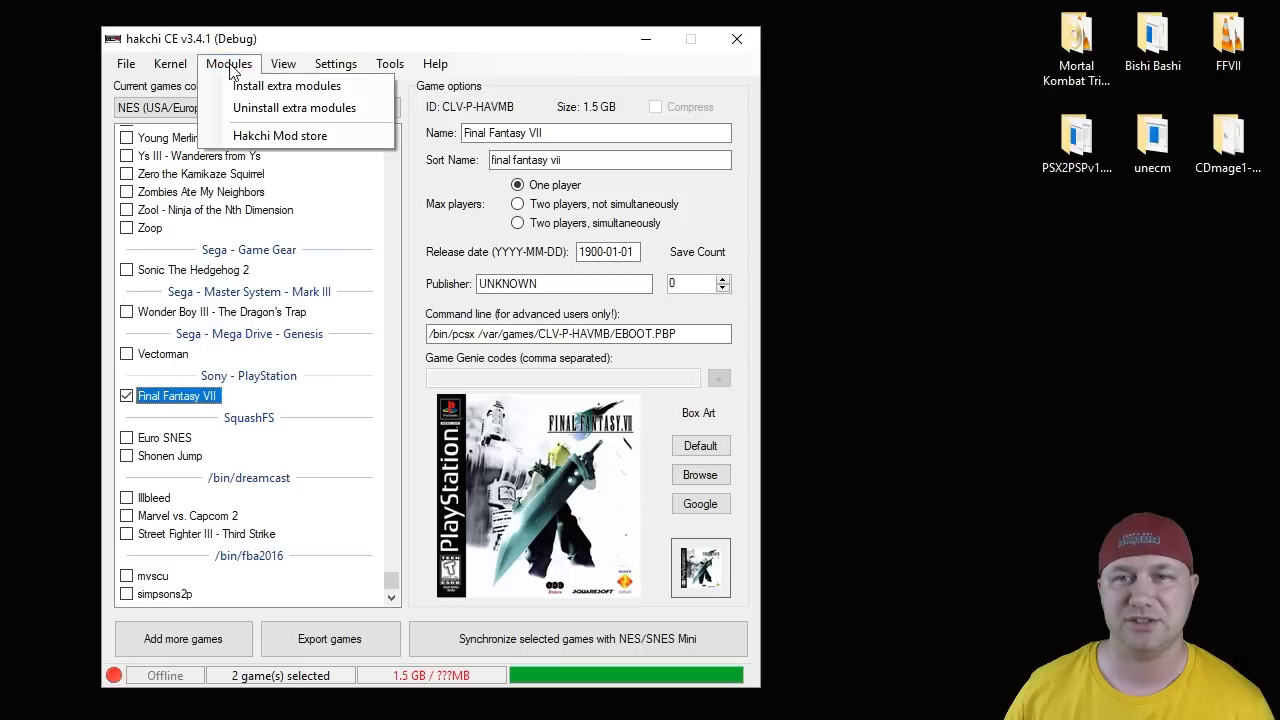
mouse_move(280, 136)
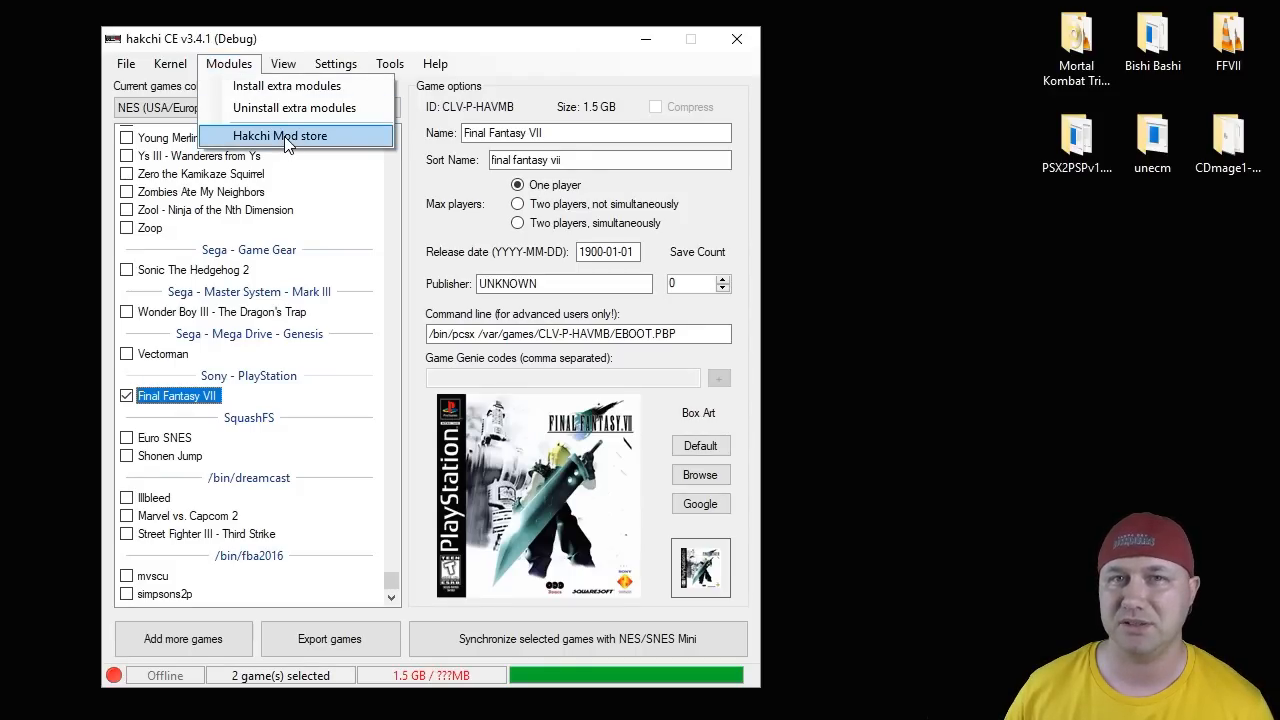
left_click(280, 136)
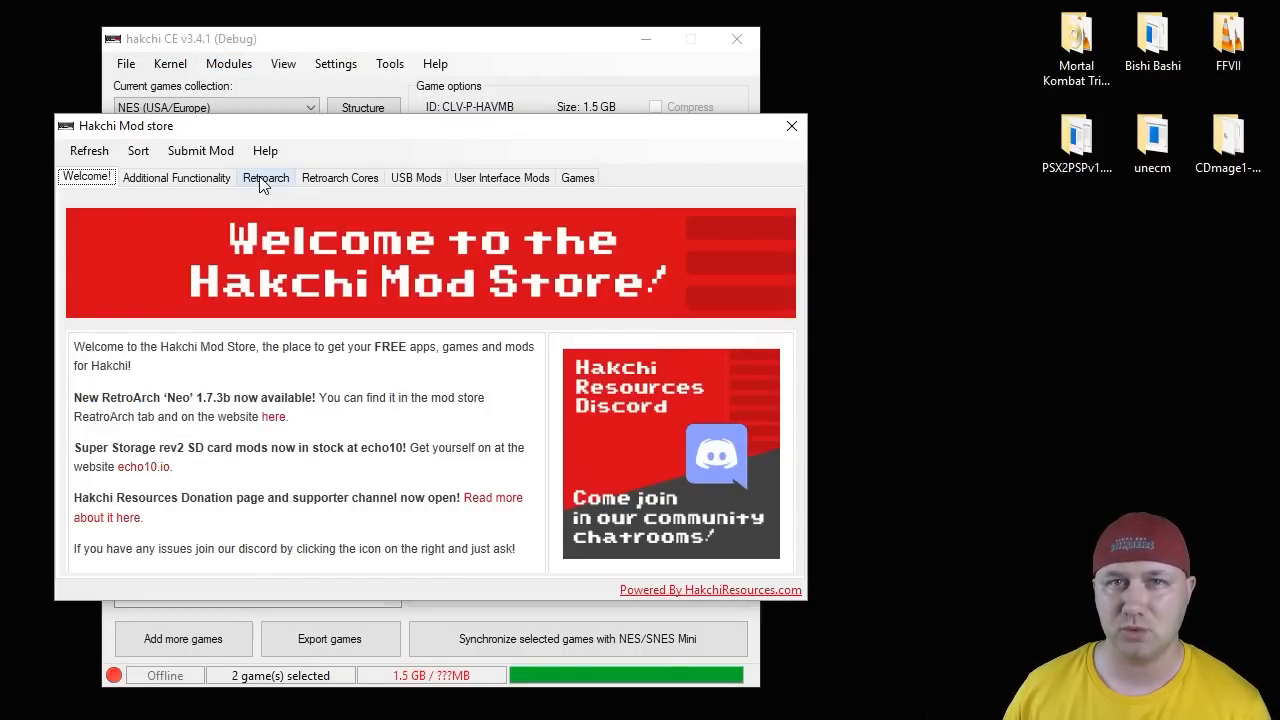
left_click(266, 176)
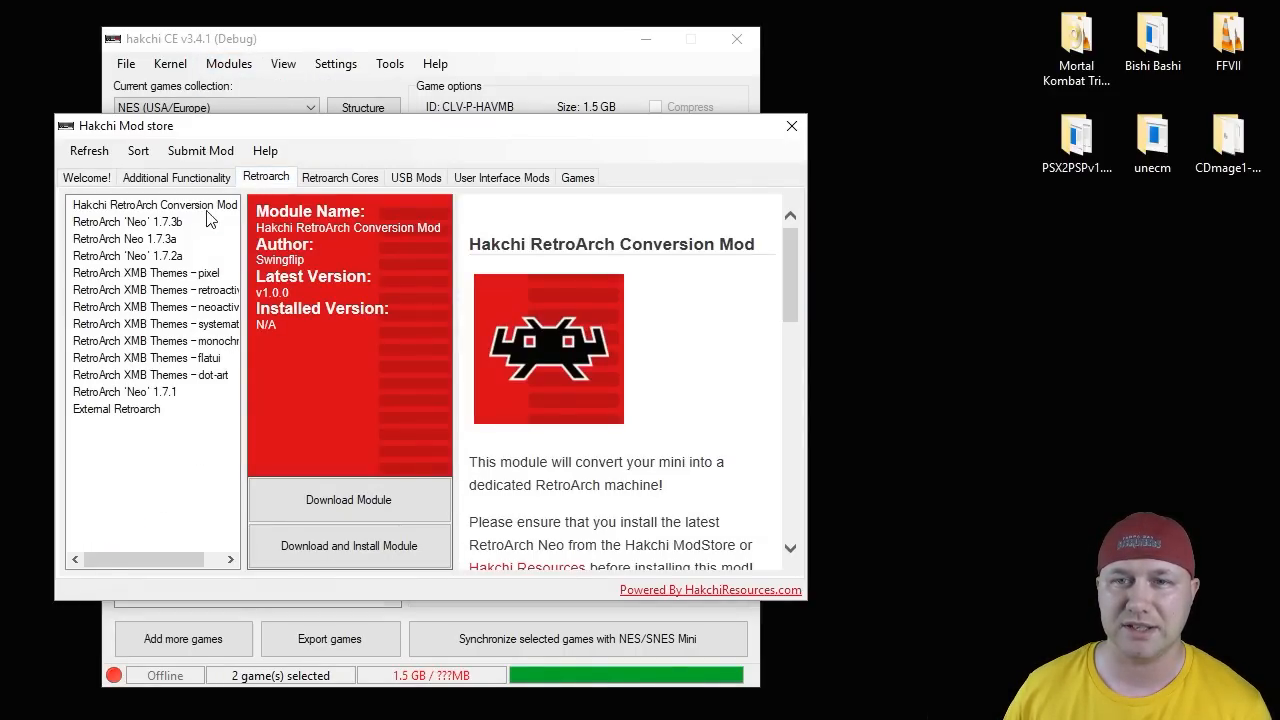
left_click(128, 220)
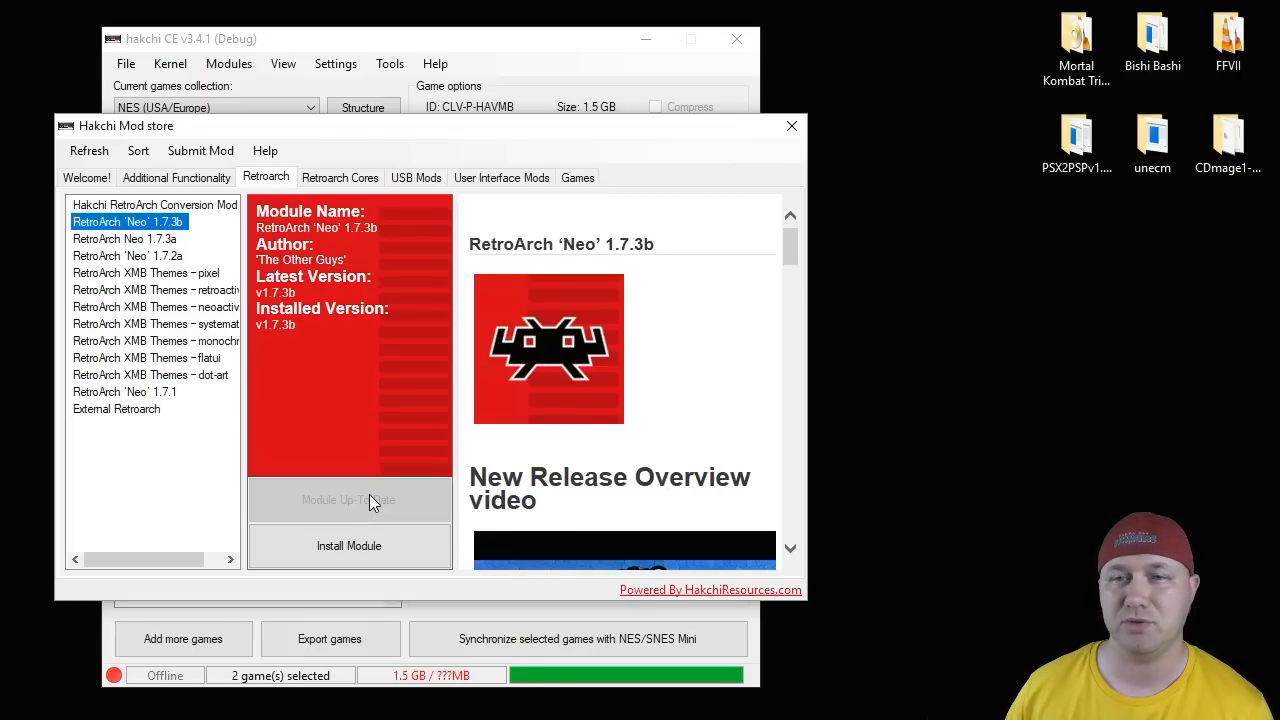
left_click(340, 176)
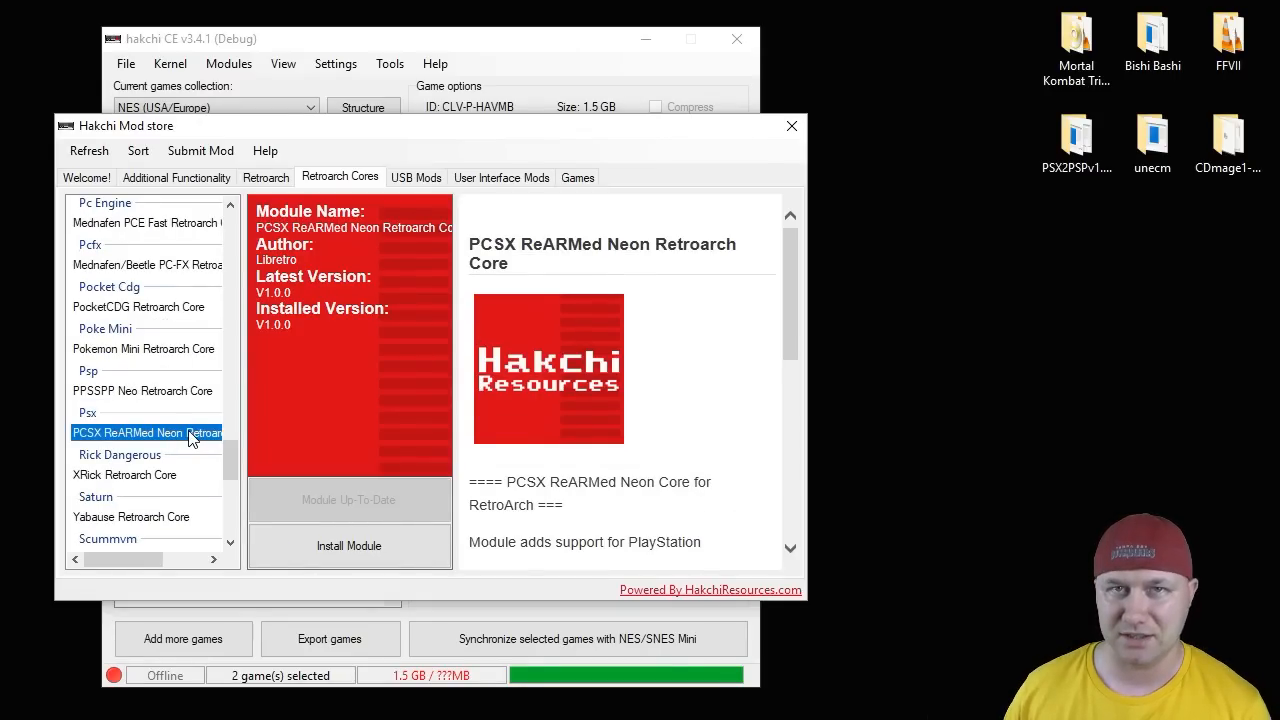
mouse_move(360, 510)
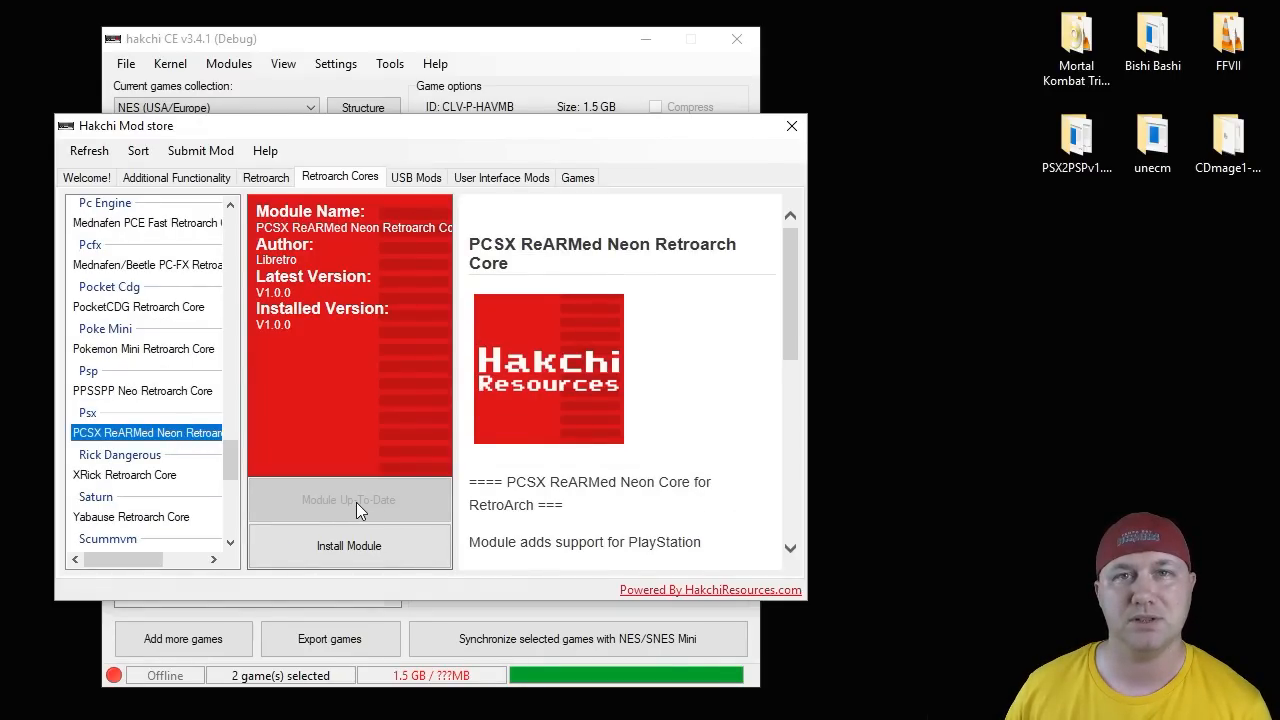
mouse_move(364, 490)
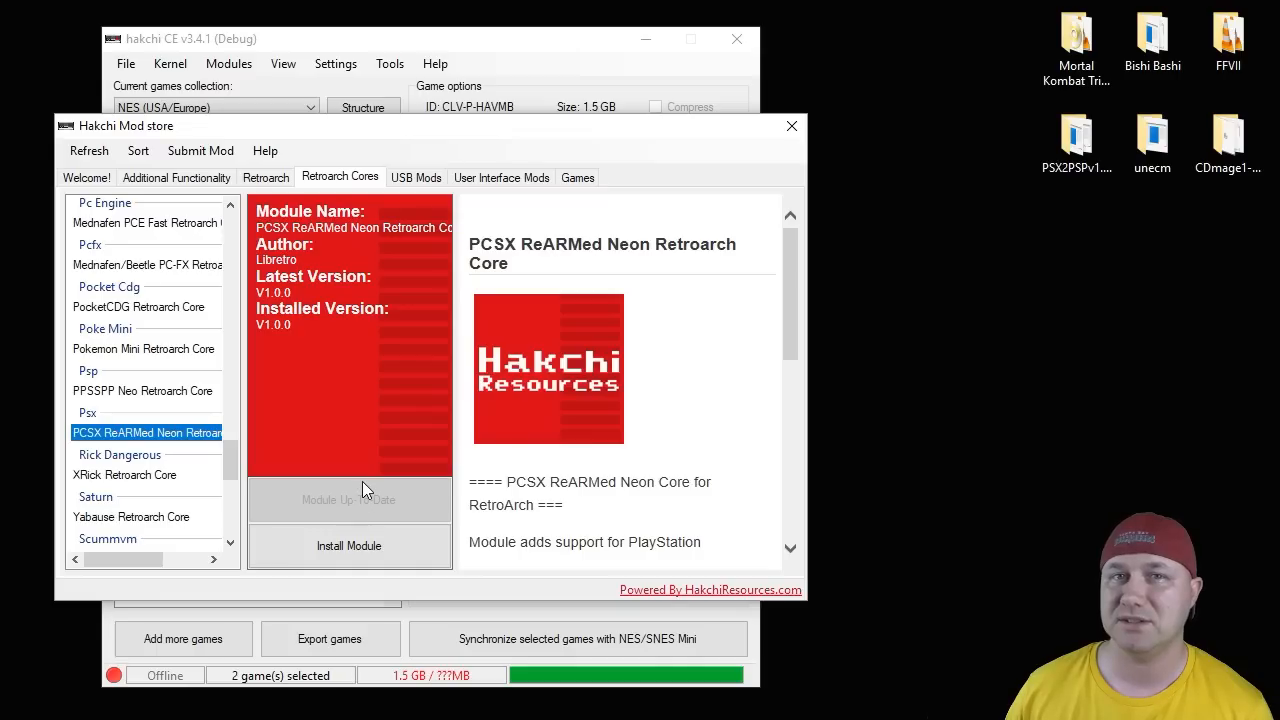
left_click(792, 124)
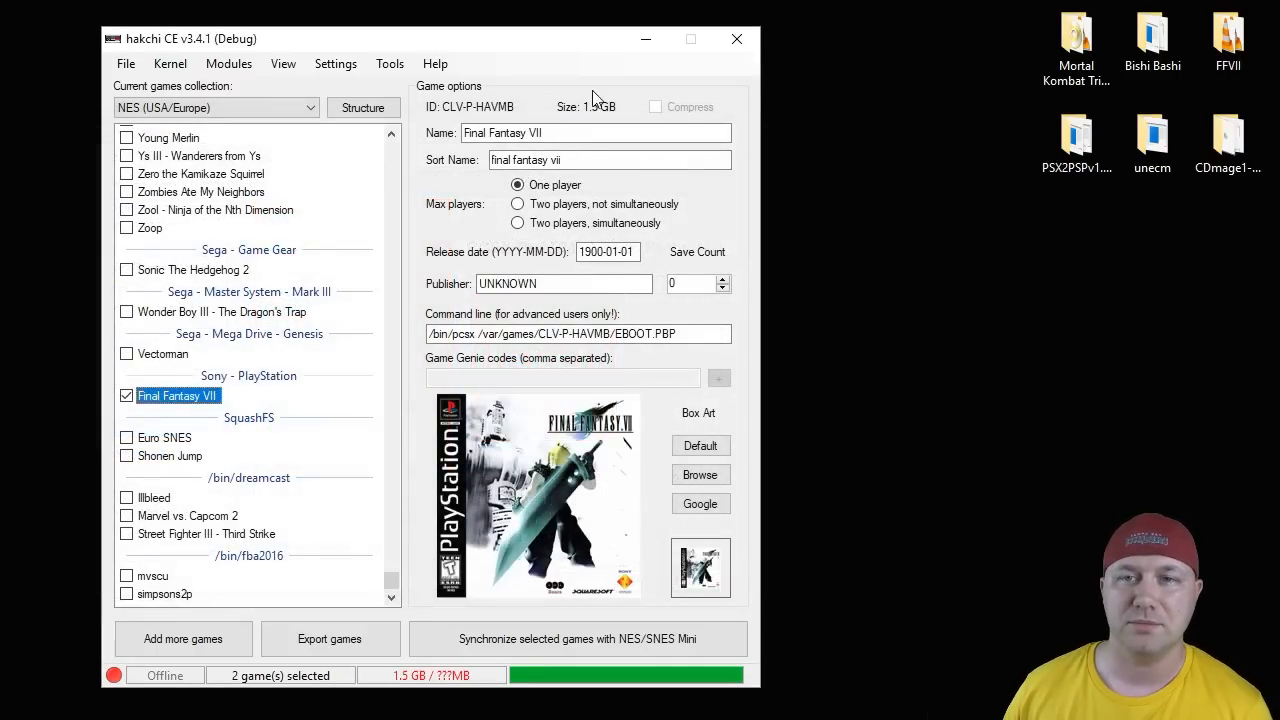
Install the PCSX ReARMed Neon core together with RetroArch Neo via Install extra modules
left_click(228, 62)
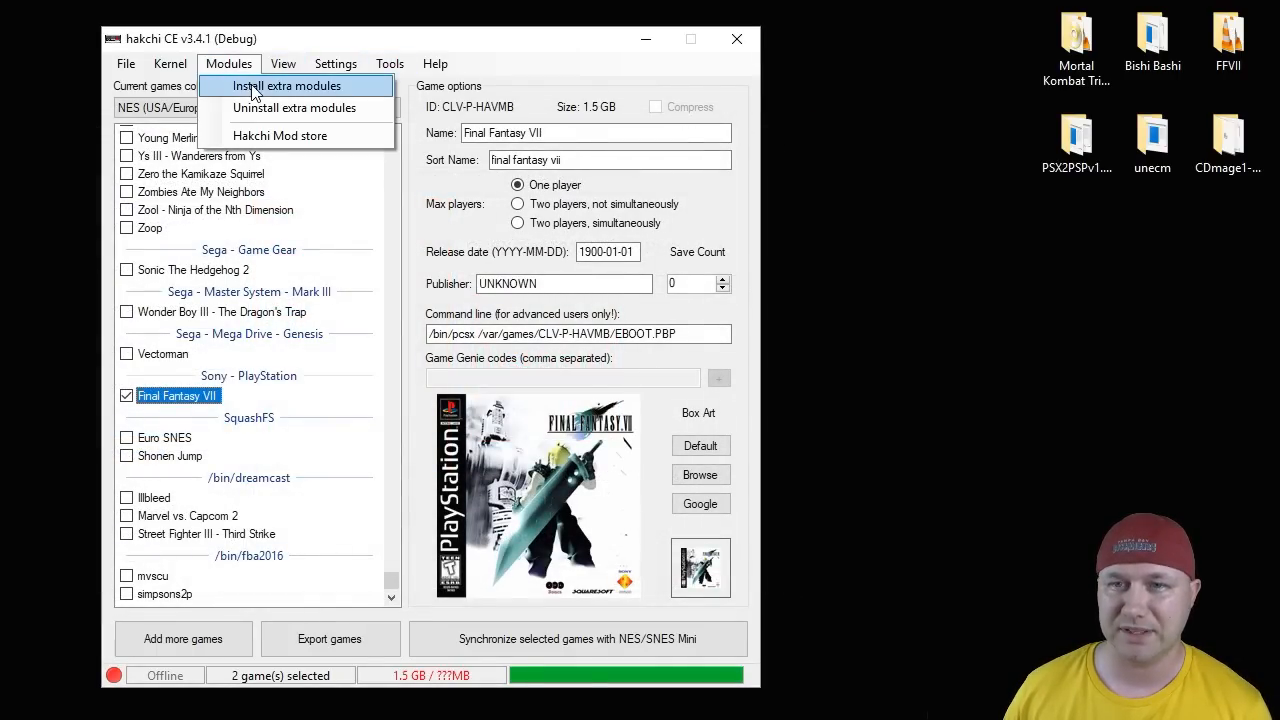
left_click(288, 84)
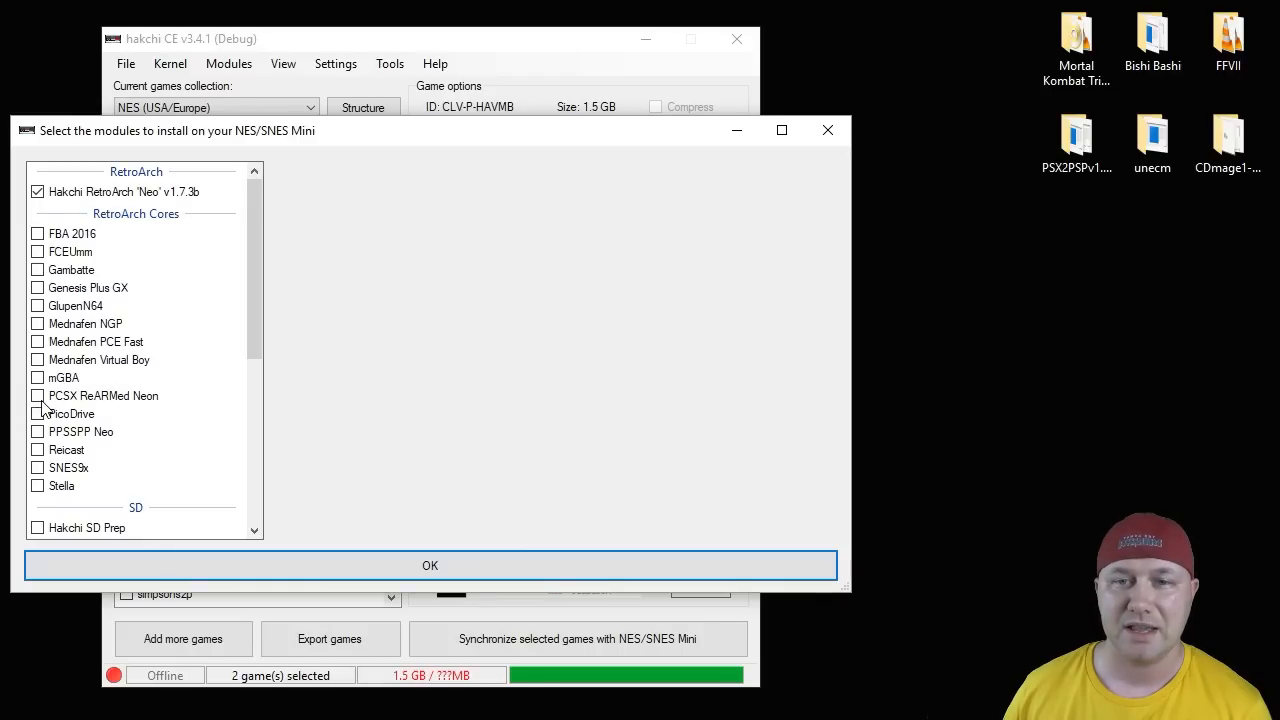
left_click(38, 396)
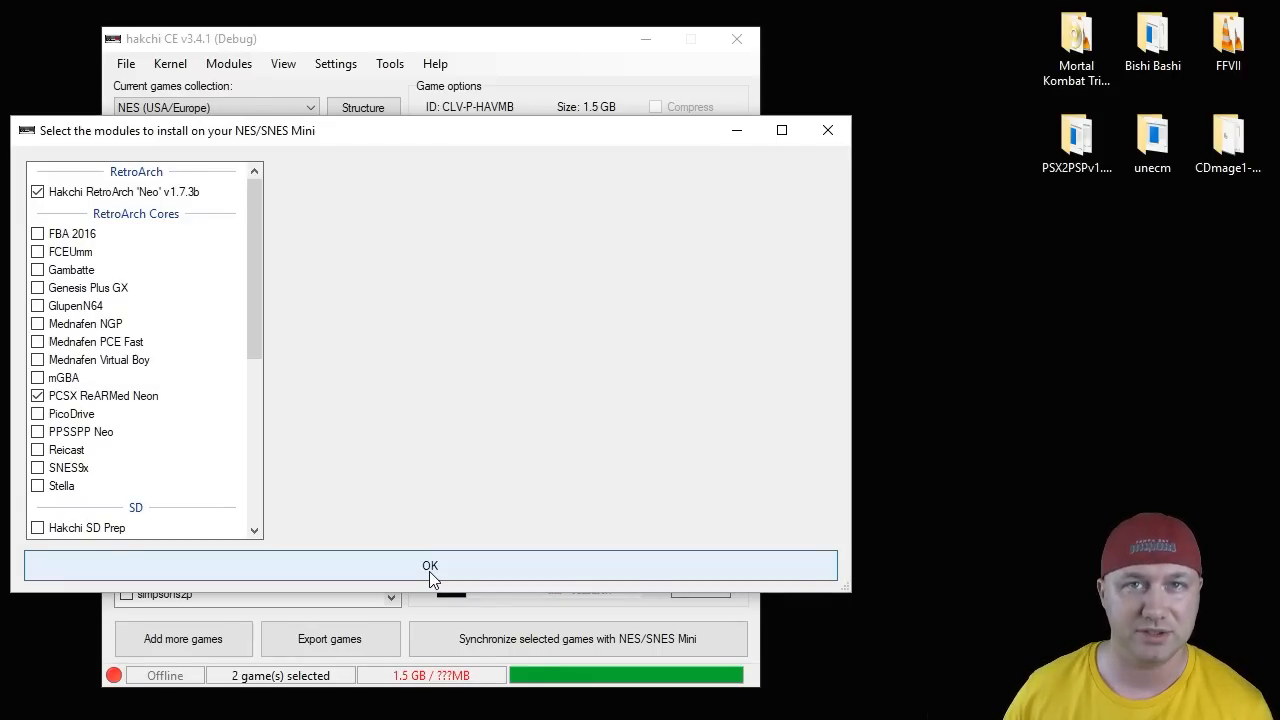
left_click(430, 564)
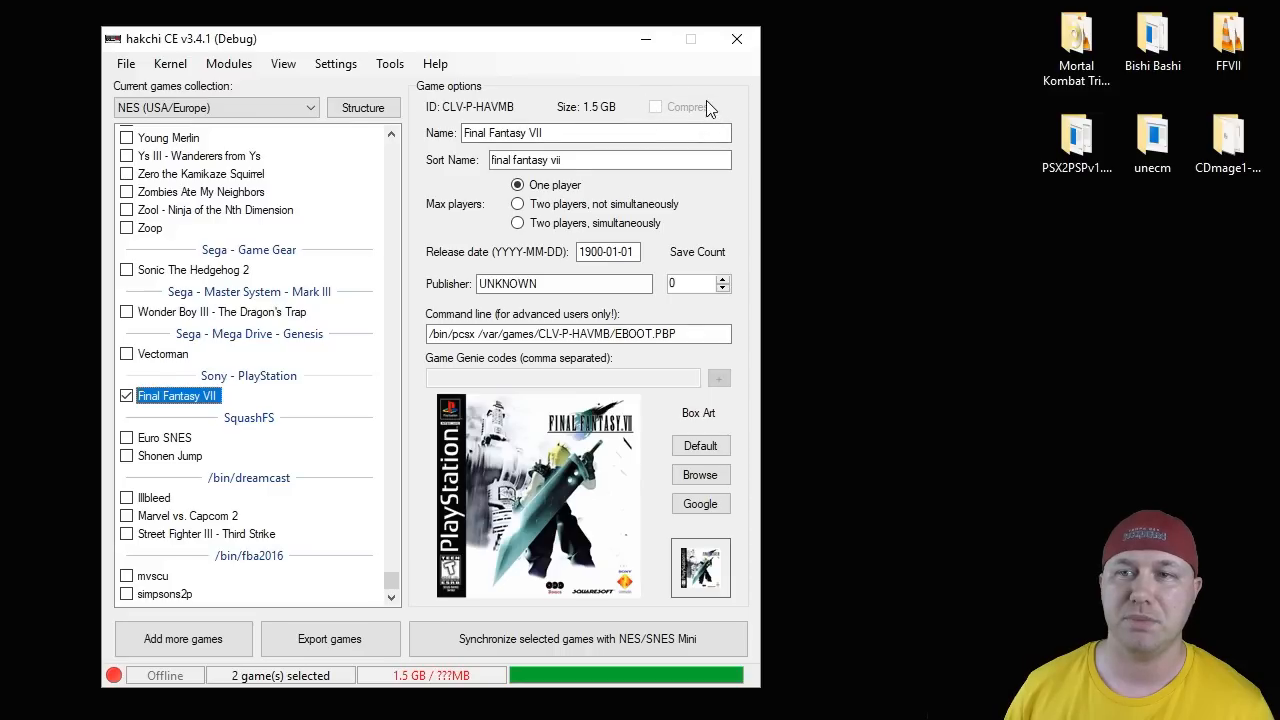
mouse_move(530, 78)
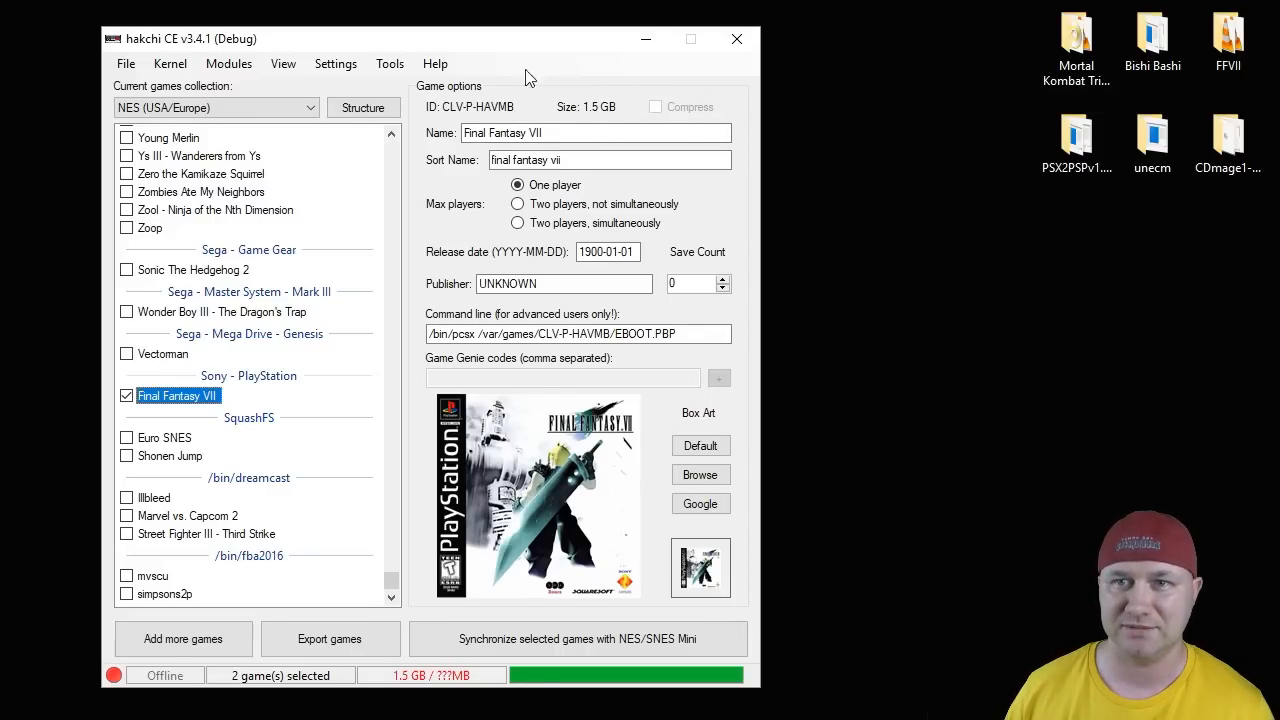
left_click(336, 62)
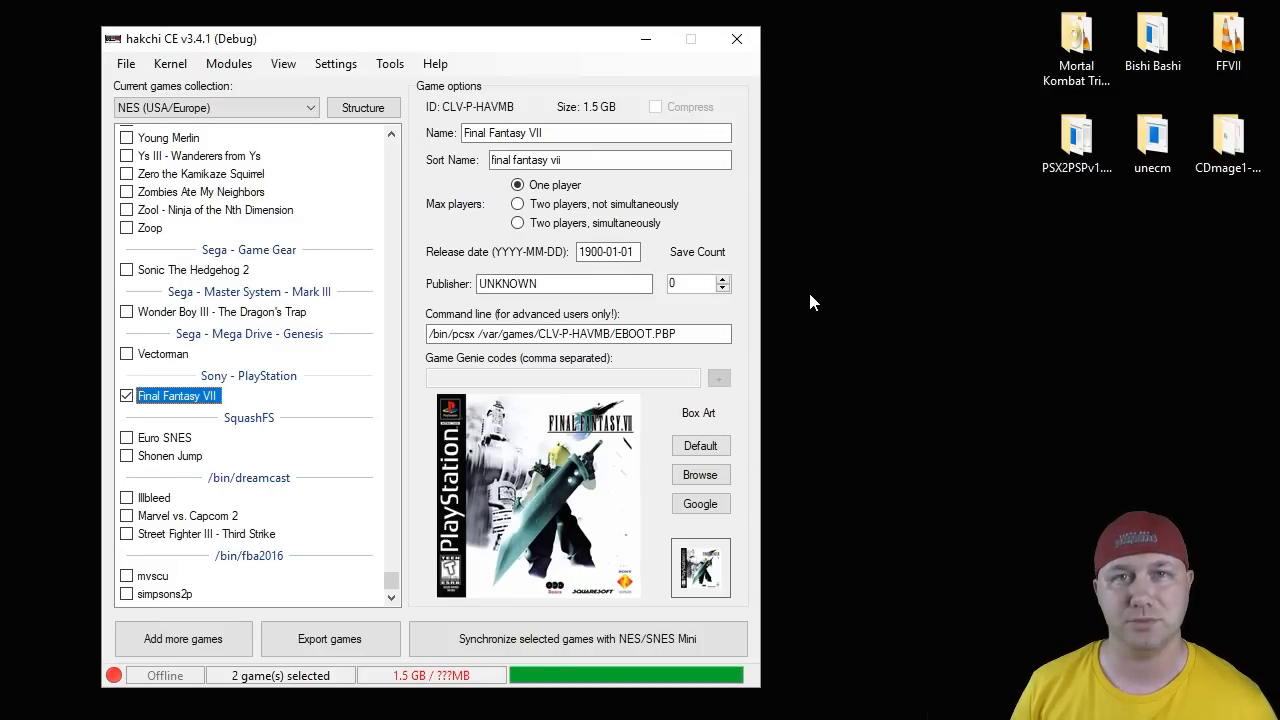
left_click(1076, 44)
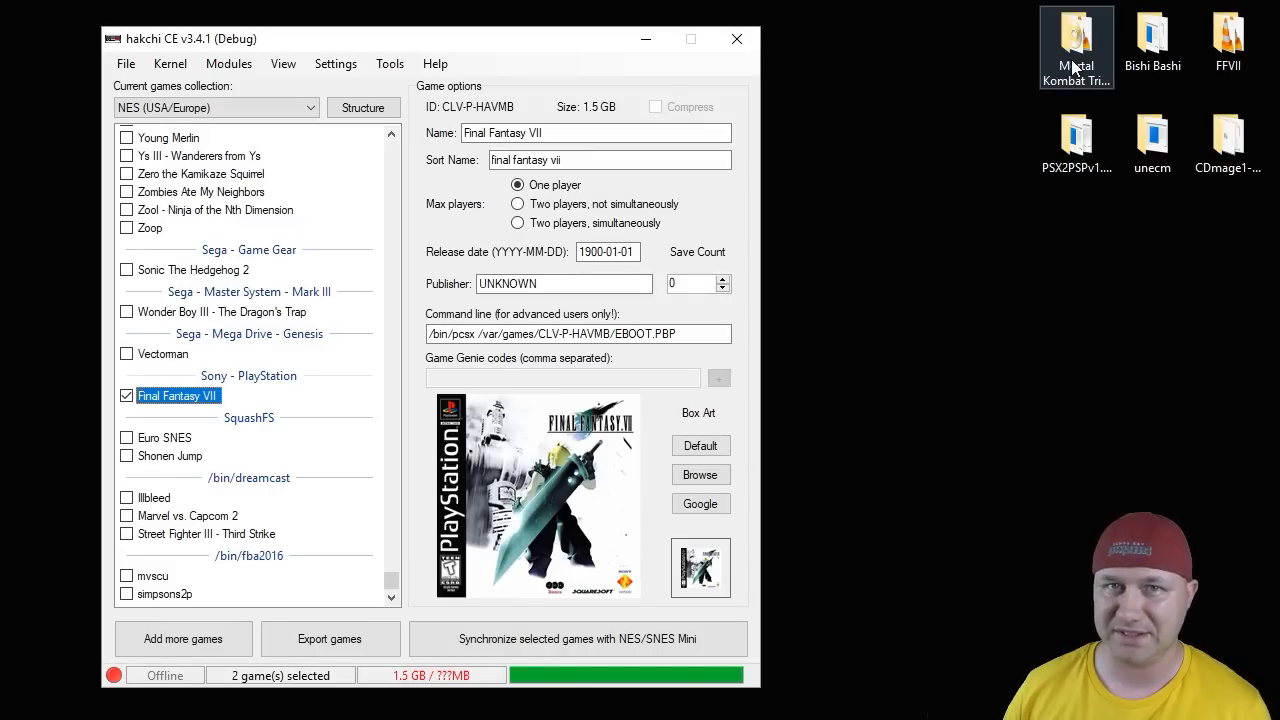
Review the FFVII disc files, then drag the Bishi Bashi .bin.ecm onto unecm.exe to decompress it
double_click(1076, 40)
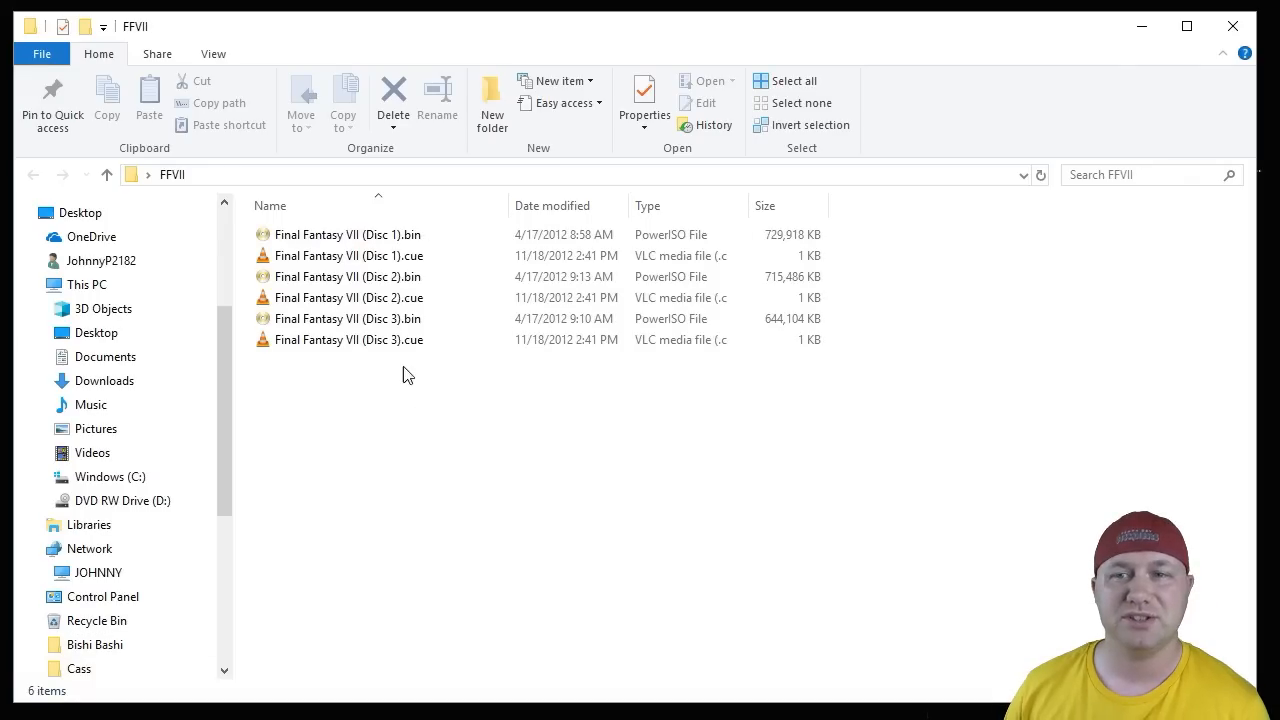
left_click(96, 644)
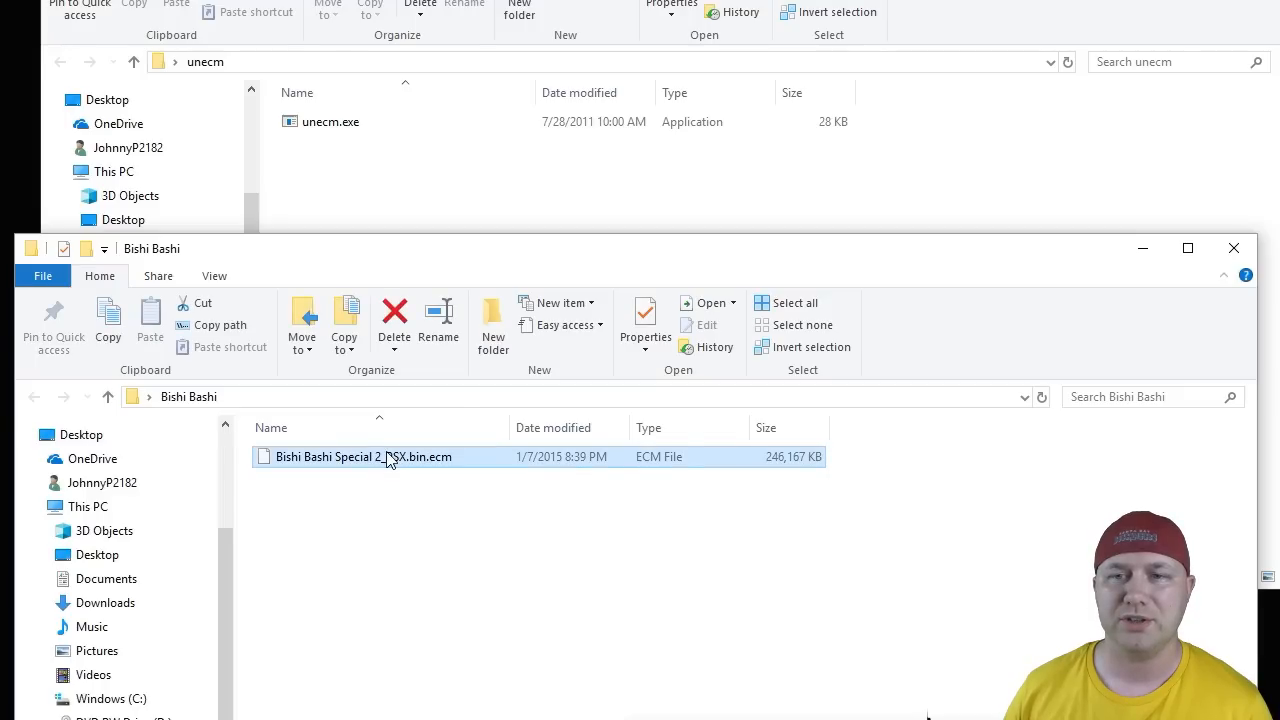
left_click_drag(364, 456, 356, 110)
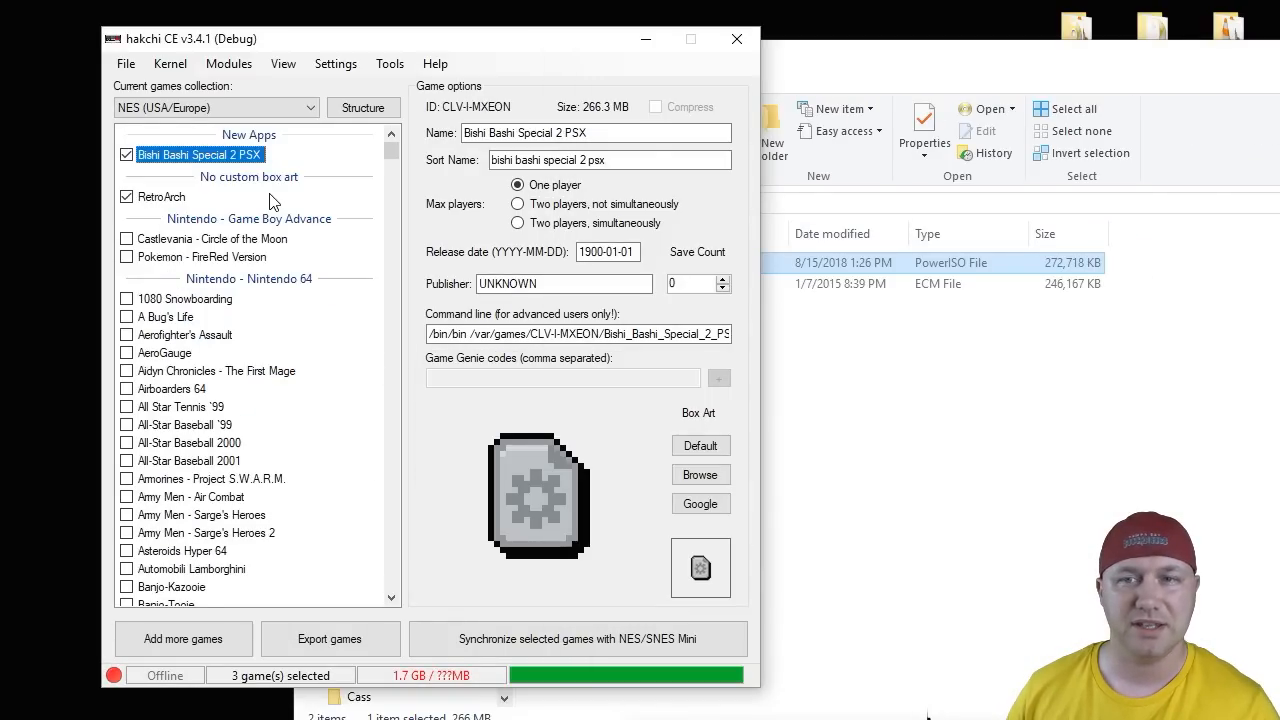
Bring up the Mortal Kombat Trilogy folder with its separate track bin files
left_click(578, 332)
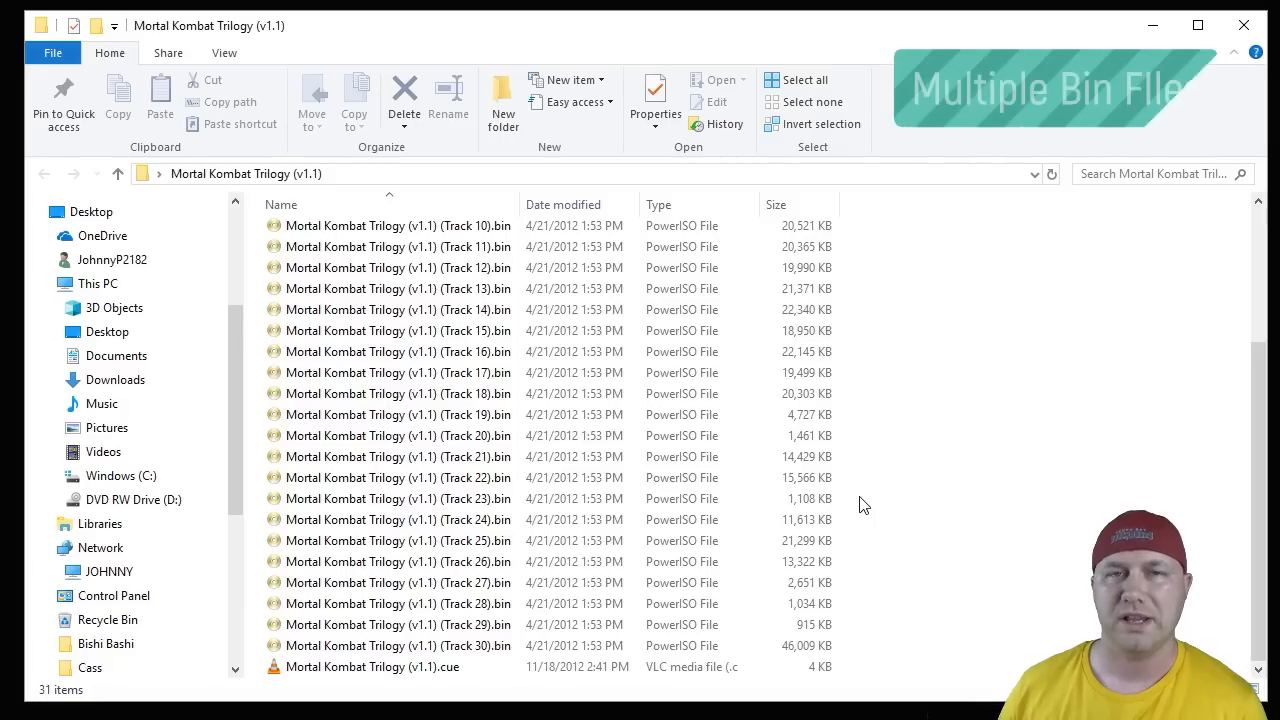
Load Mortal Kombat Trilogy (v1.1).cue into CDmage so its data and audio tracks are listed
left_click(396, 414)
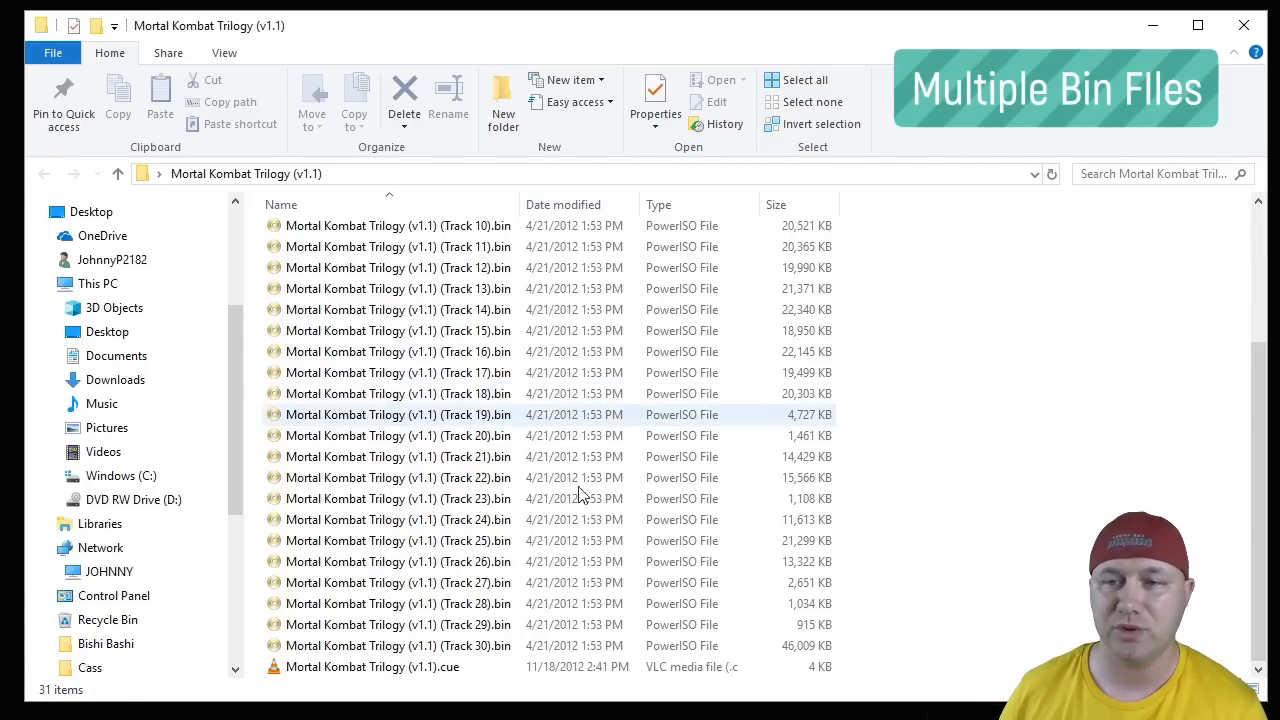
left_click(396, 476)
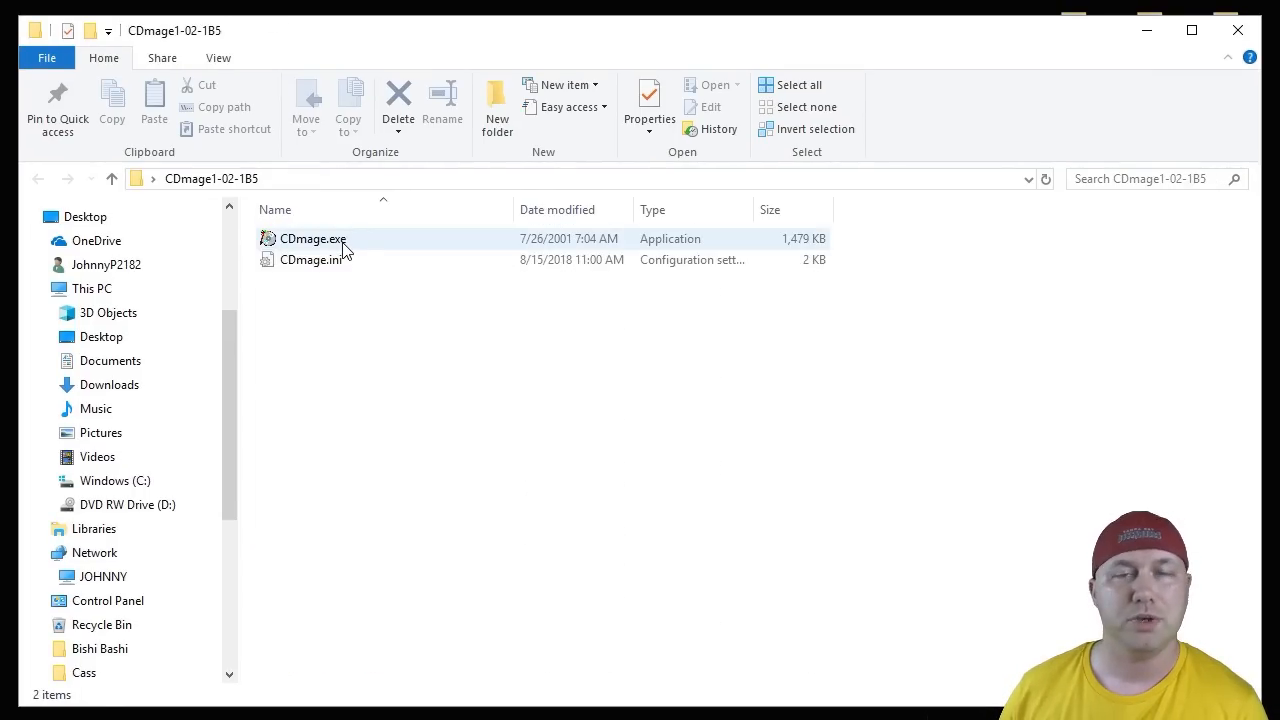
left_click(332, 164)
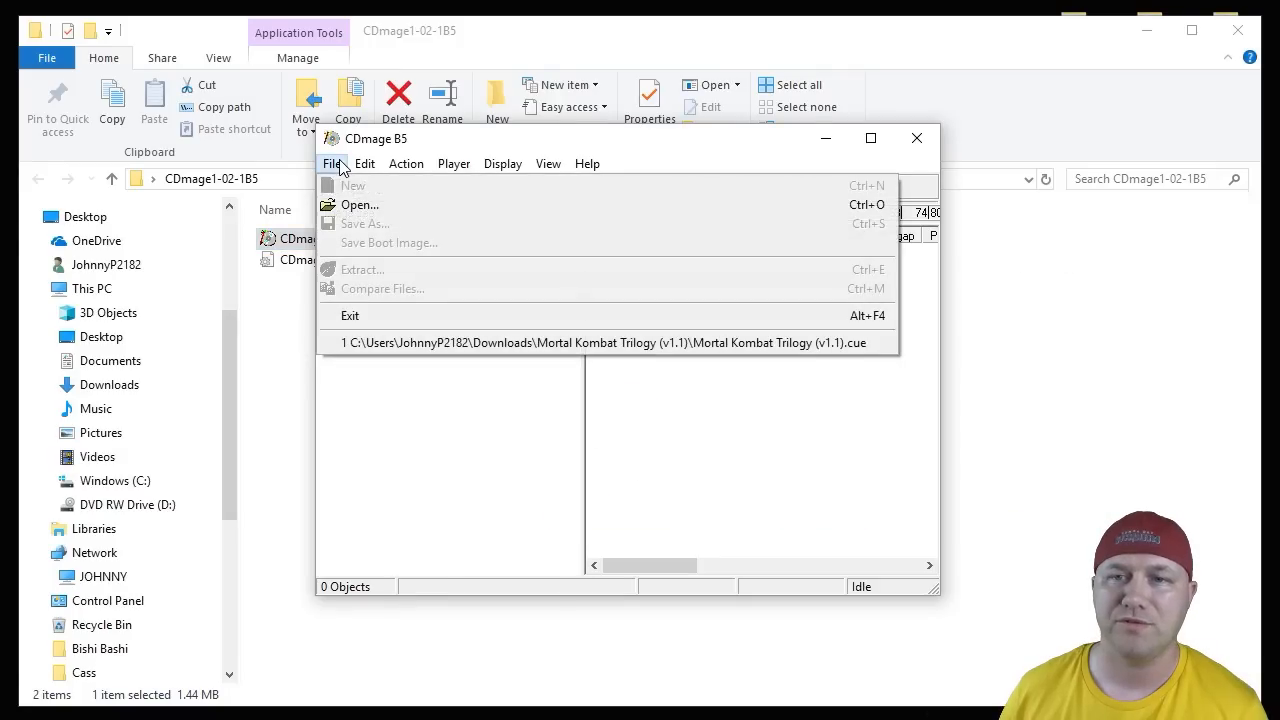
left_click(360, 204)
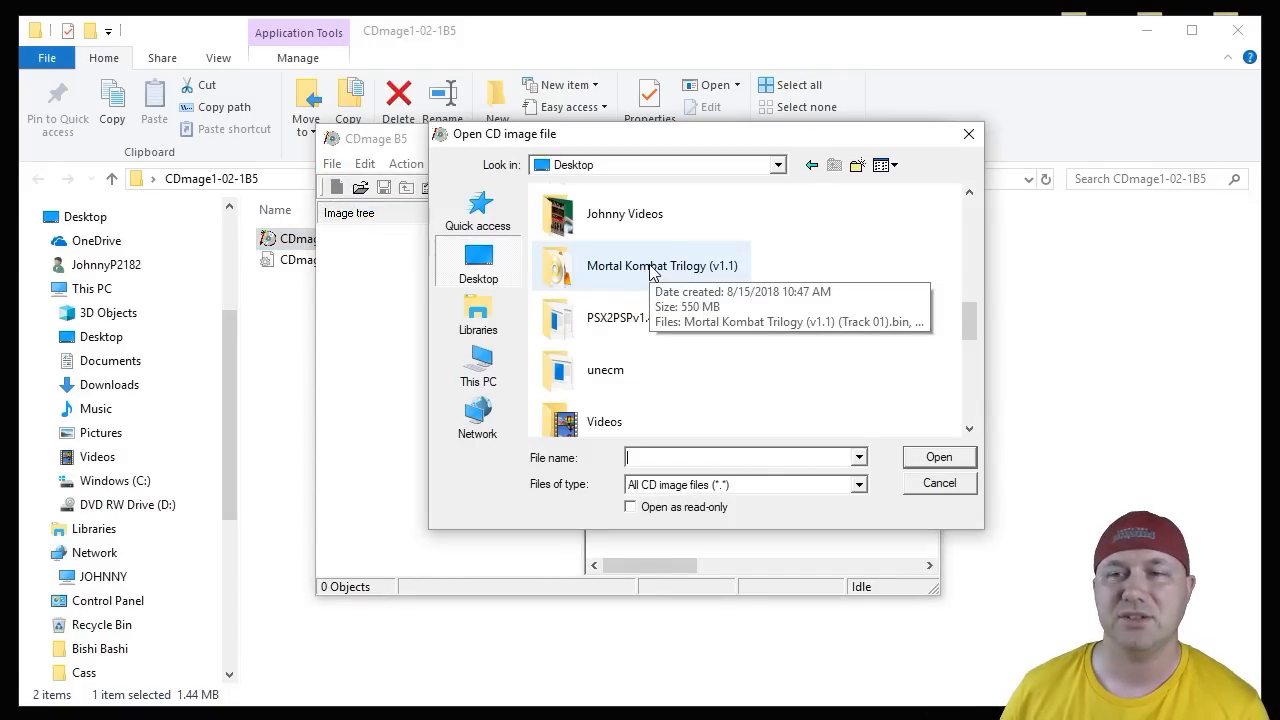
double_click(662, 264)
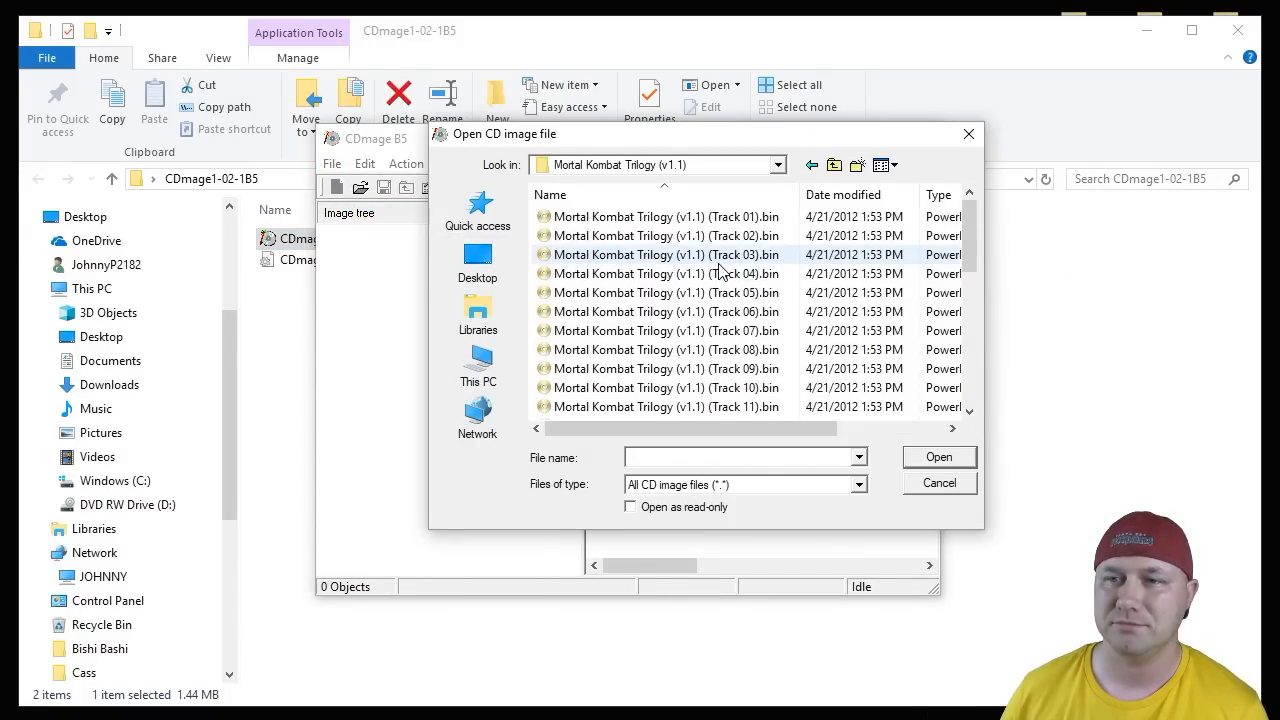
scroll("down", 3)
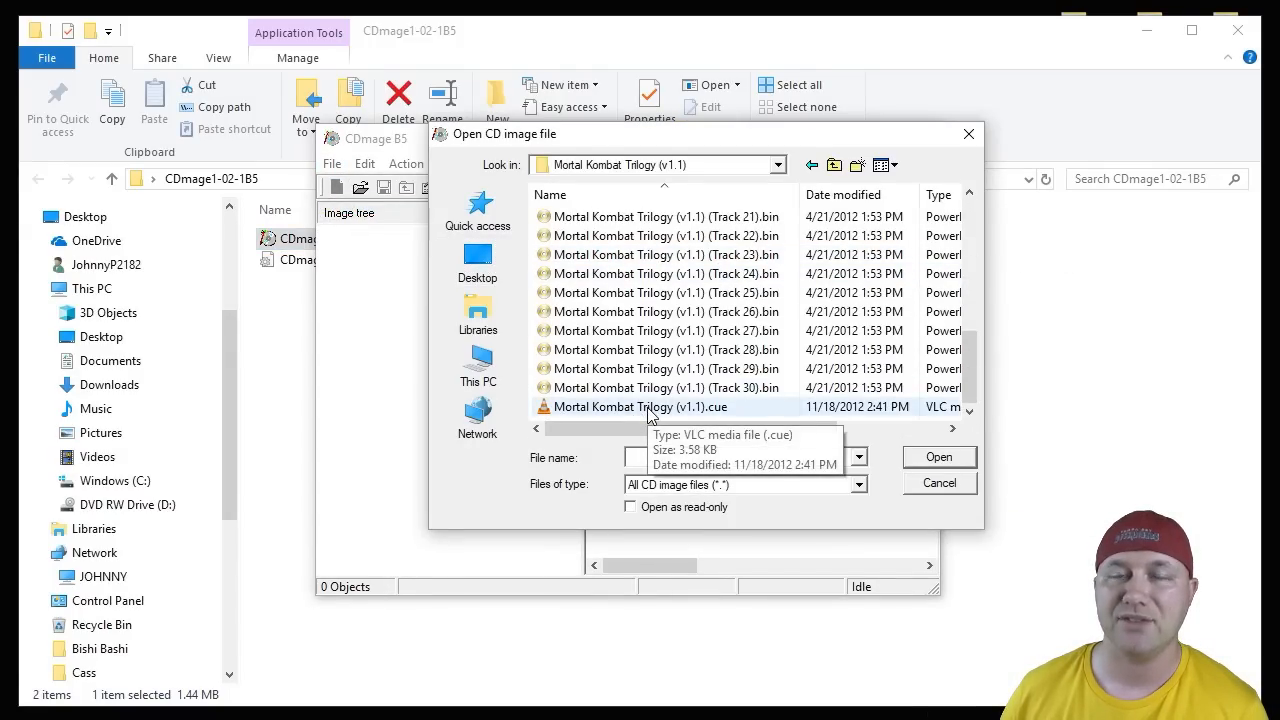
left_click(938, 456)
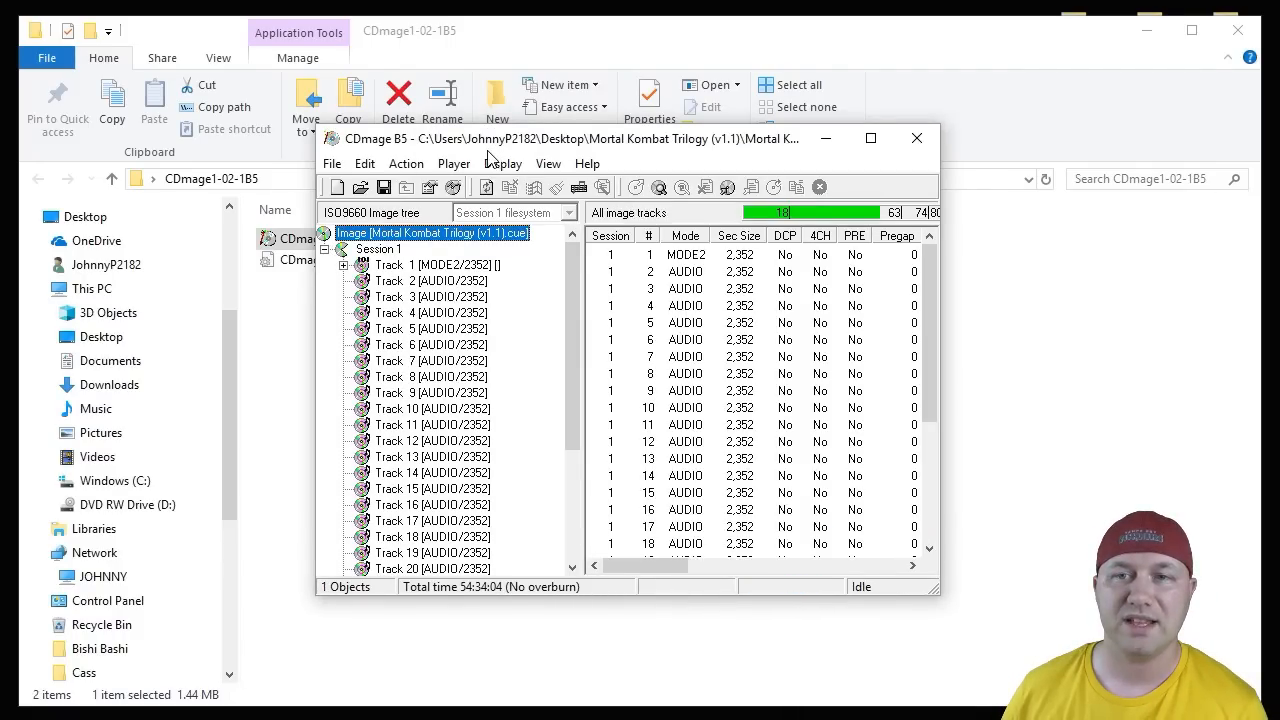
Save the image as one combined bin over the existing cue, keeping MODE2/2352 conversion
left_click(332, 164)
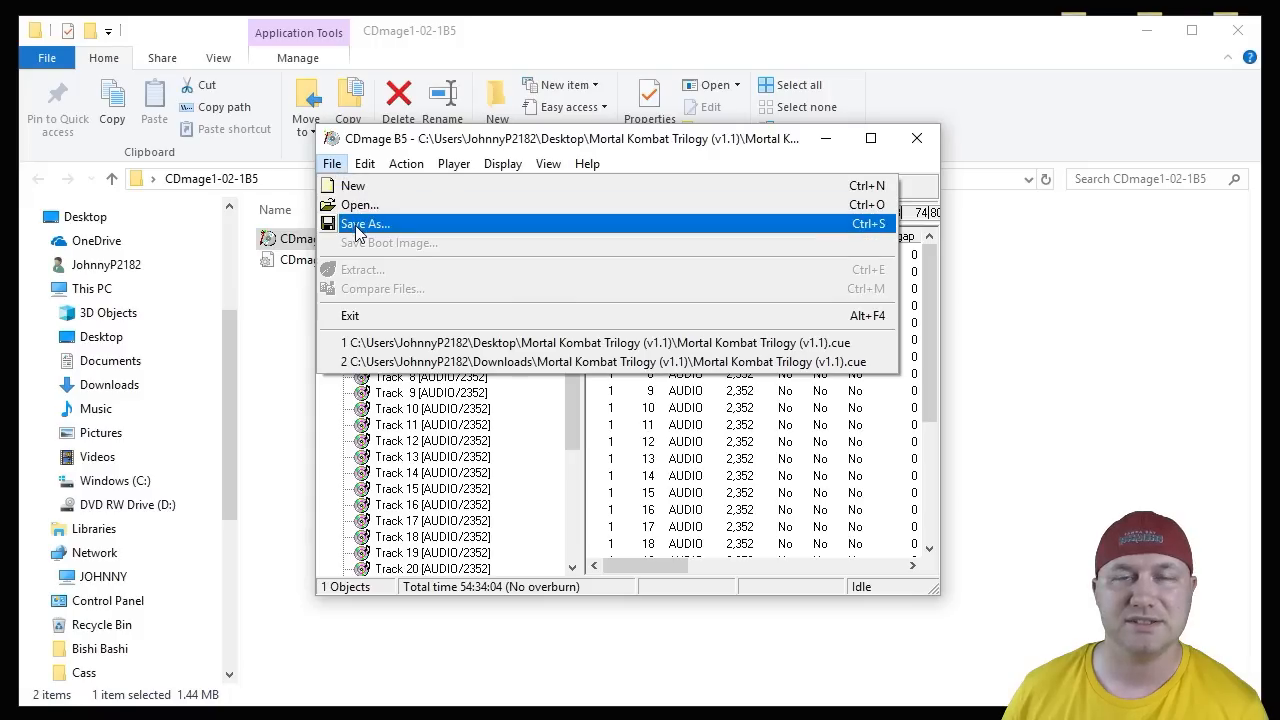
left_click(364, 224)
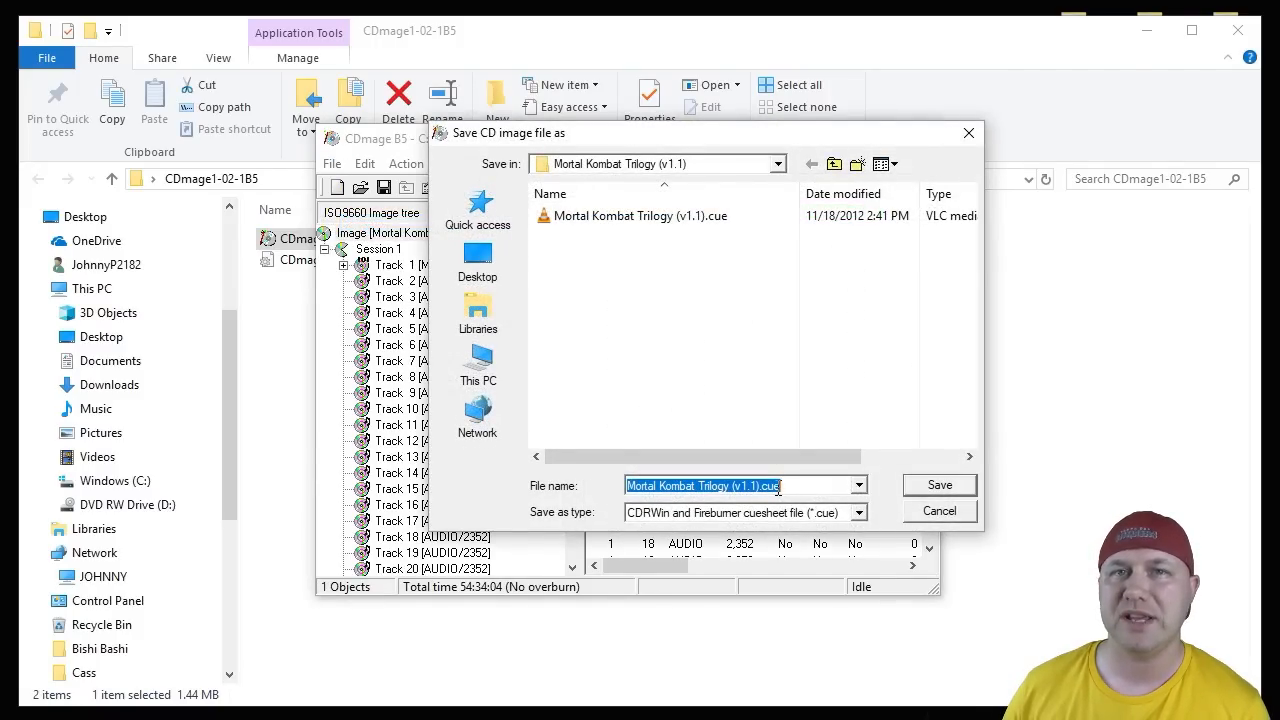
mouse_move(636, 216)
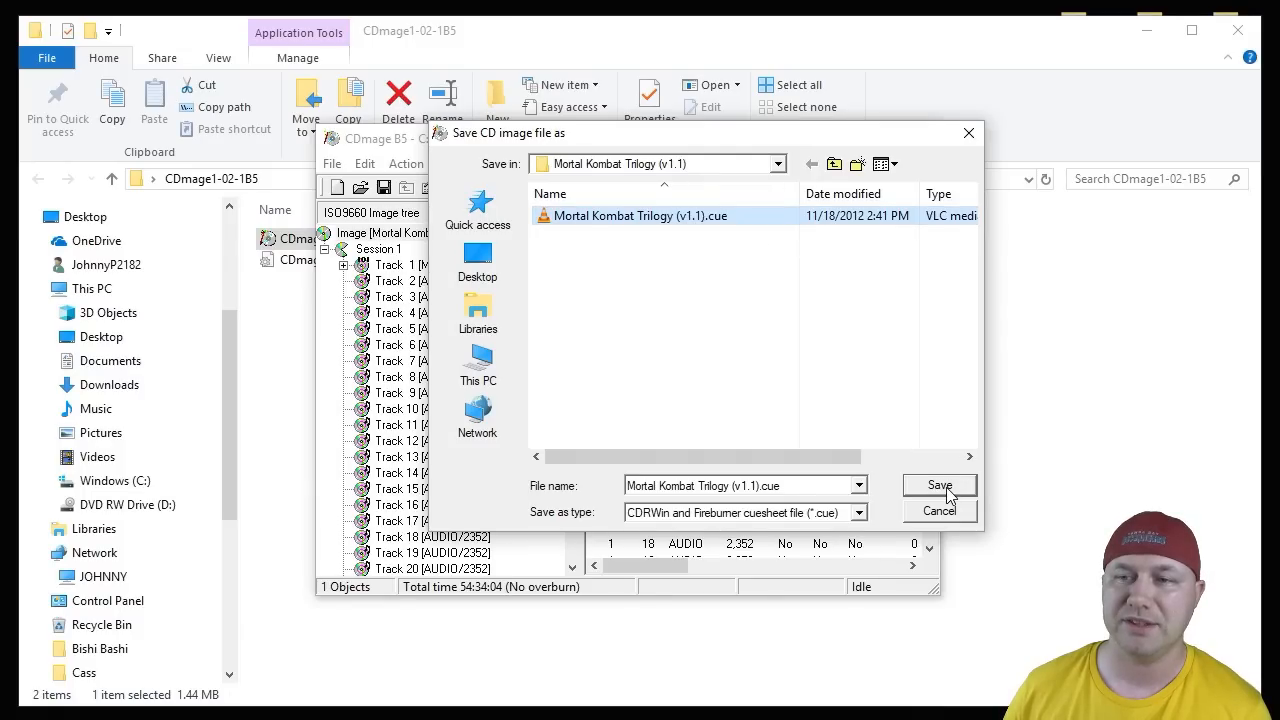
left_click(938, 486)
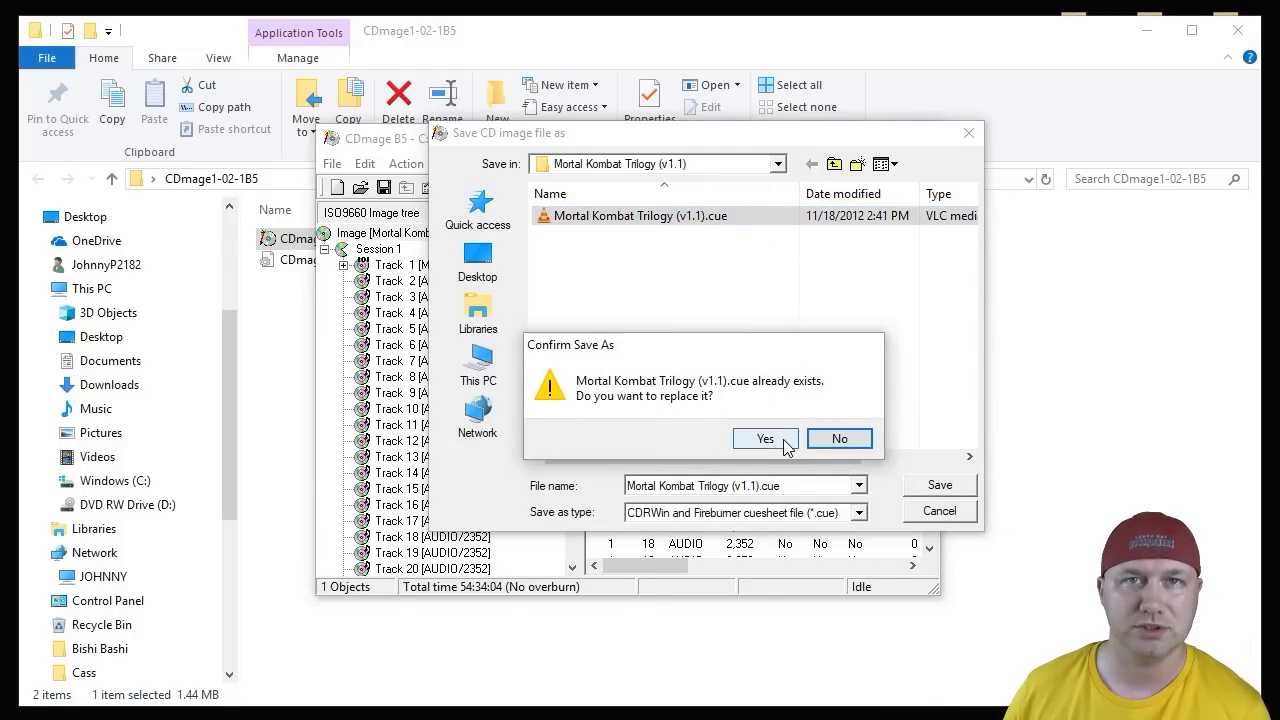
left_click(764, 438)
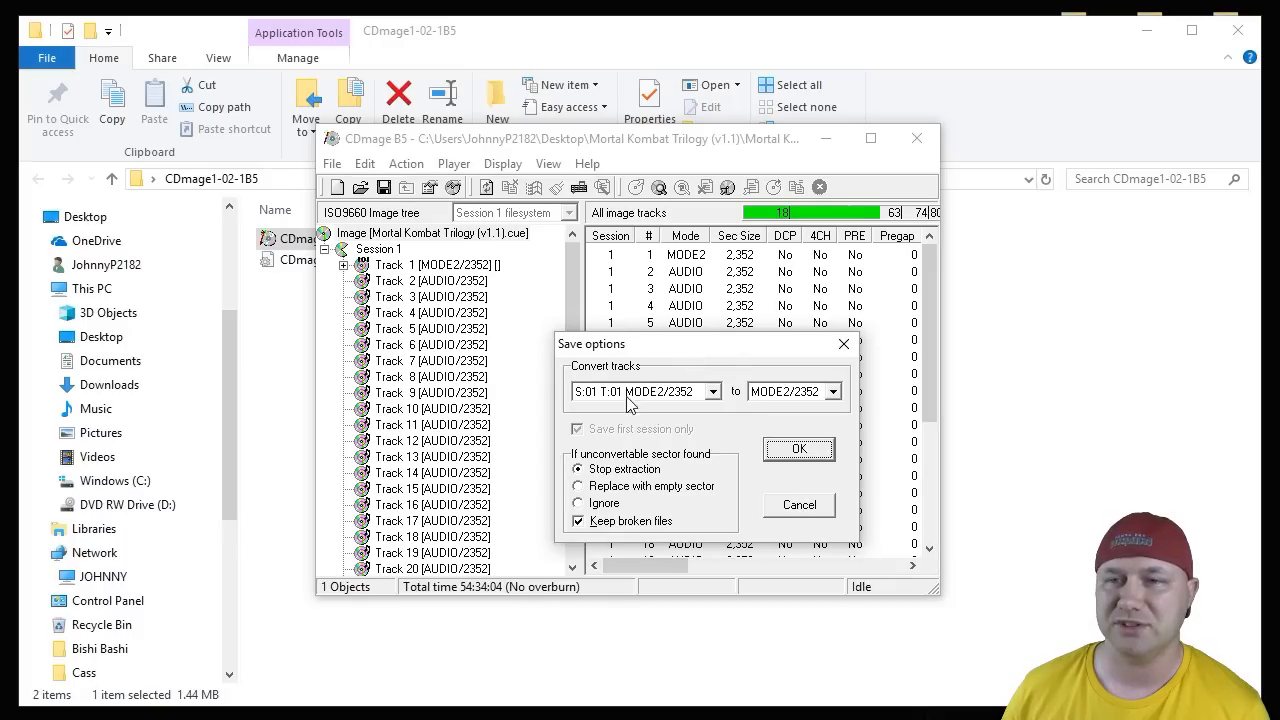
mouse_move(790, 404)
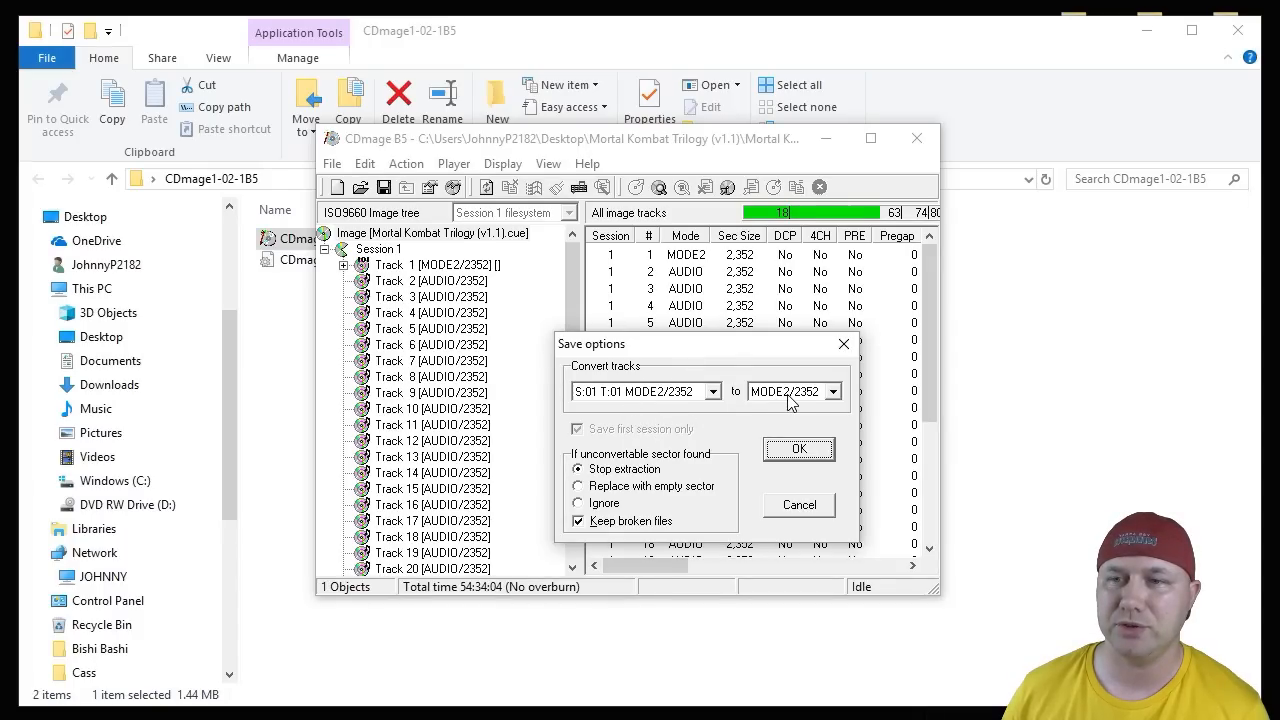
mouse_move(664, 408)
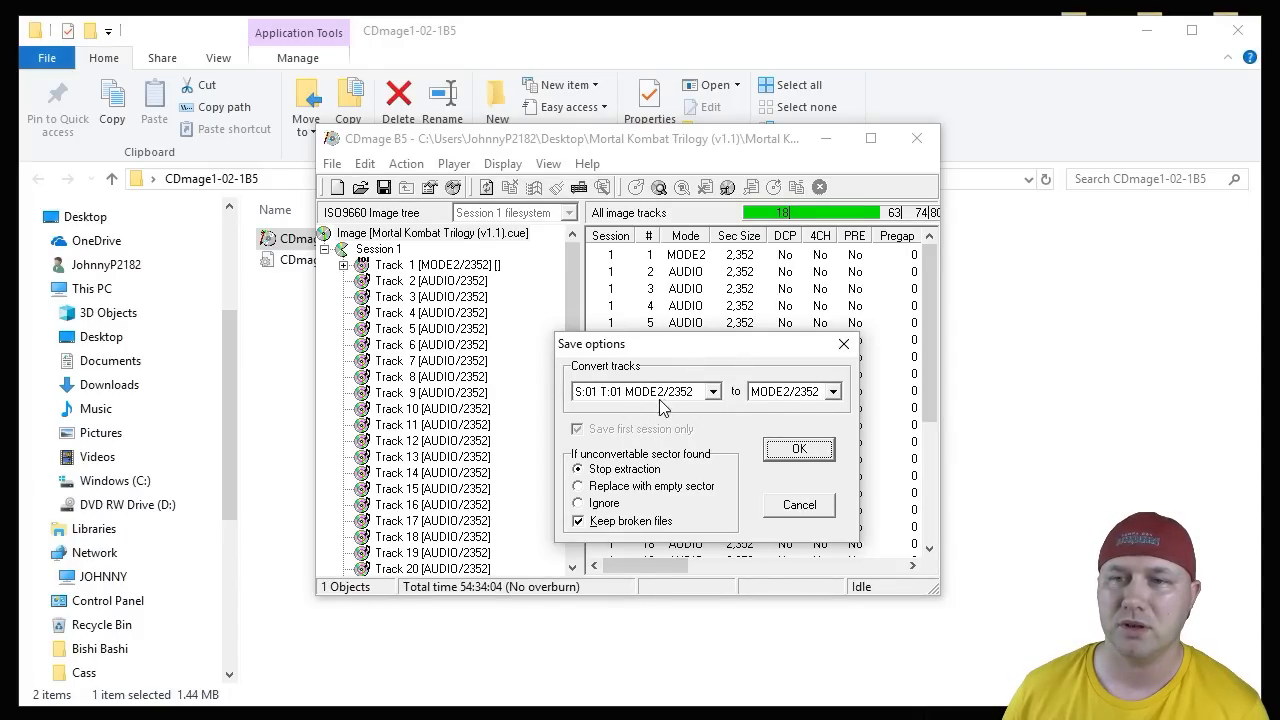
mouse_move(720, 388)
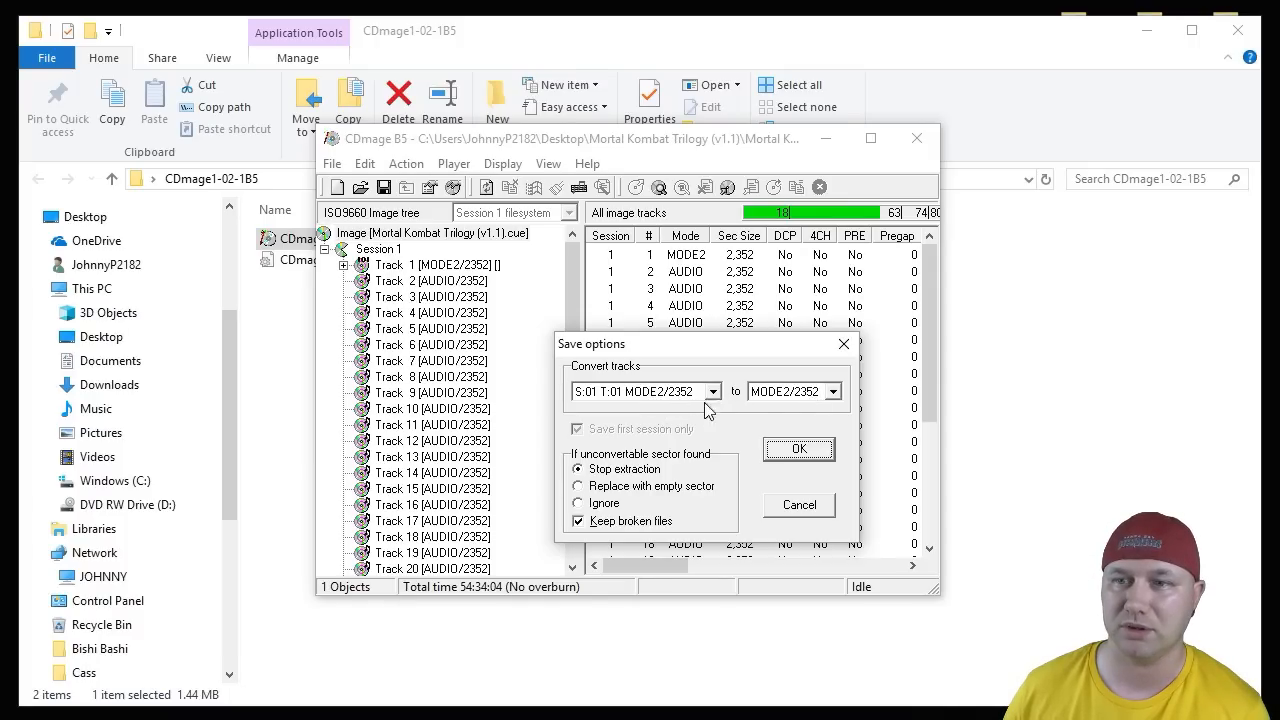
left_click(798, 448)
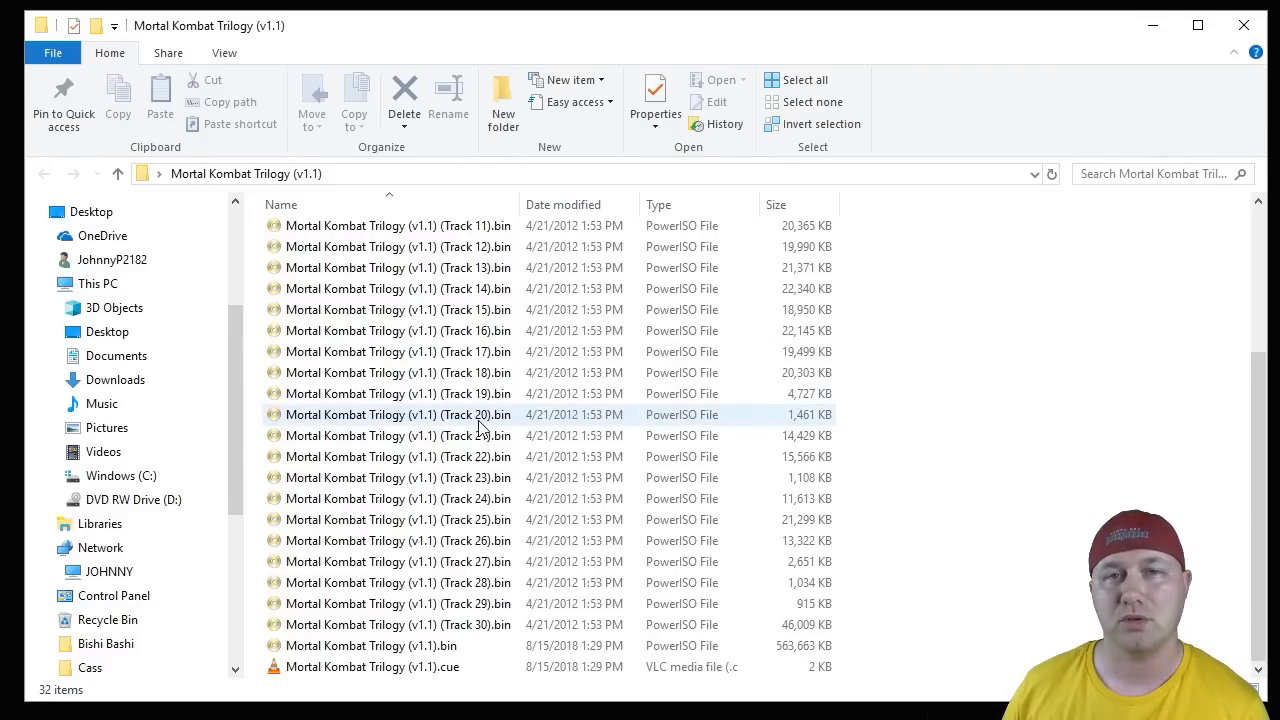
Drop the new Mortal Kombat Trilogy cue into hakchi CE's game list as a new game
left_click(370, 666)
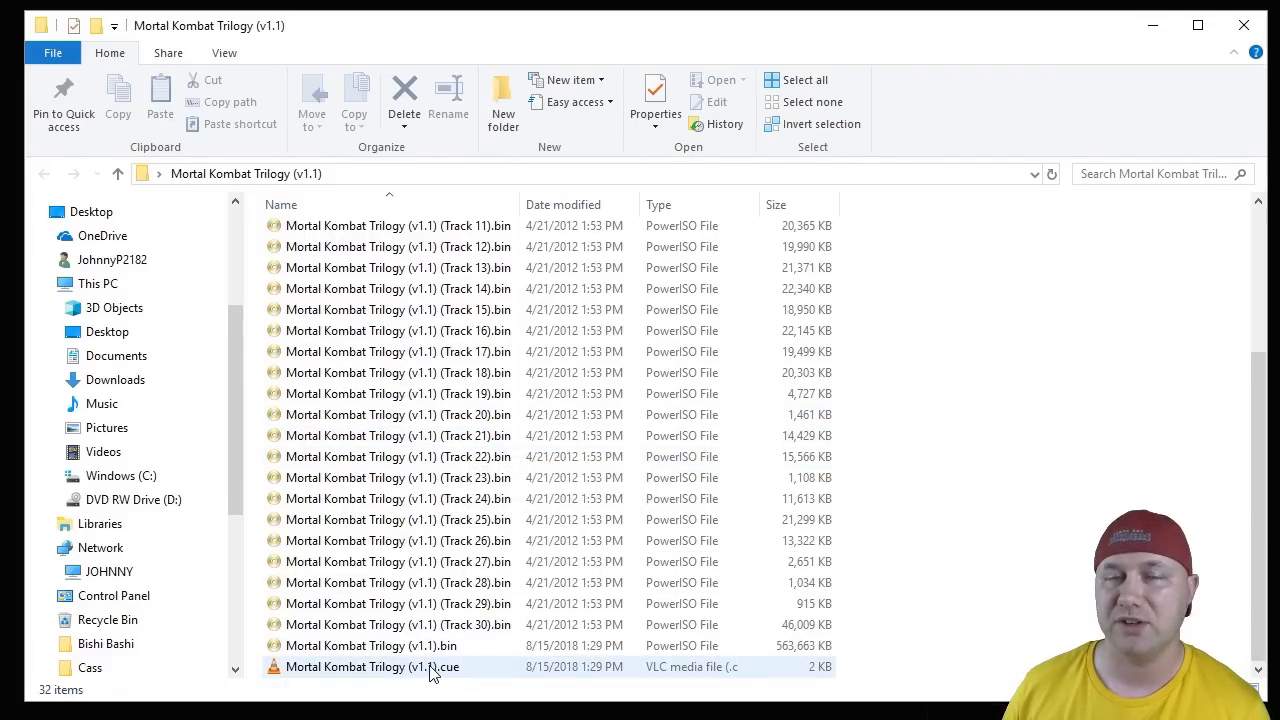
left_click(370, 644)
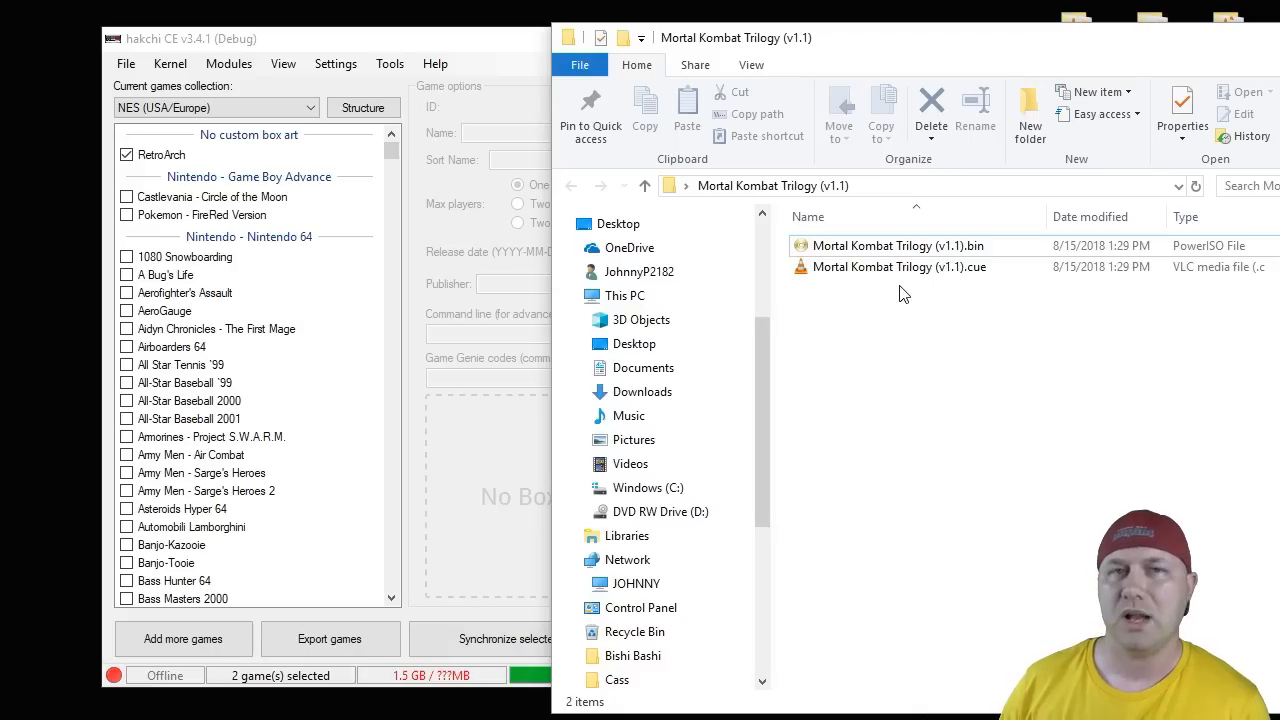
left_click(896, 268)
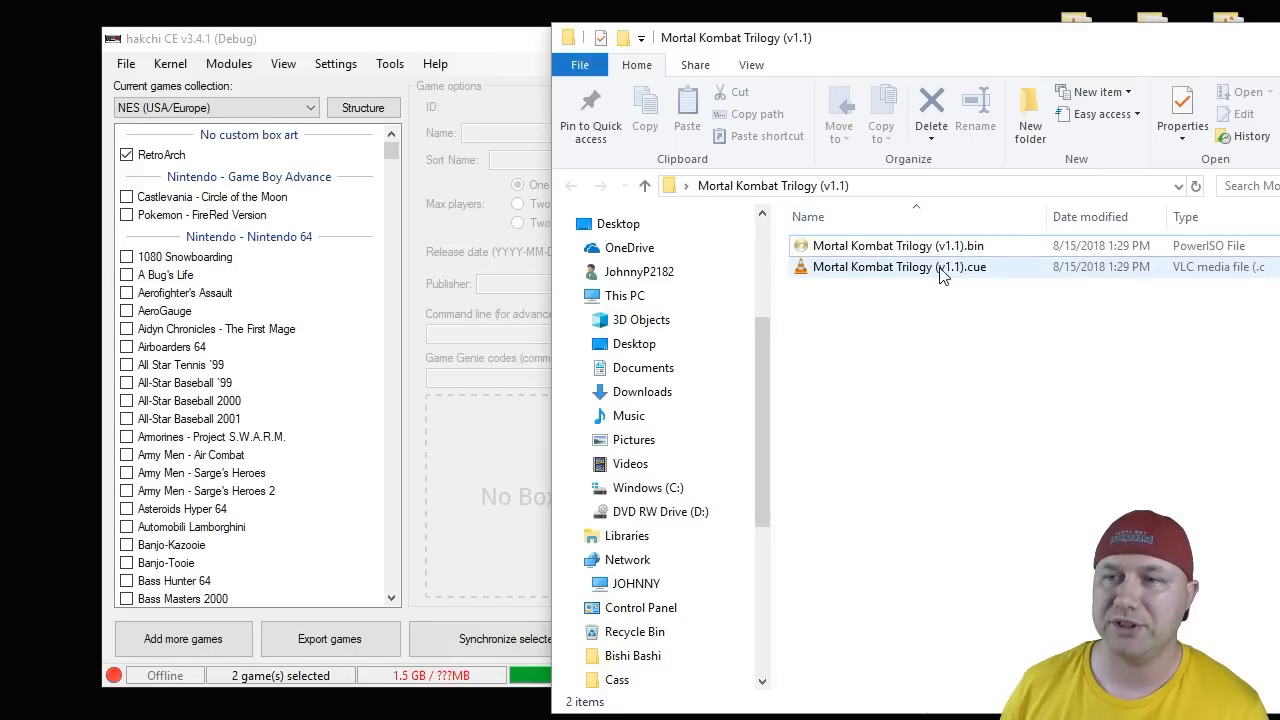
left_click(896, 268)
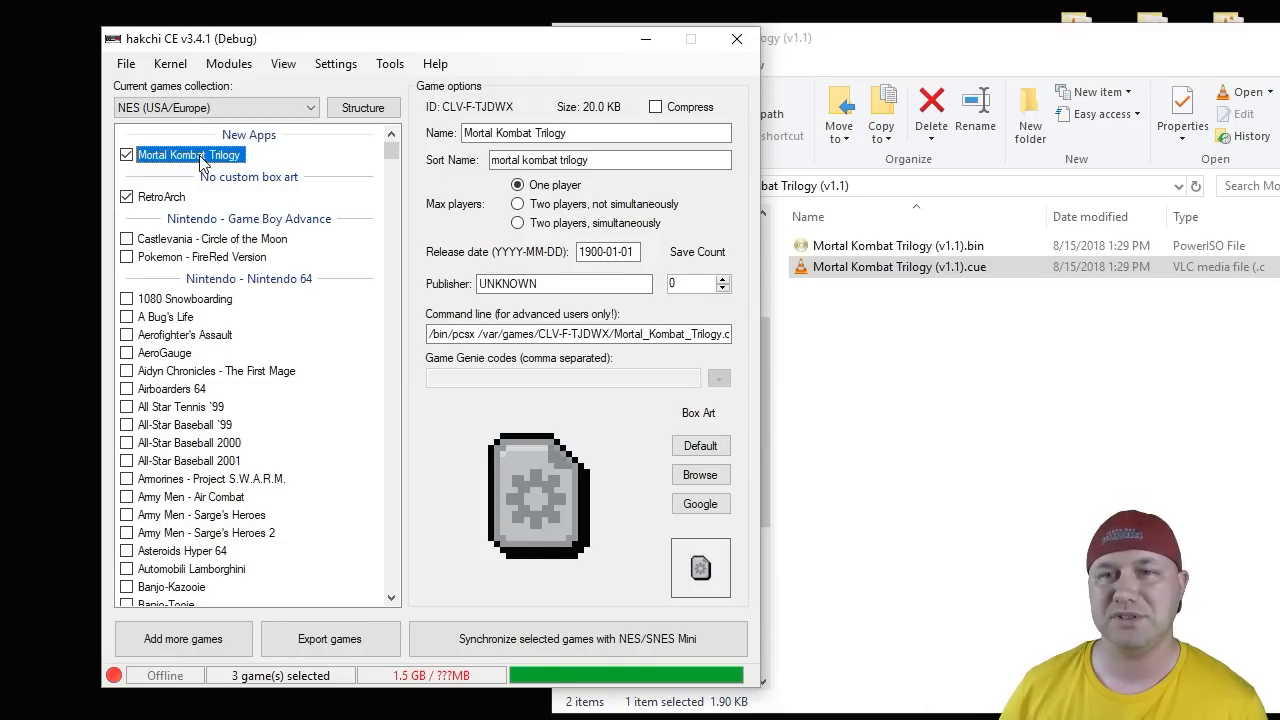
right_click(188, 156)
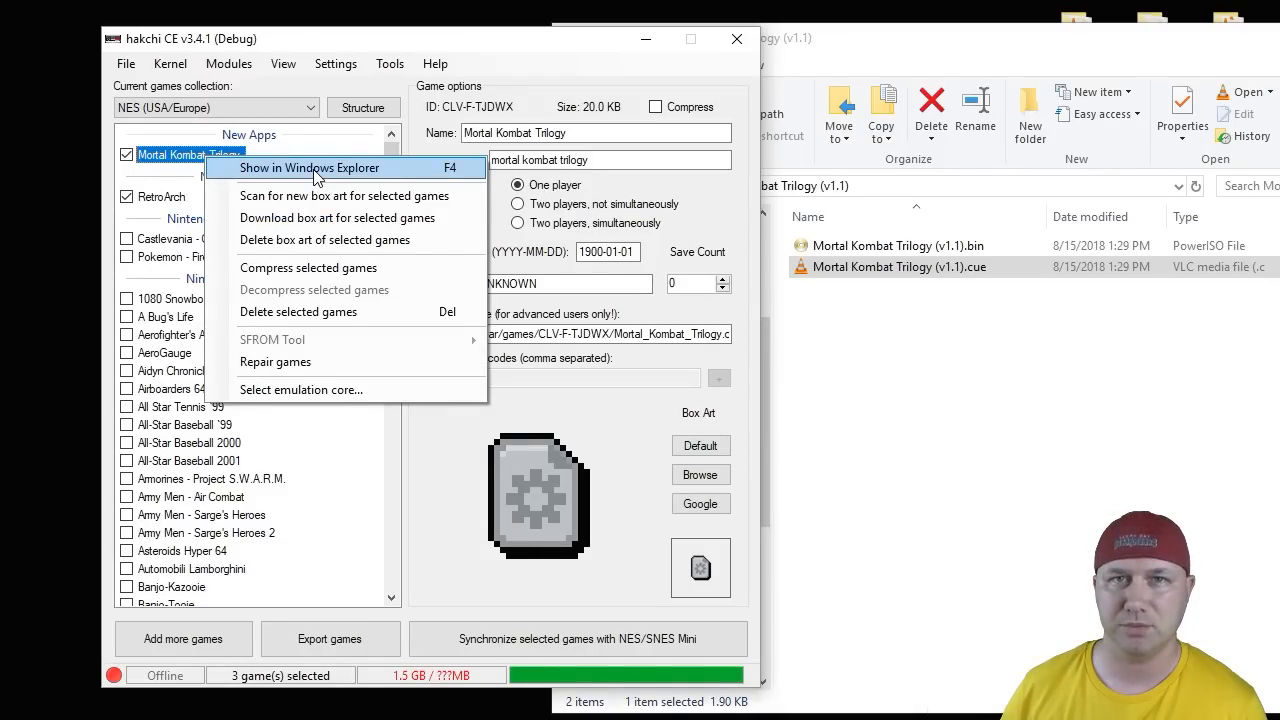
Show the game in Windows Explorer and load Mortal_Kombat_Trilogy.cue in Notepad++
left_click(310, 168)
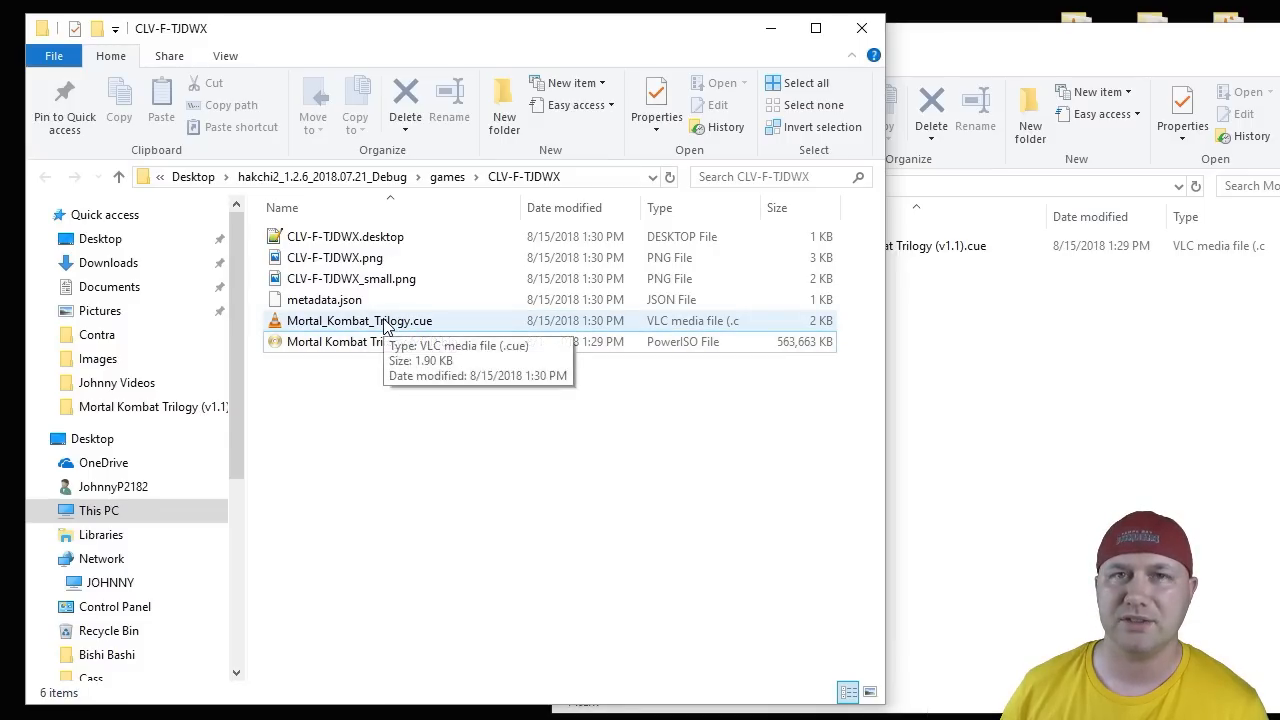
right_click(360, 320)
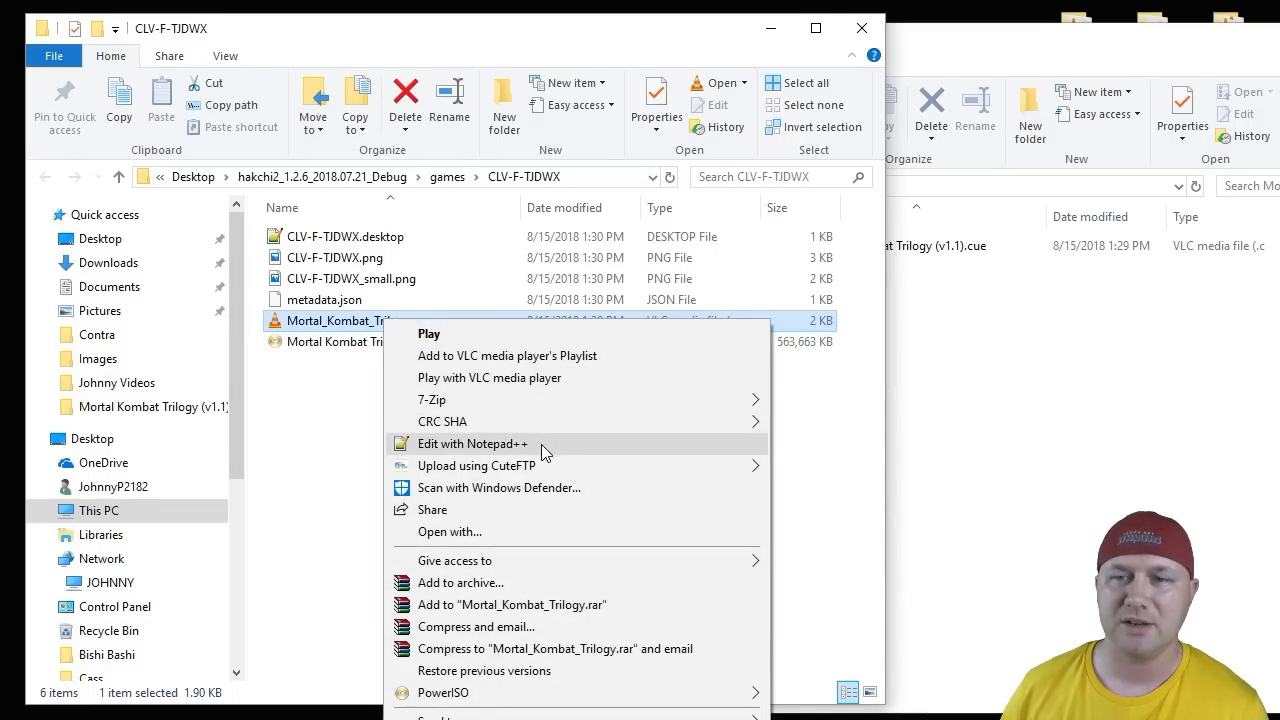
left_click(472, 444)
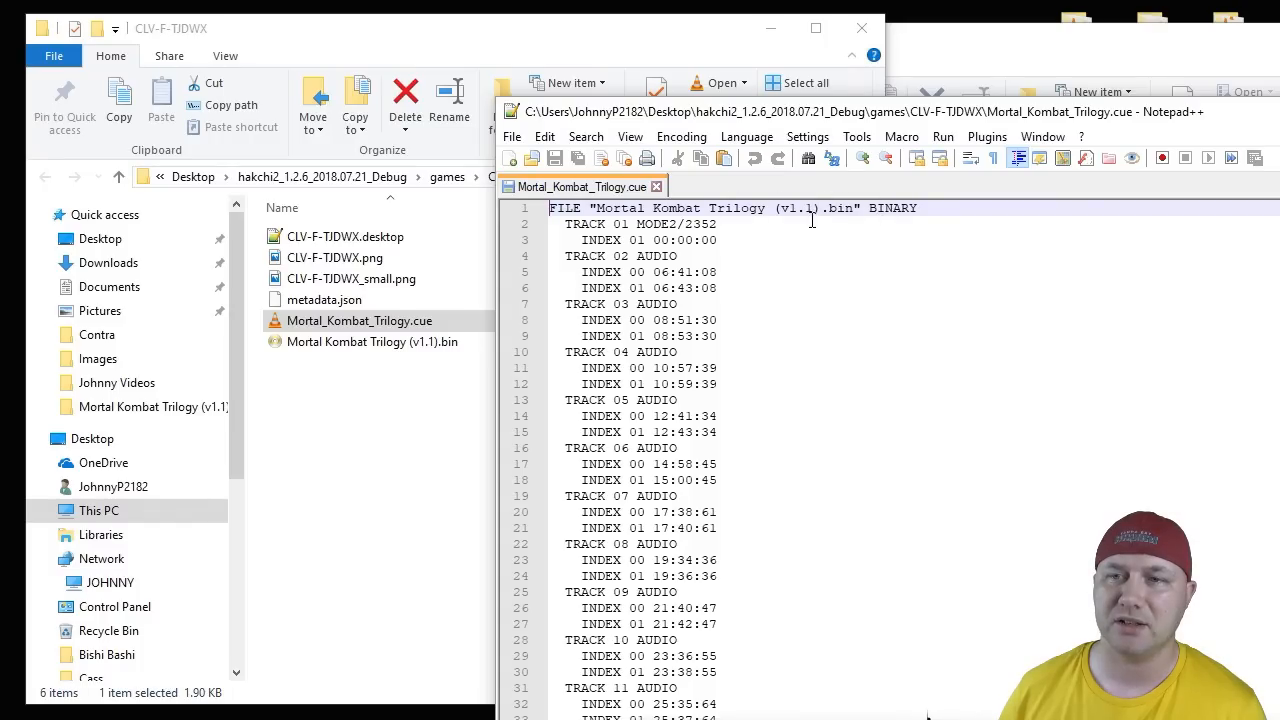
Check the FILE line of the Mortal Kombat Trilogy cue in Notepad++
left_click(372, 340)
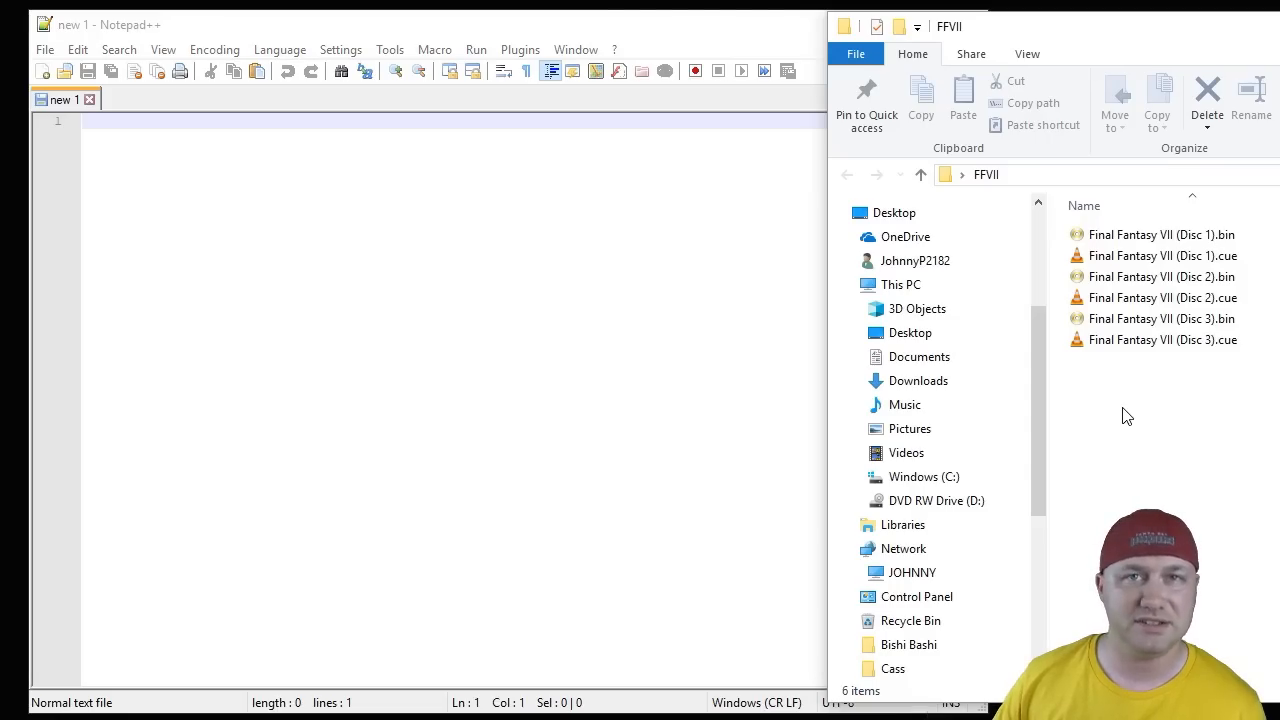
List the three Final Fantasy VII disc .cue names on separate lines in the blank document
left_click(1162, 256)
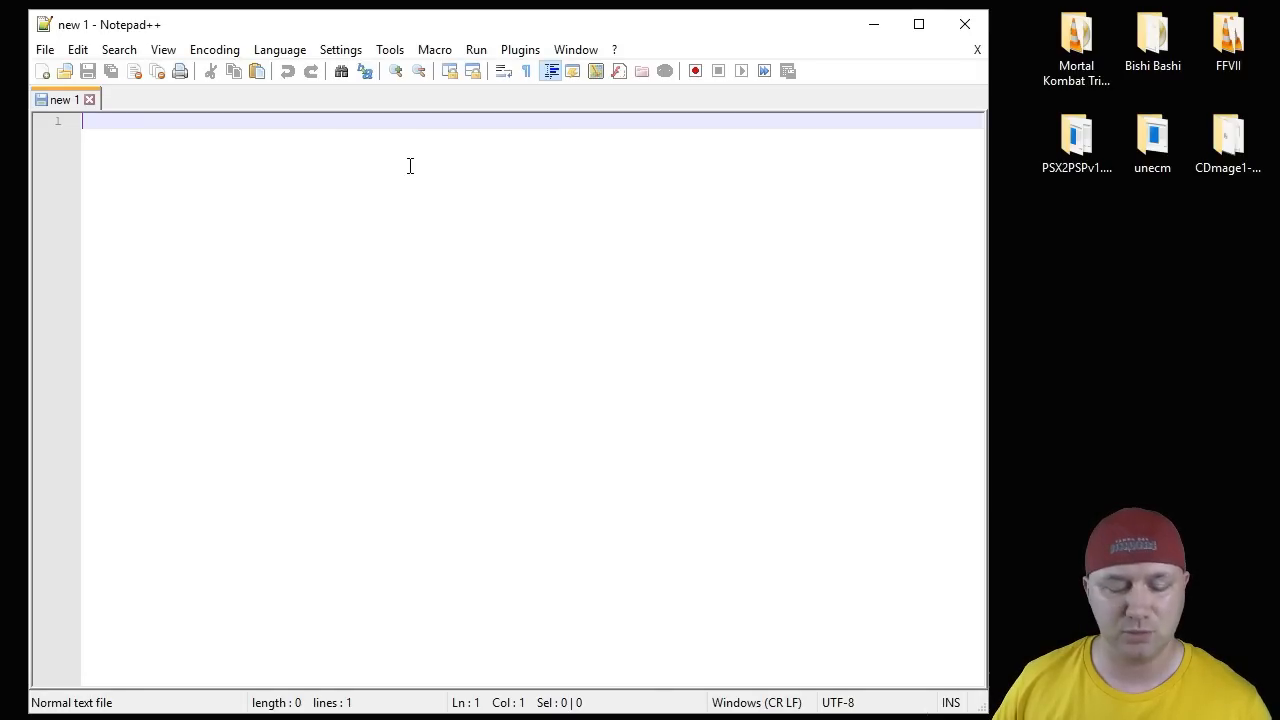
type("Final Fantasy VII (Disc 1).cue")
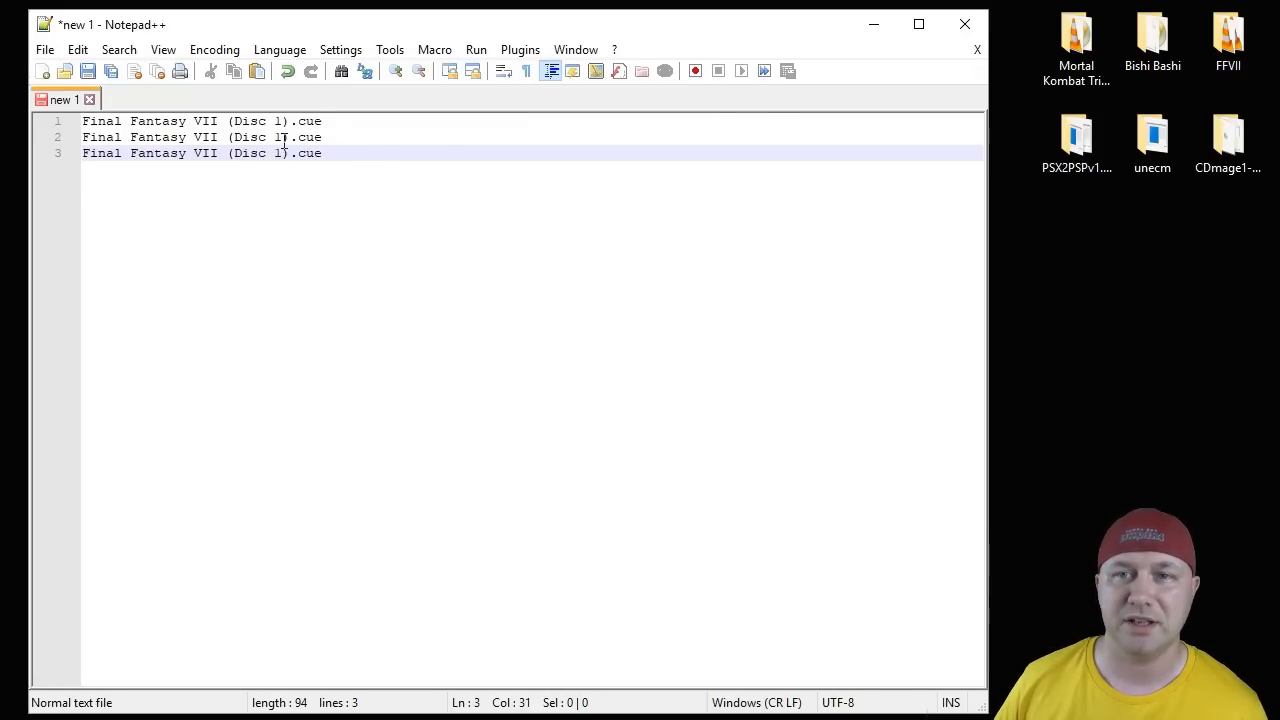
type("3")
left_click(202, 136)
type("2")
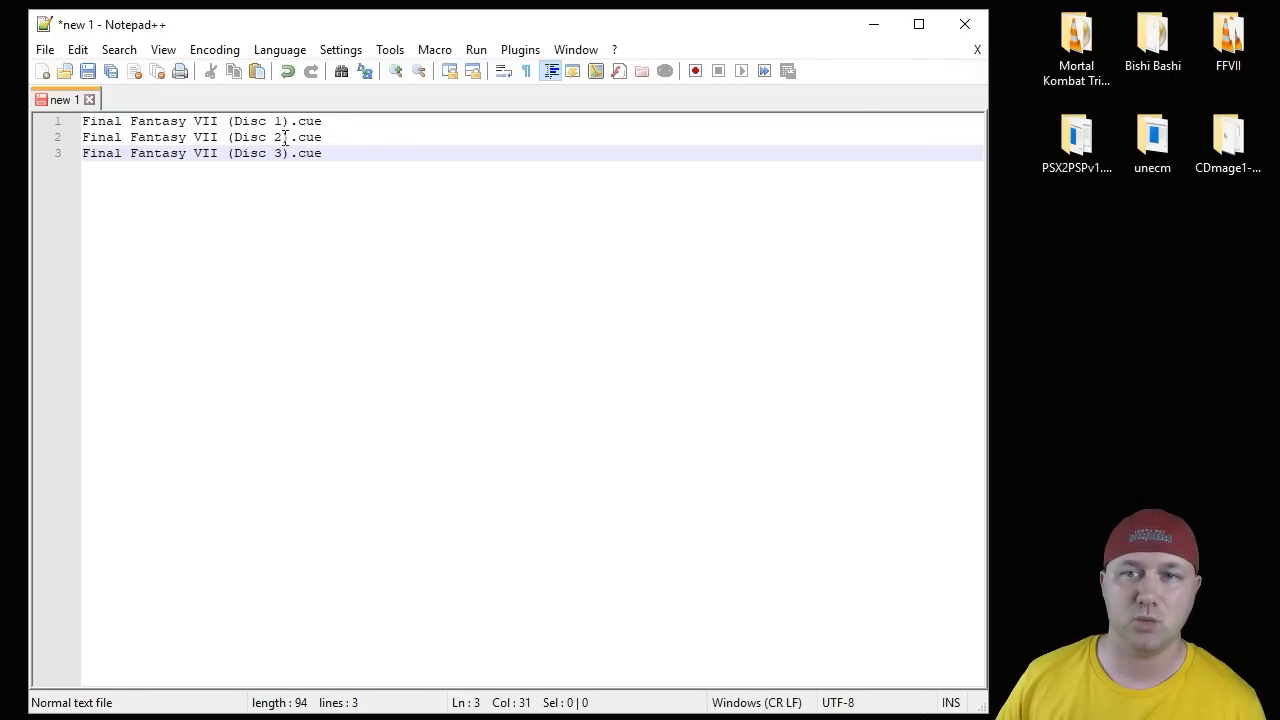
Save the disc list as Final Fantasy VII.m3u in the FFVII folder
left_click(44, 48)
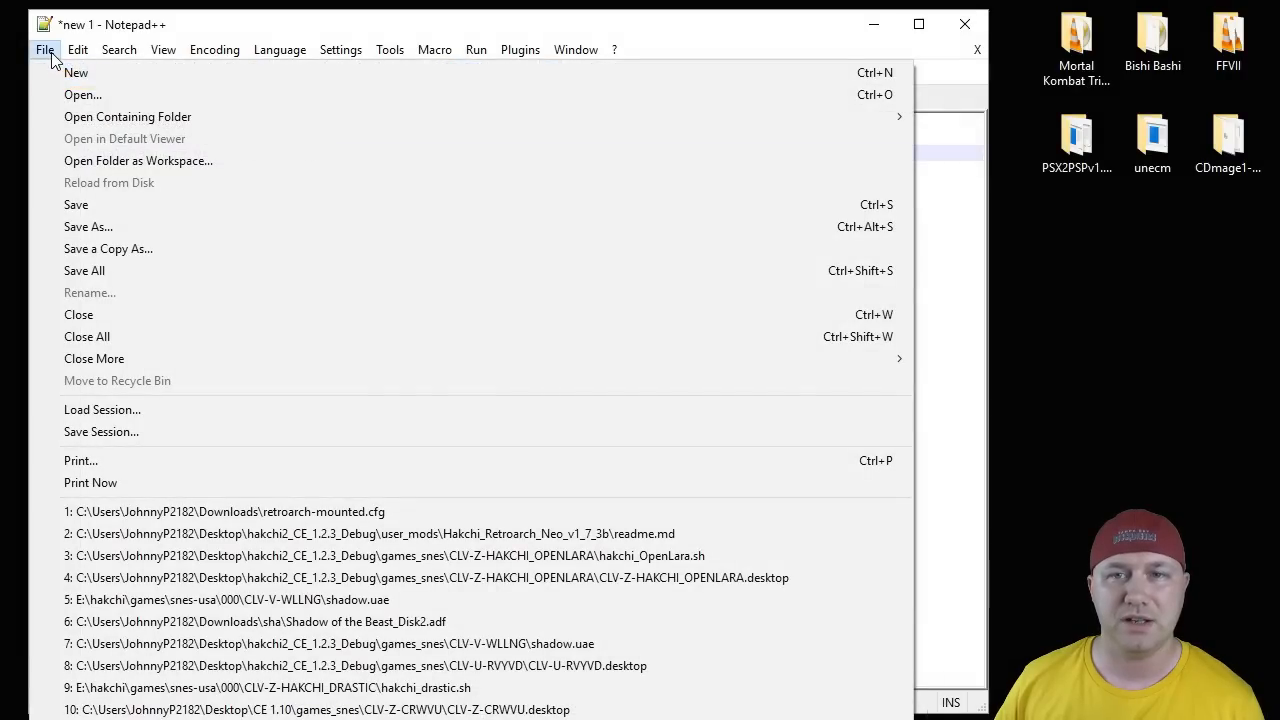
left_click(88, 226)
type("Final Fantasy VII.")
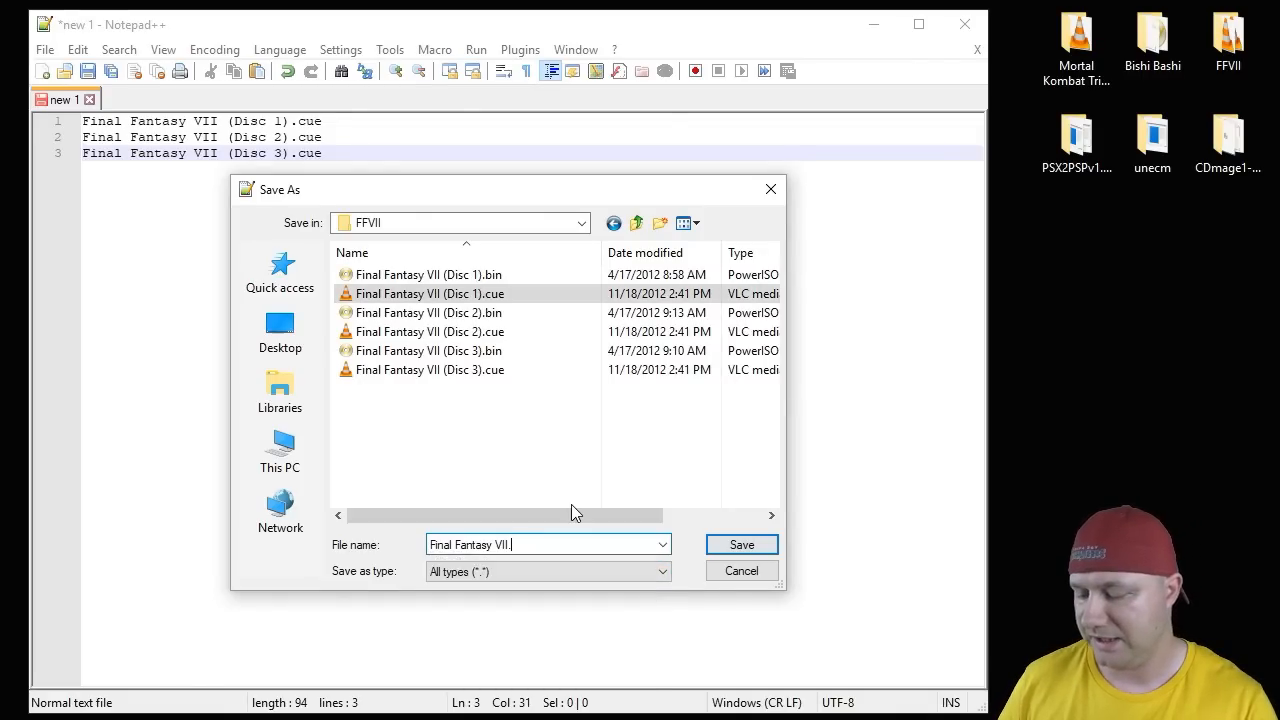
type("m3u")
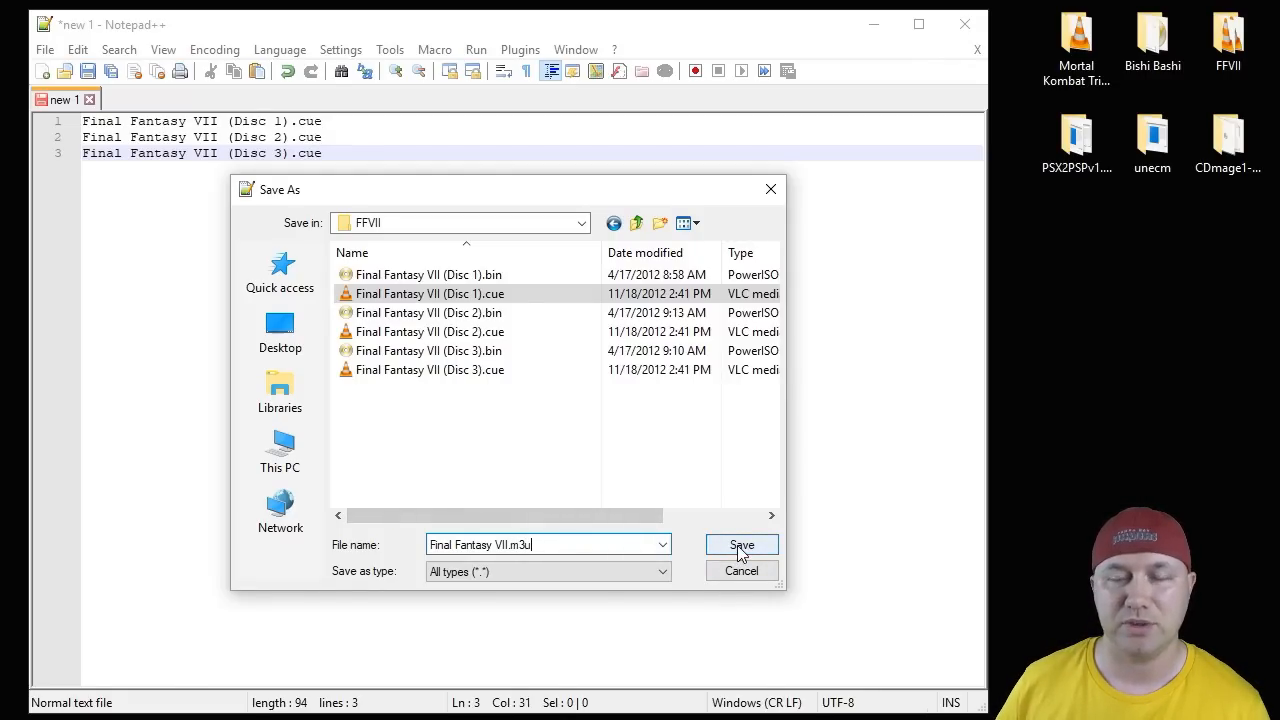
left_click(740, 544)
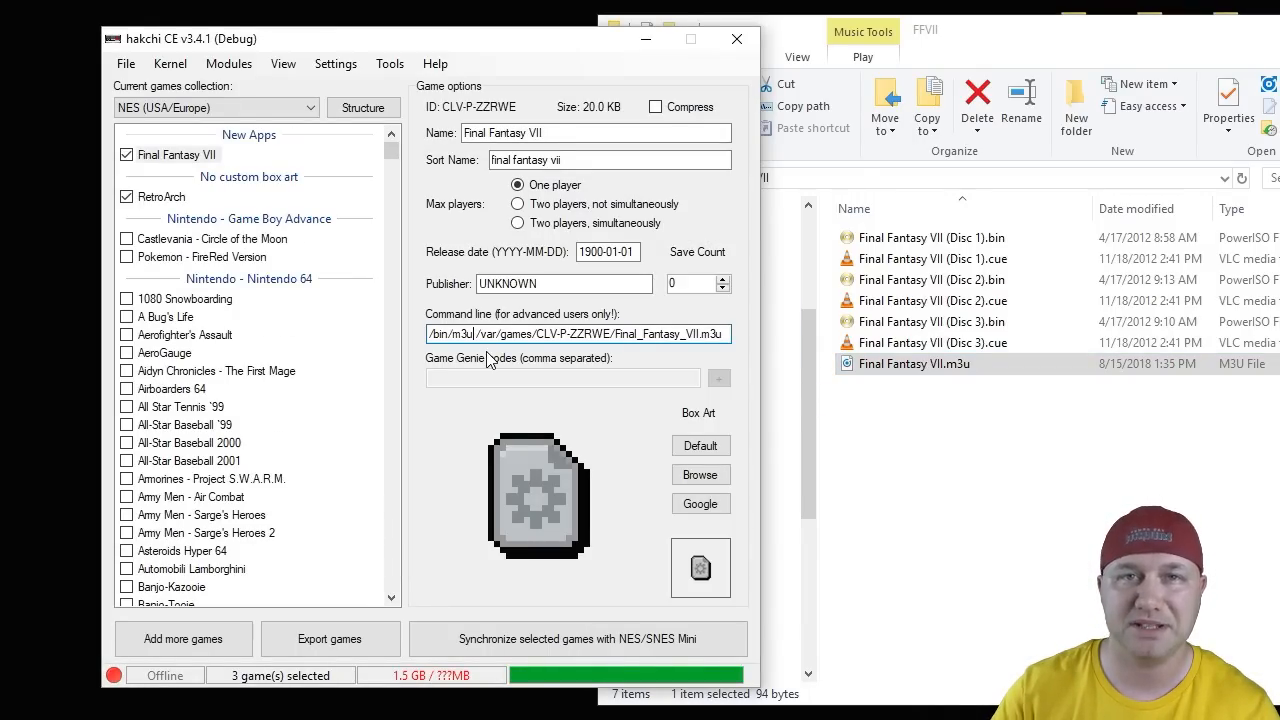
Show Final Fantasy VII's CLV-P-ZZRWE folder with the m3u playlist and three disc bin/cue pairs, then close it
right_click(178, 154)
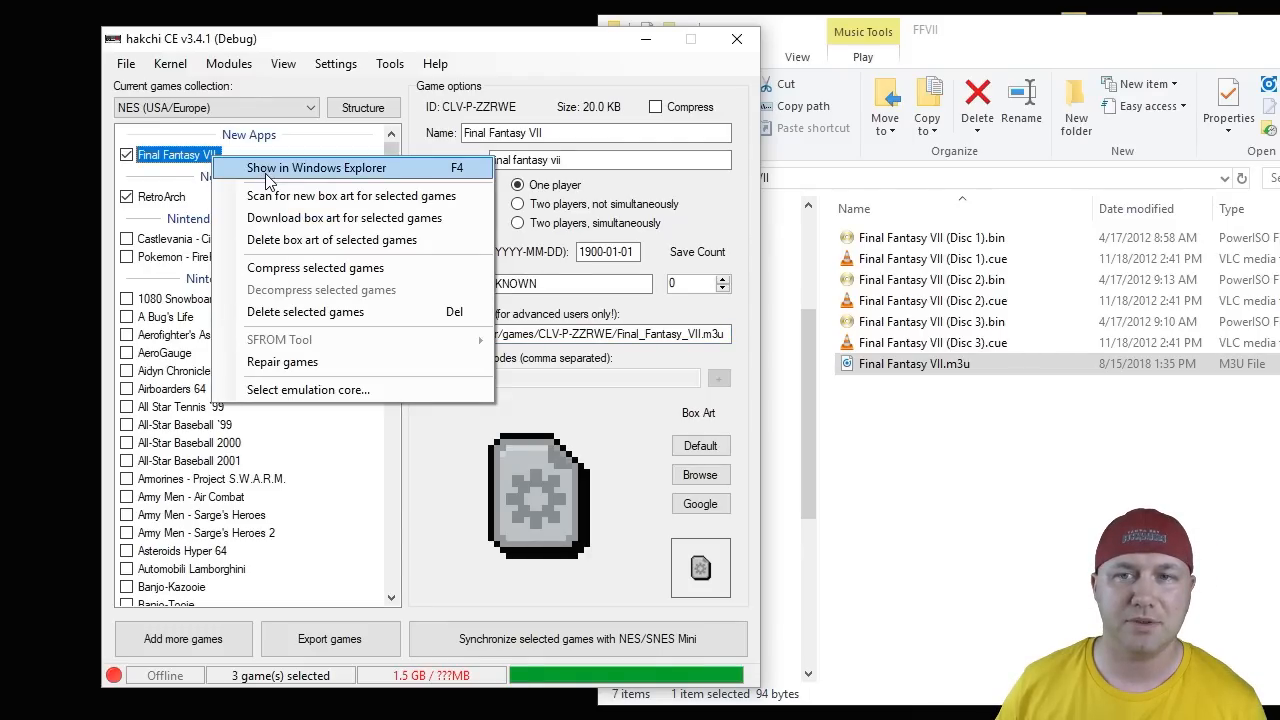
left_click(316, 168)
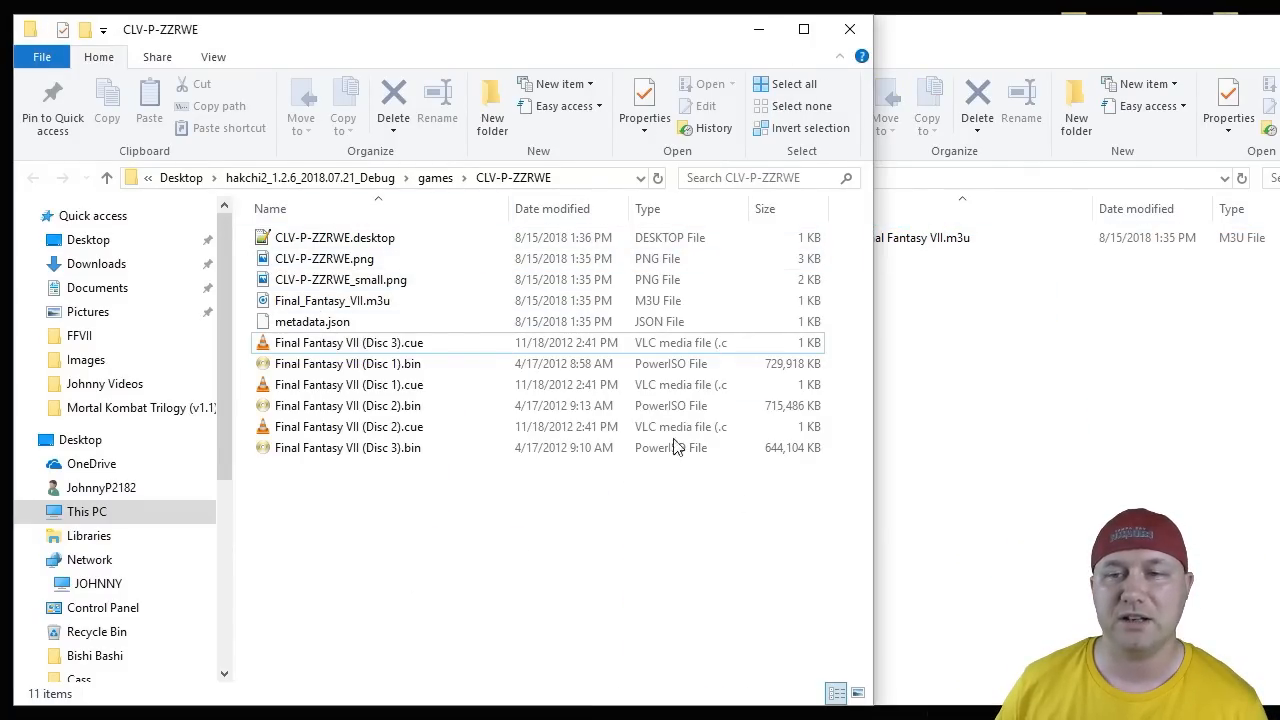
left_click(312, 320)
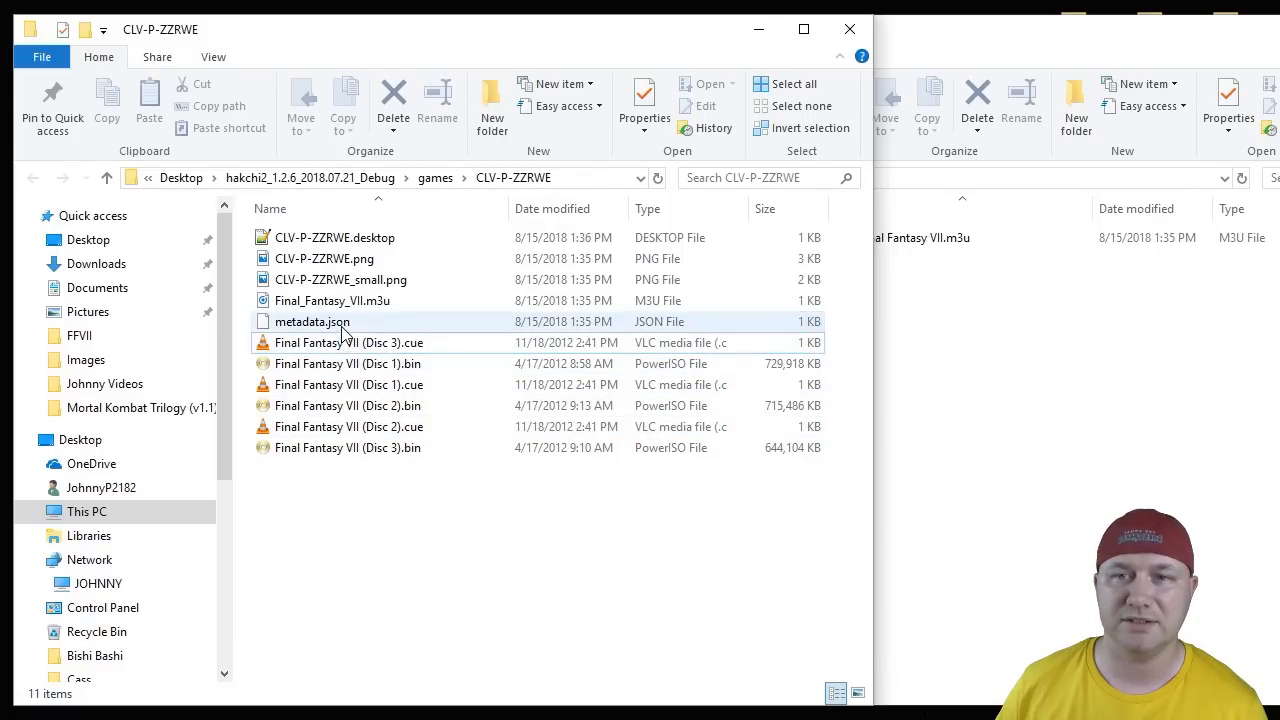
left_click(348, 342)
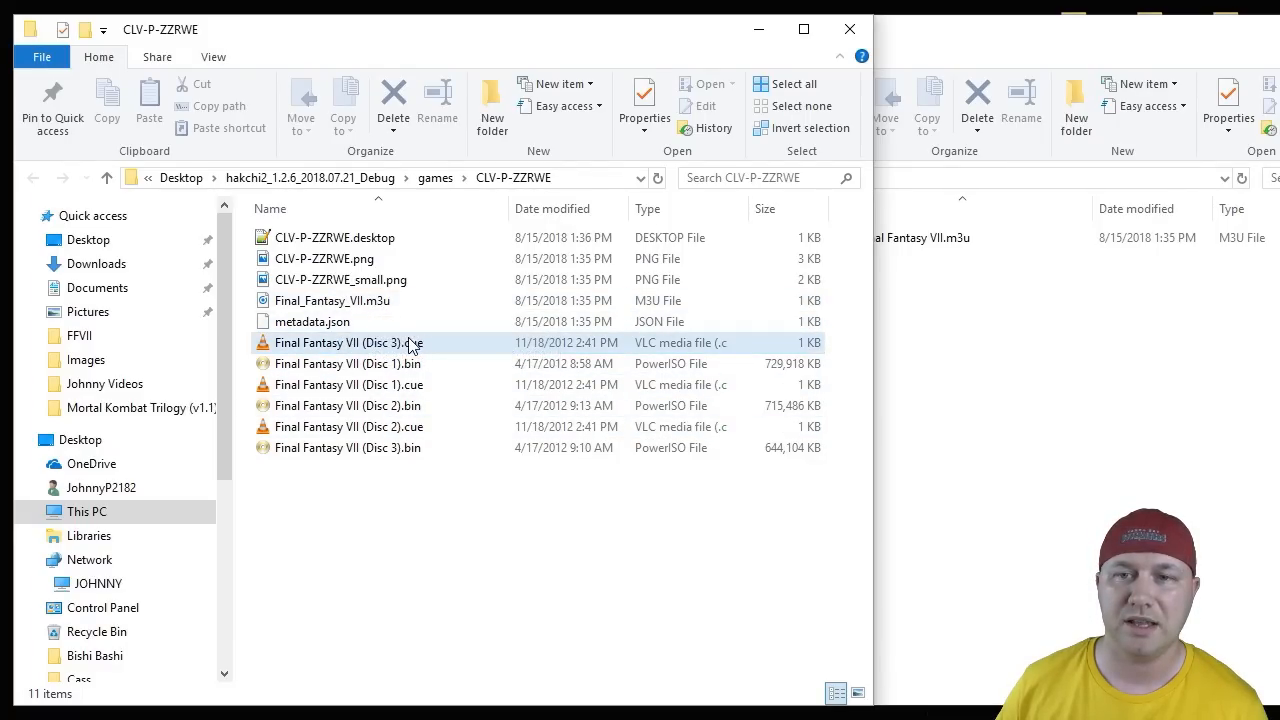
left_click(348, 364)
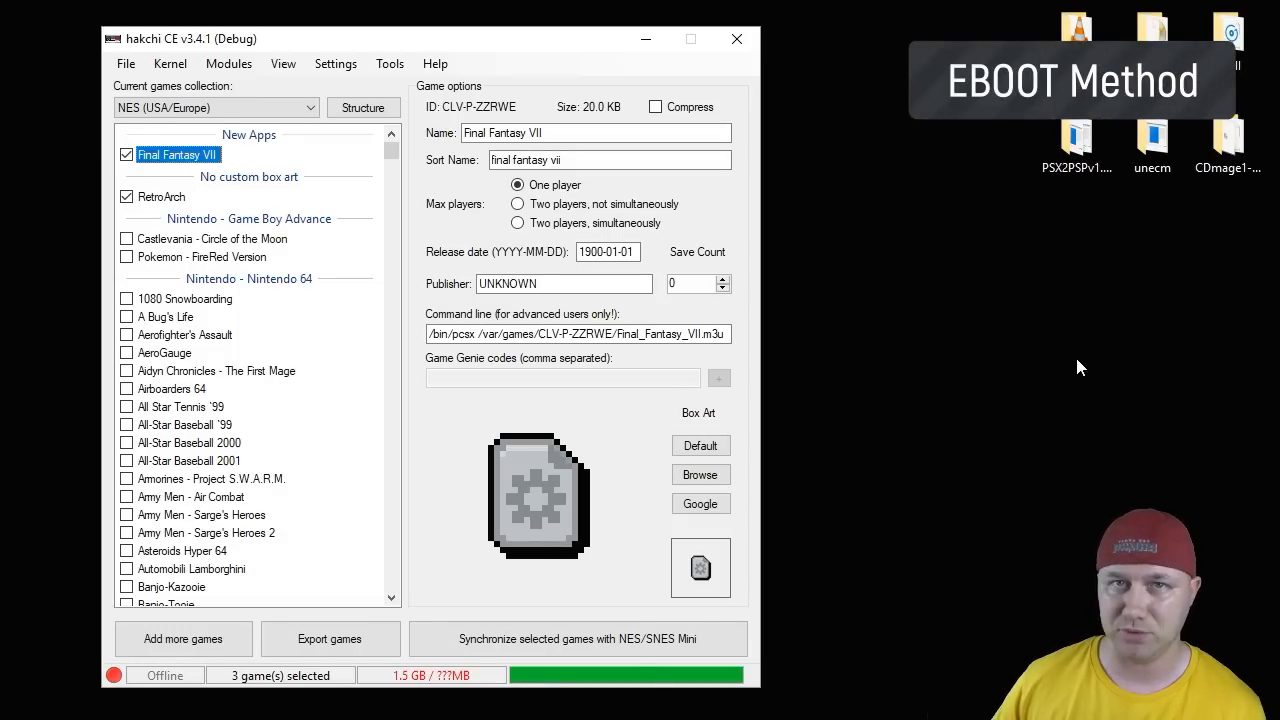
Launch the PSX2PSP converter from its folder on the desktop
left_click(1076, 144)
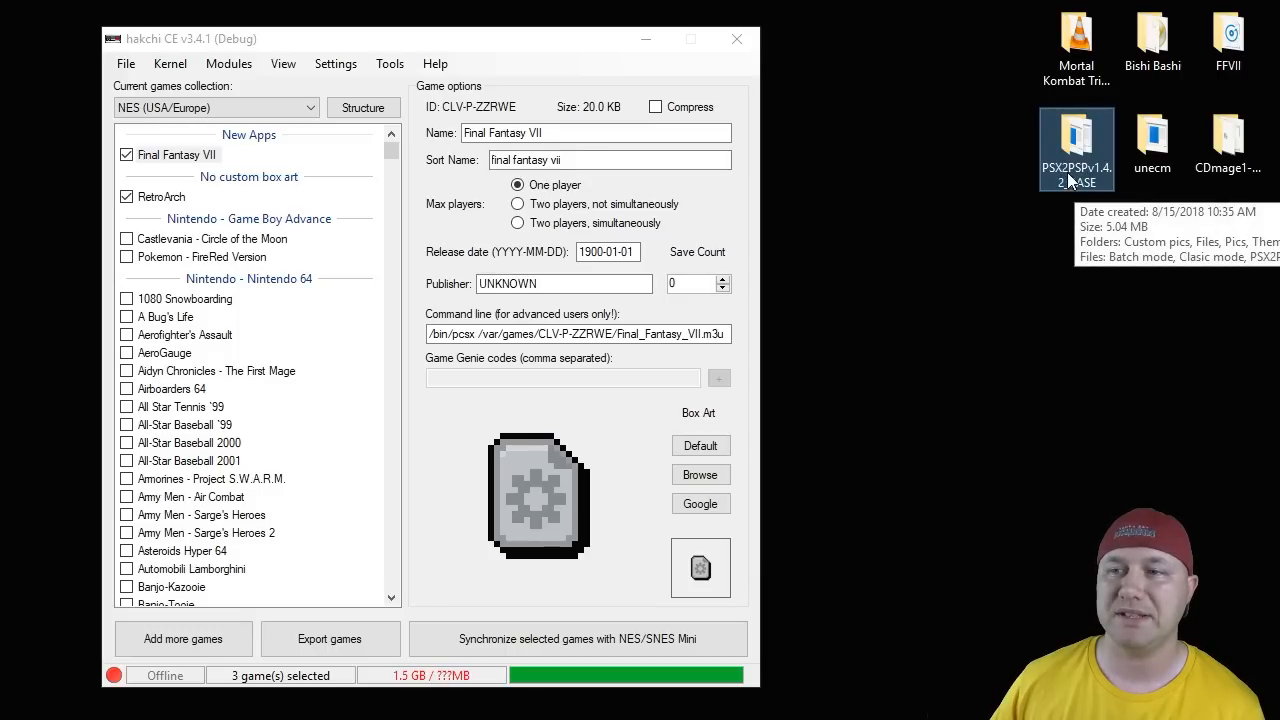
mouse_move(1090, 156)
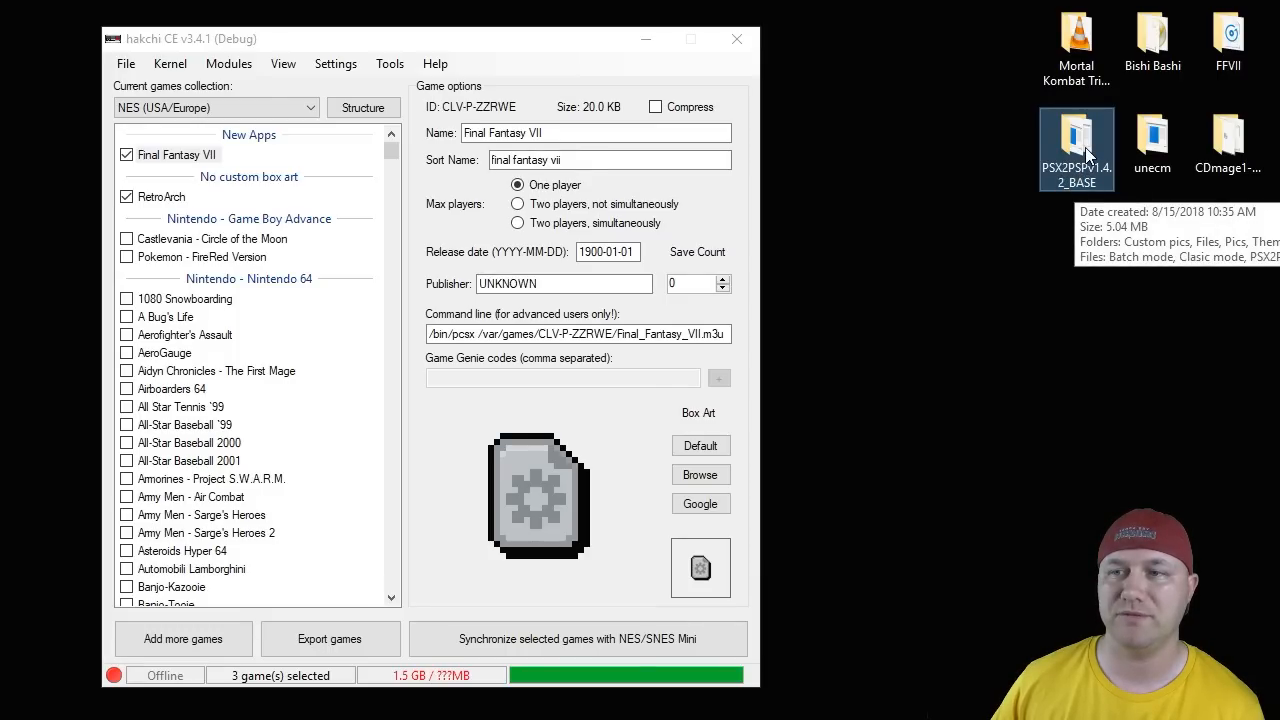
double_click(1076, 150)
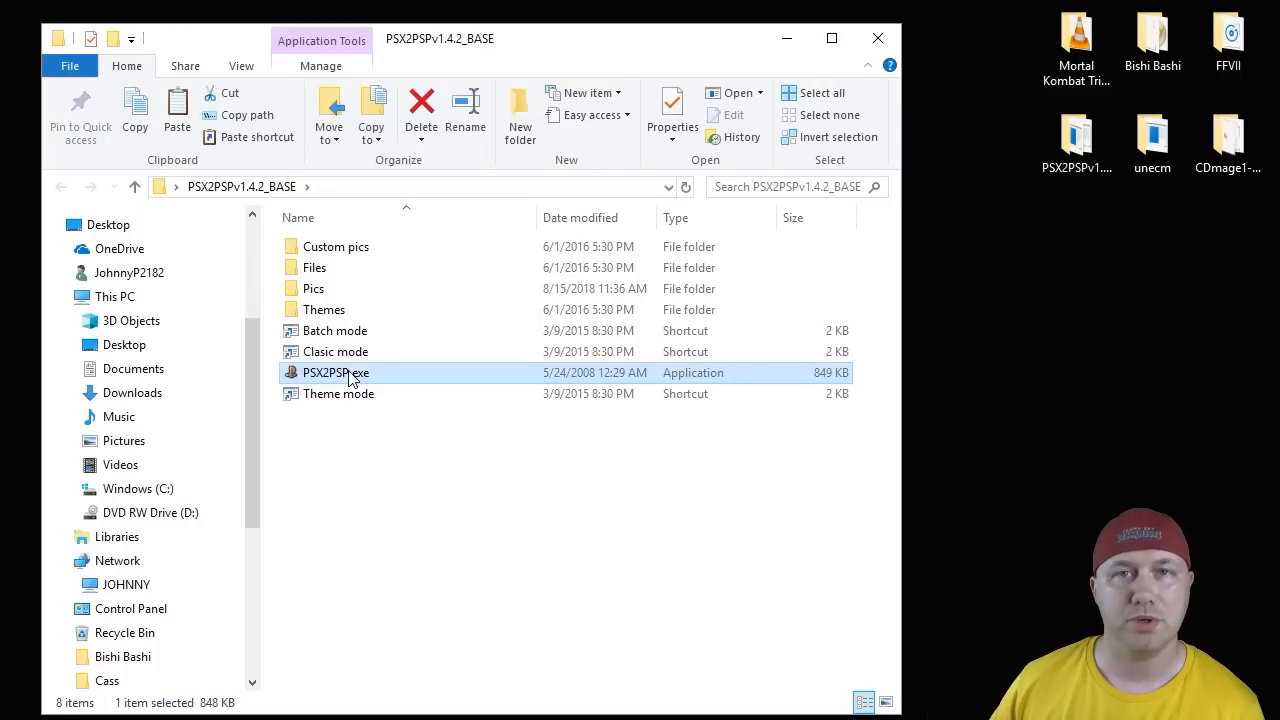
double_click(336, 372)
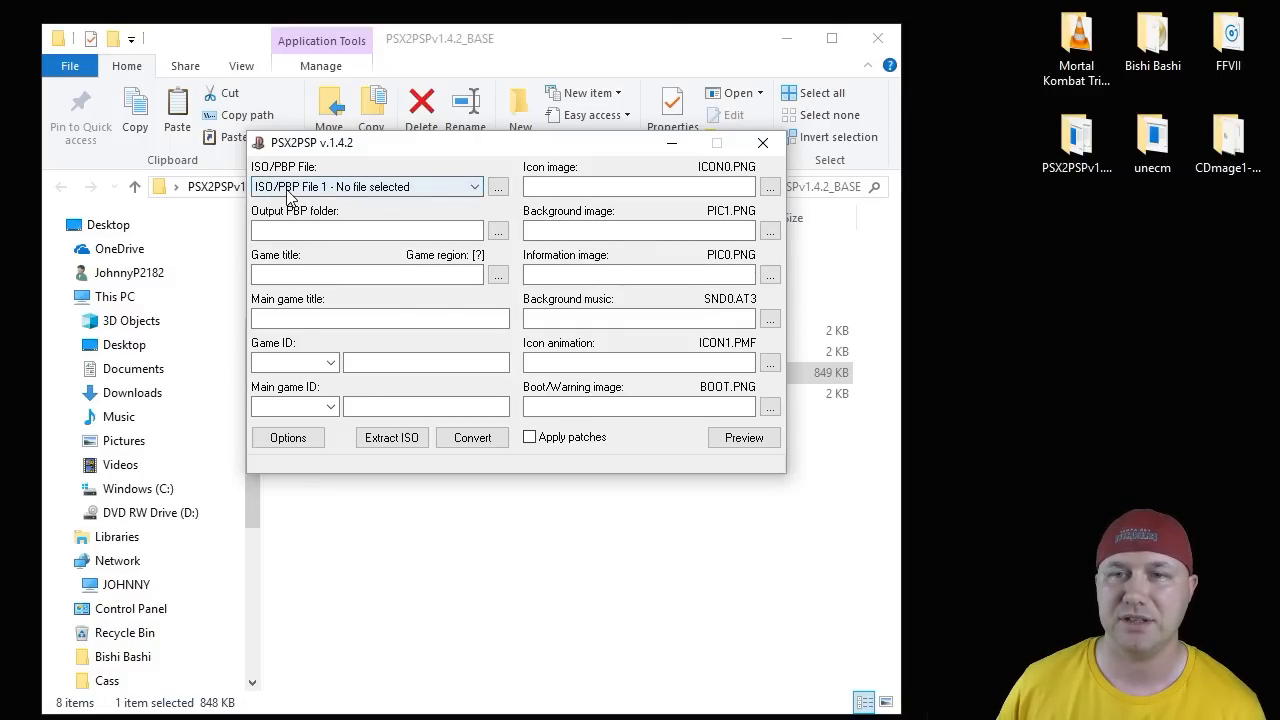
Load Final Fantasy VII Disc 1, Disc 2 and Disc 3 .bin images into input slots 1–3
left_click(496, 188)
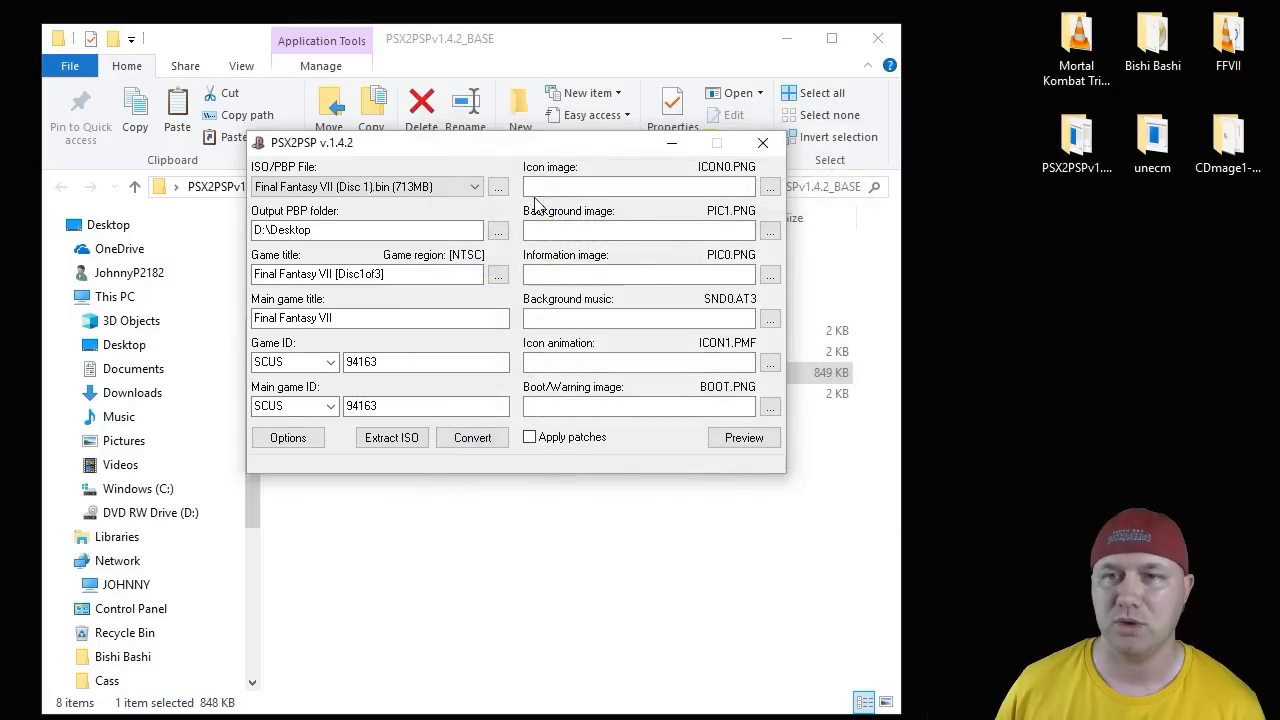
left_click(476, 186)
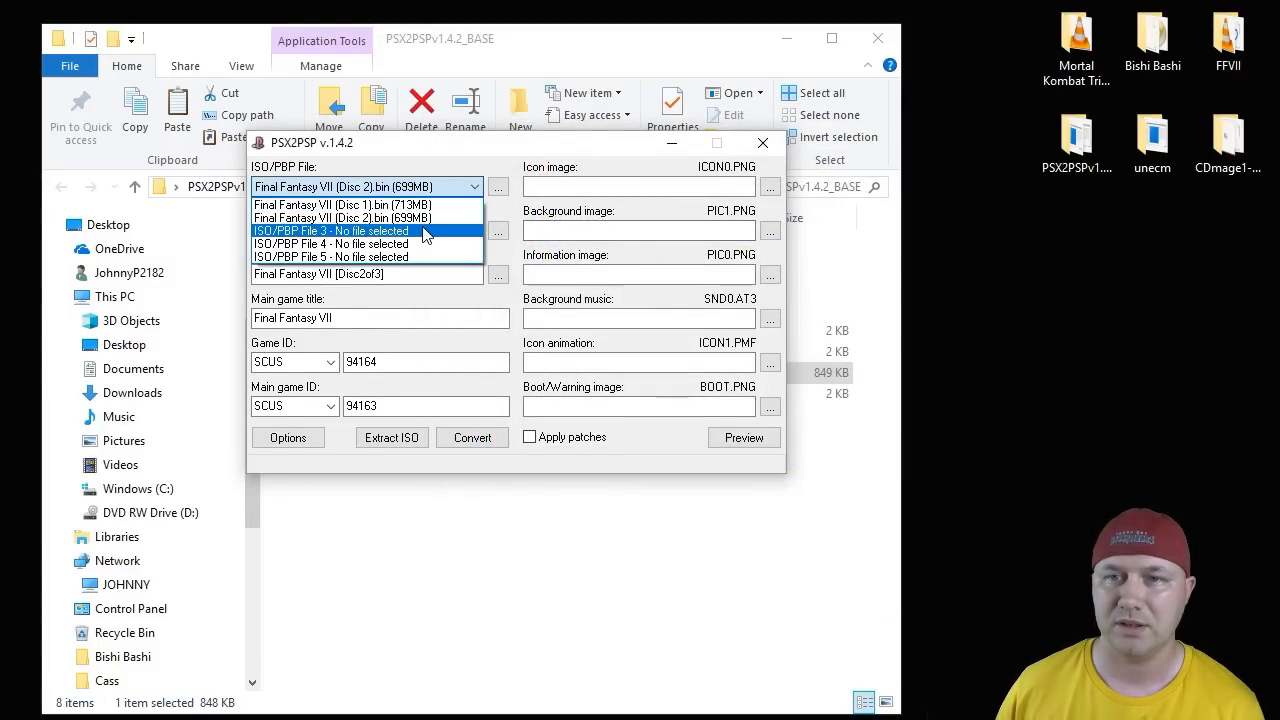
left_click(332, 232)
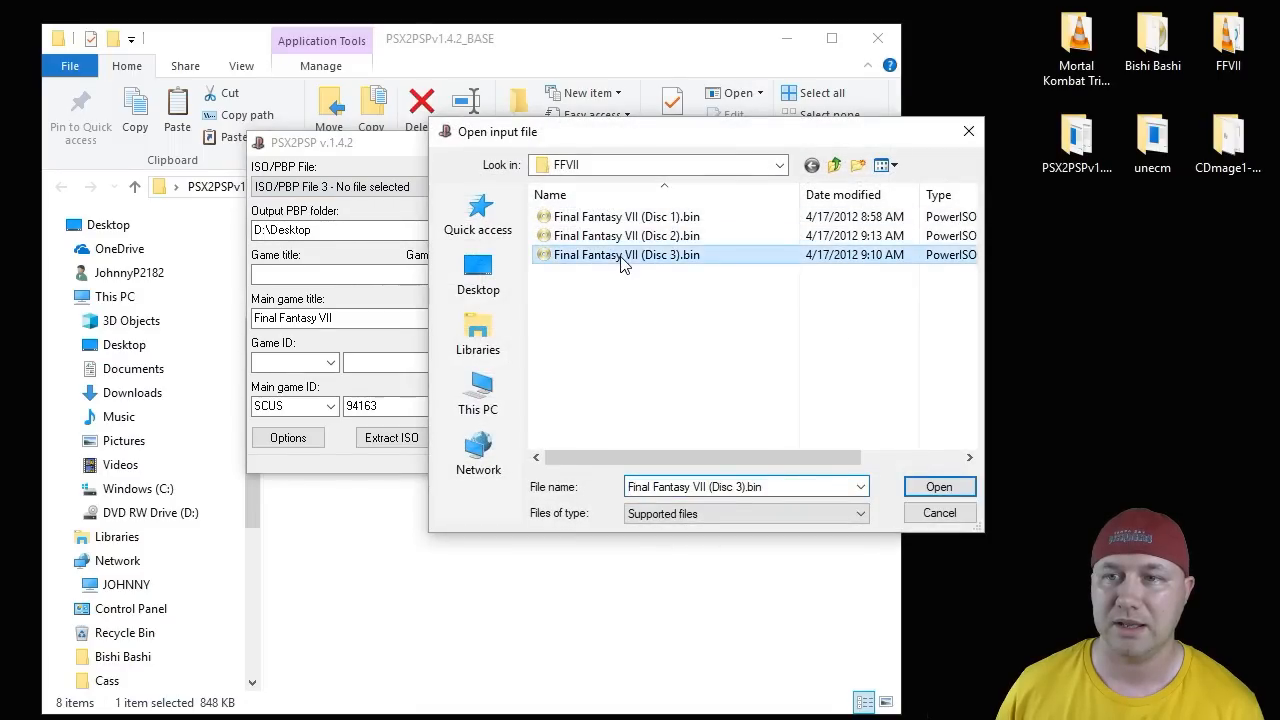
left_click(938, 486)
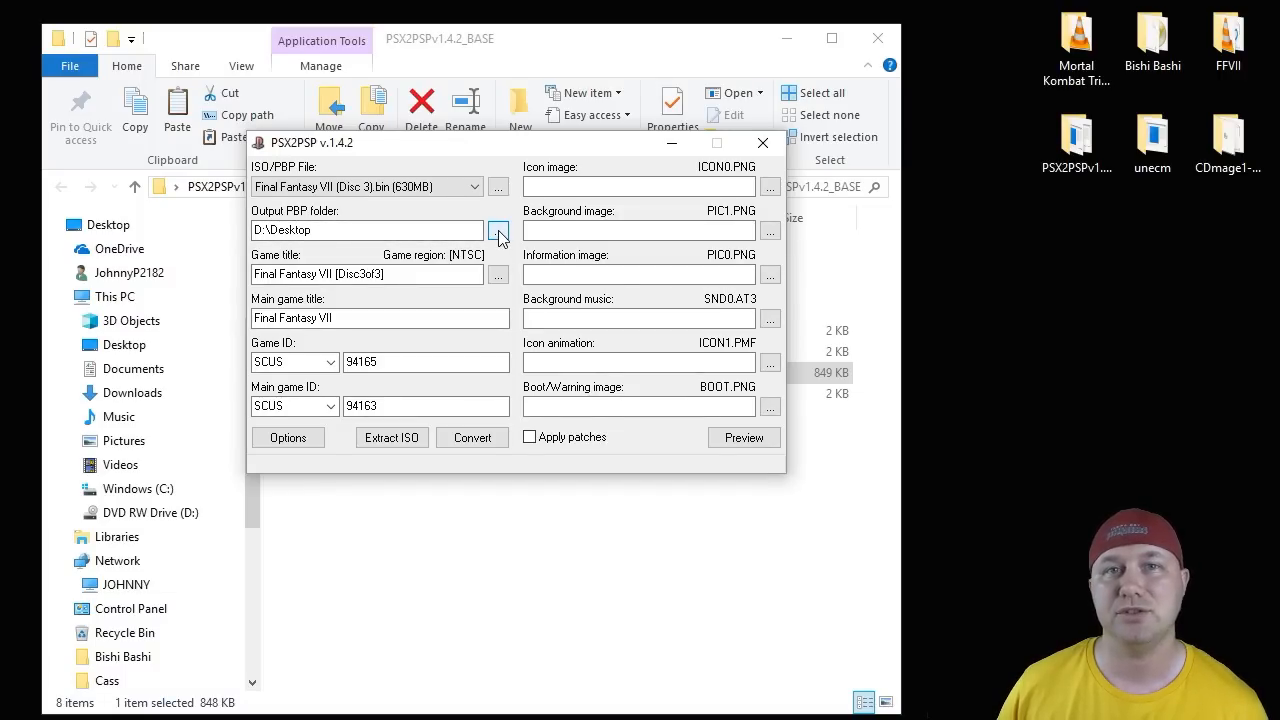
Set the output PBP folder to Desktop\FFVII
left_click(498, 230)
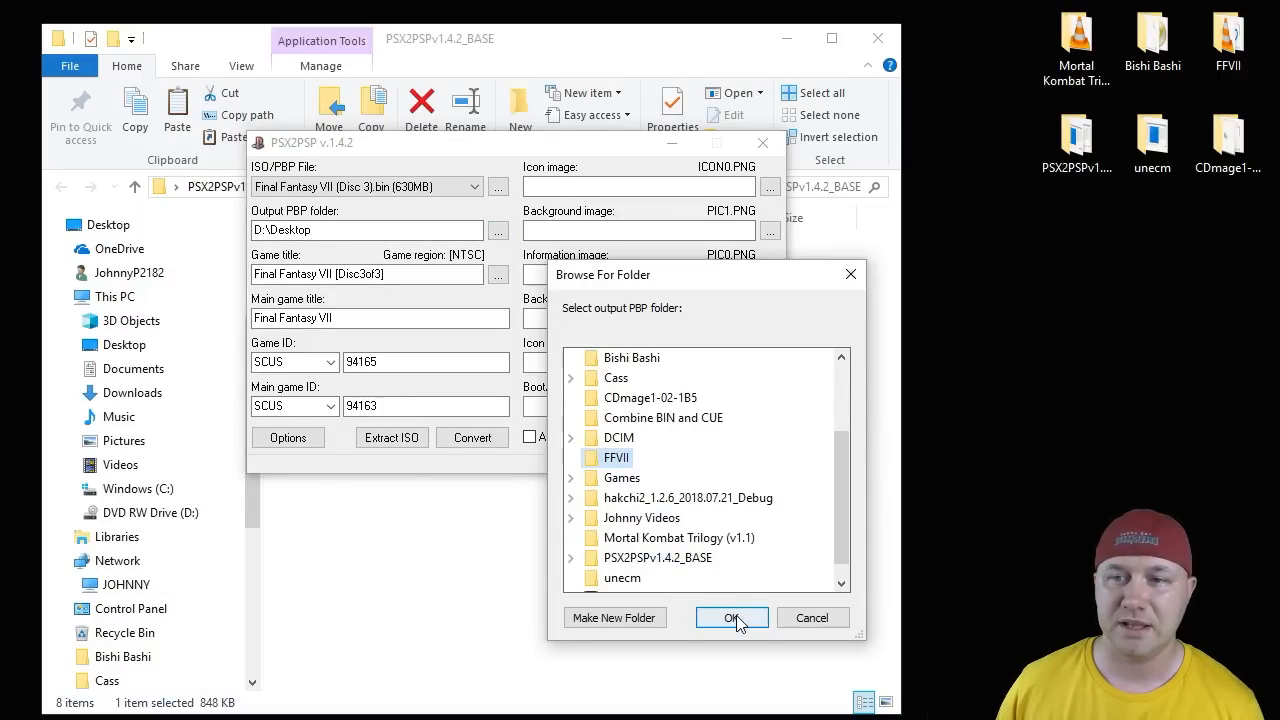
left_click(732, 616)
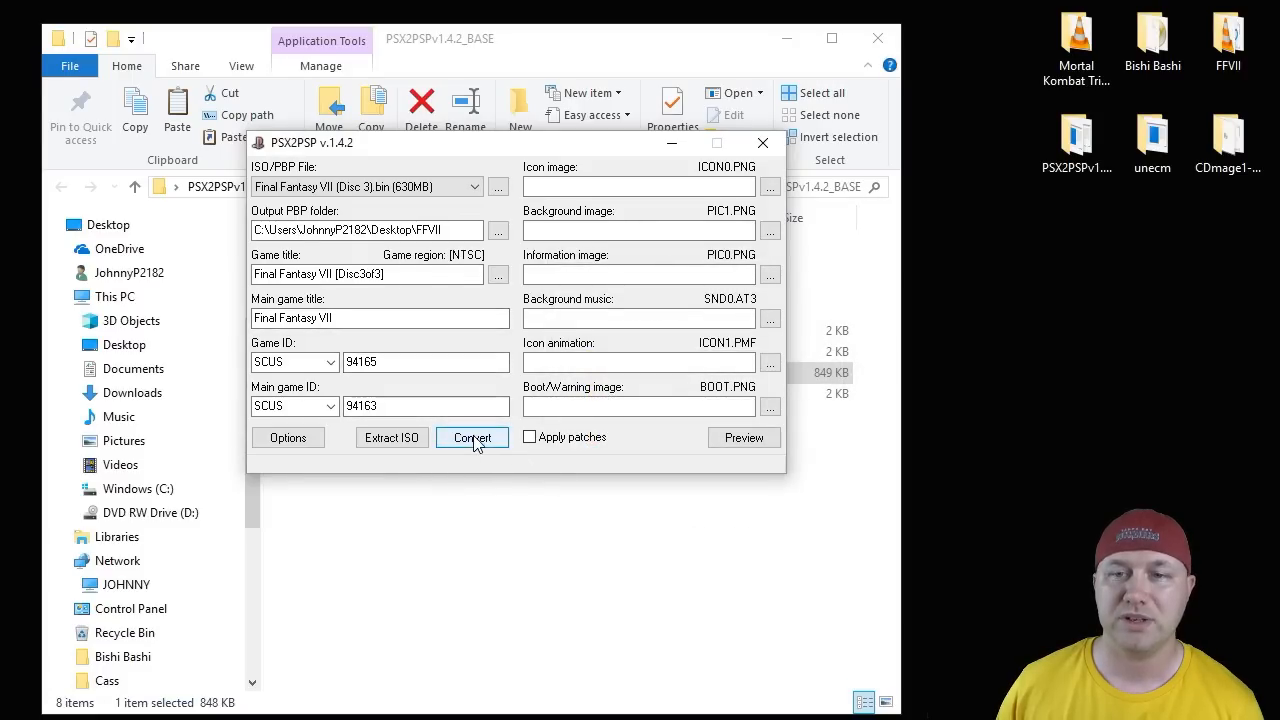
Convert the three discs into one EBOOT until the status reads Done, 26% final compression
left_click(472, 436)
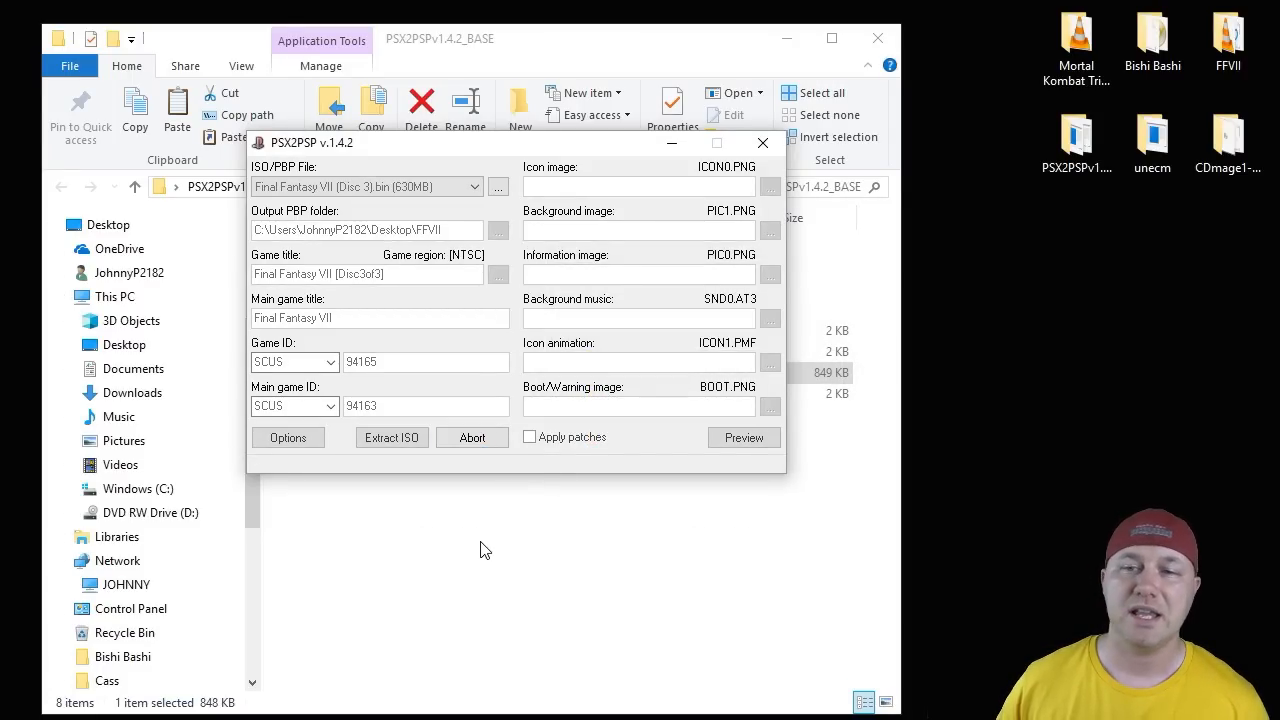
left_click(392, 436)
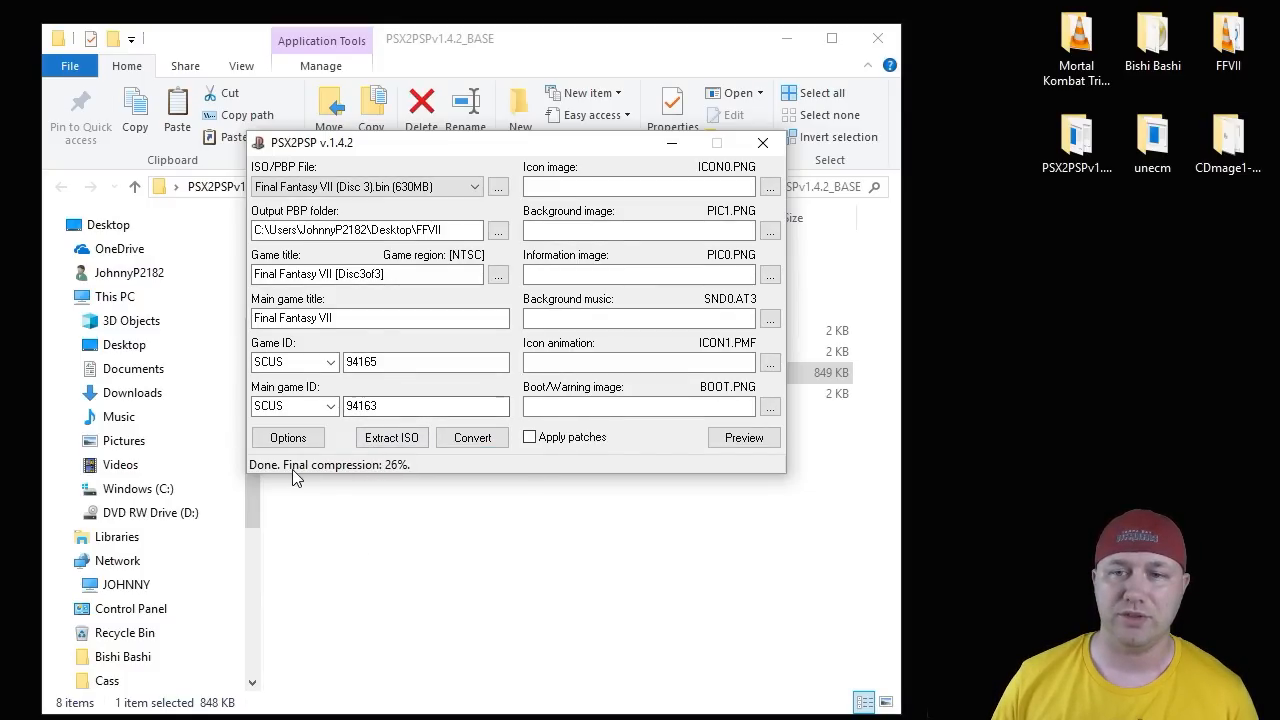
mouse_move(420, 480)
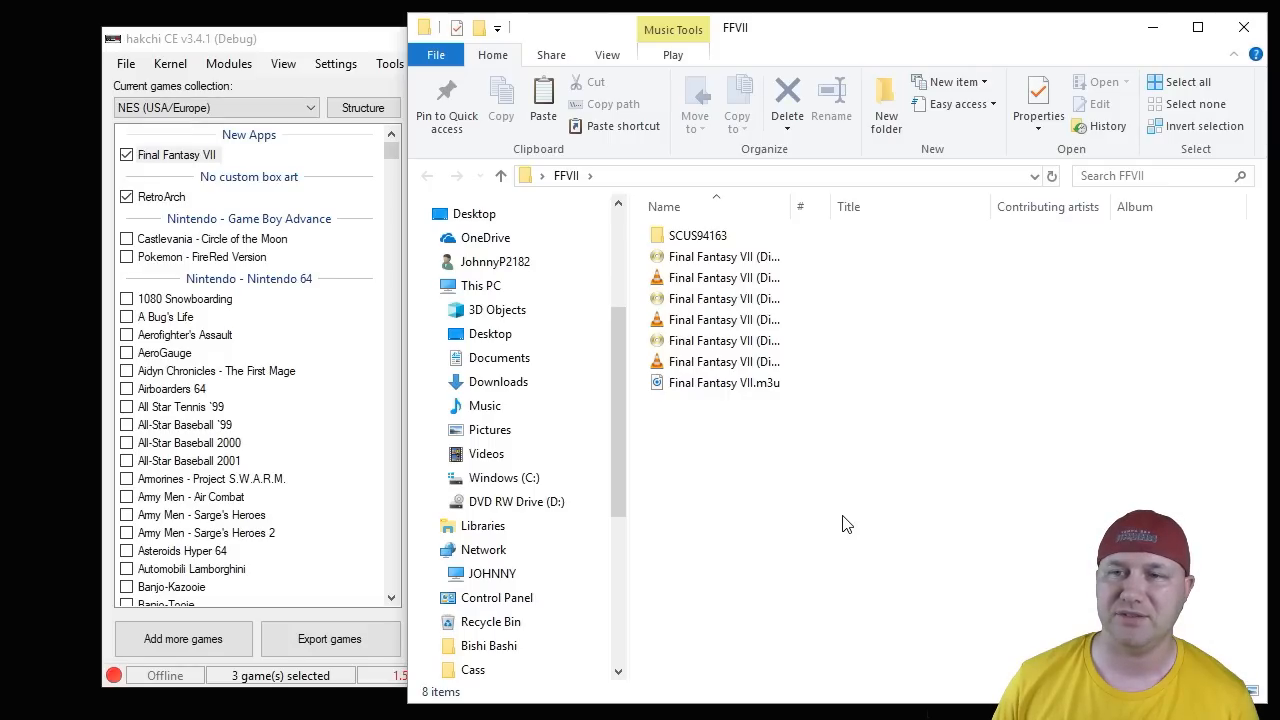
Open the new SCUS94163 folder inside FFVII holding the roughly 1.5 GB EBOOT.PBP
left_click(698, 236)
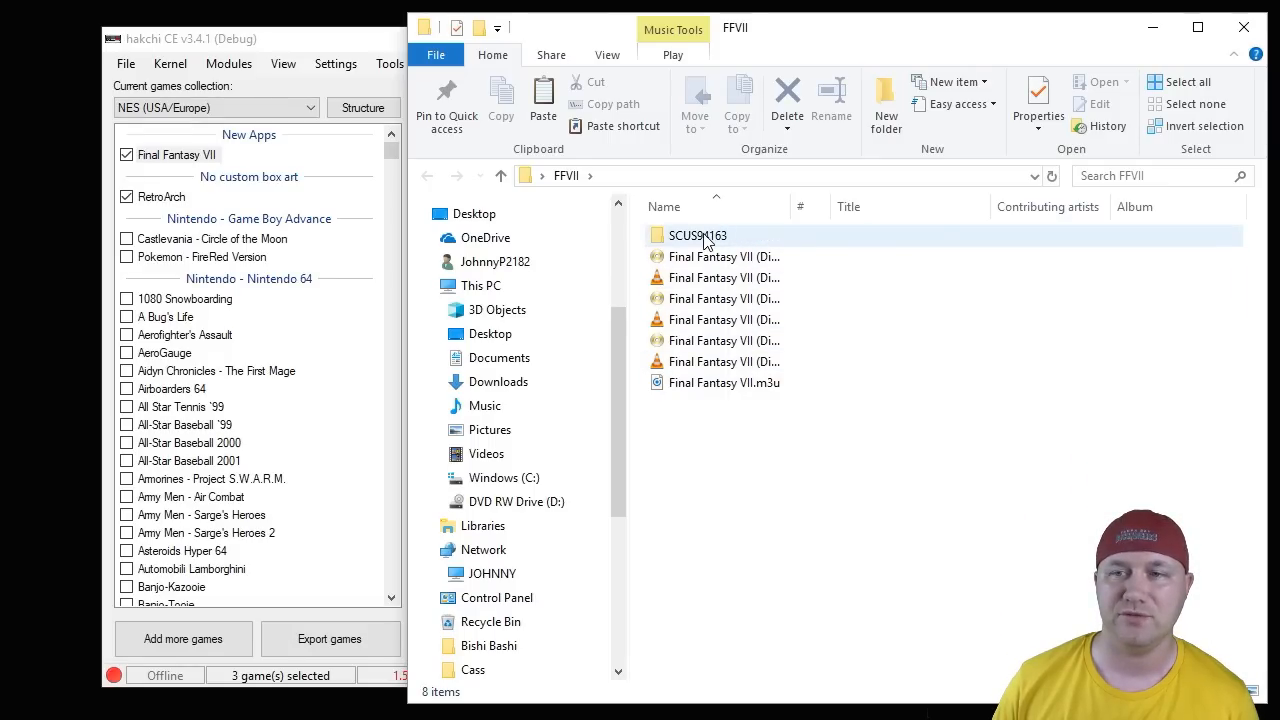
double_click(696, 236)
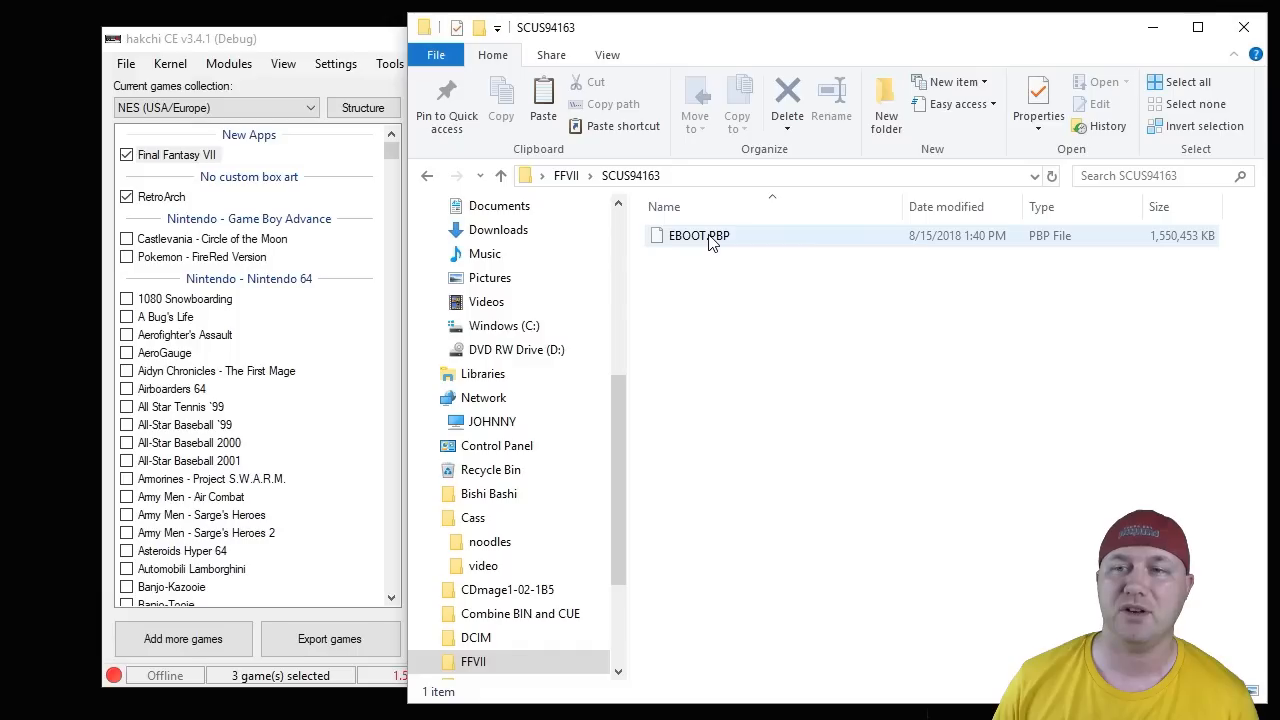
mouse_move(698, 236)
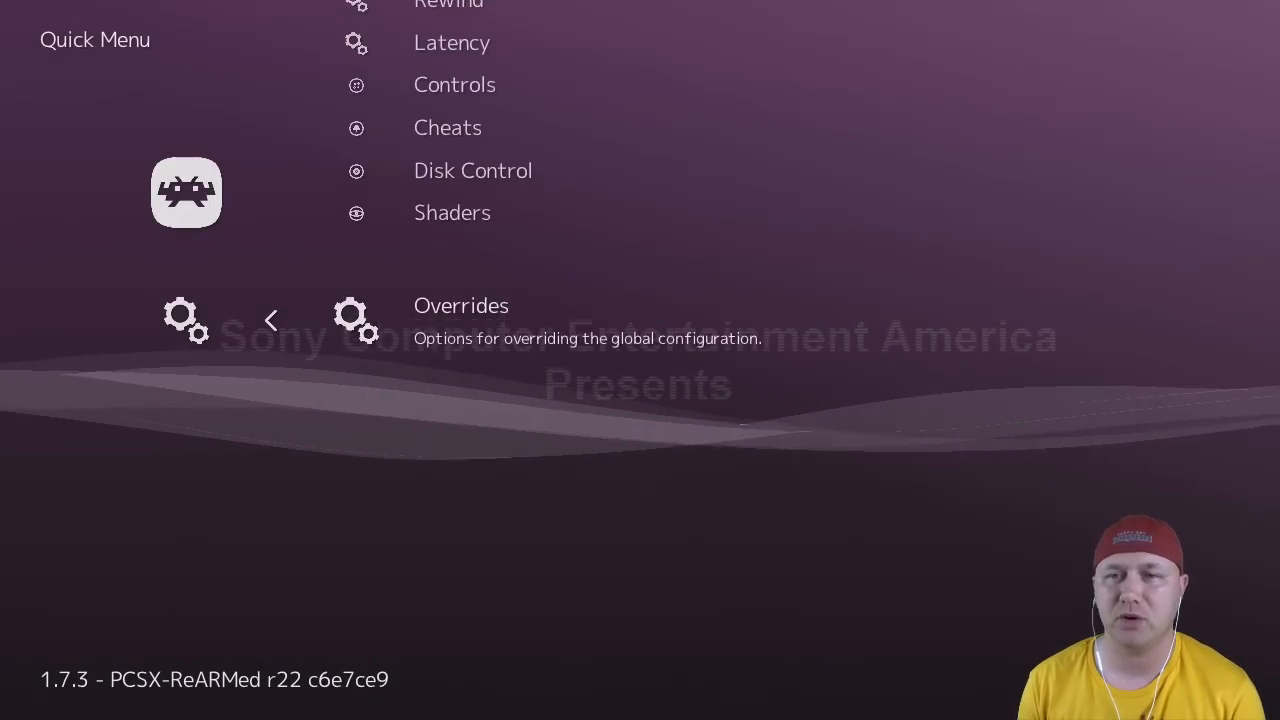
In Disk Control, eject the tray, set Disk Index to 2 of 3, close the tray and back out
left_click(472, 170)
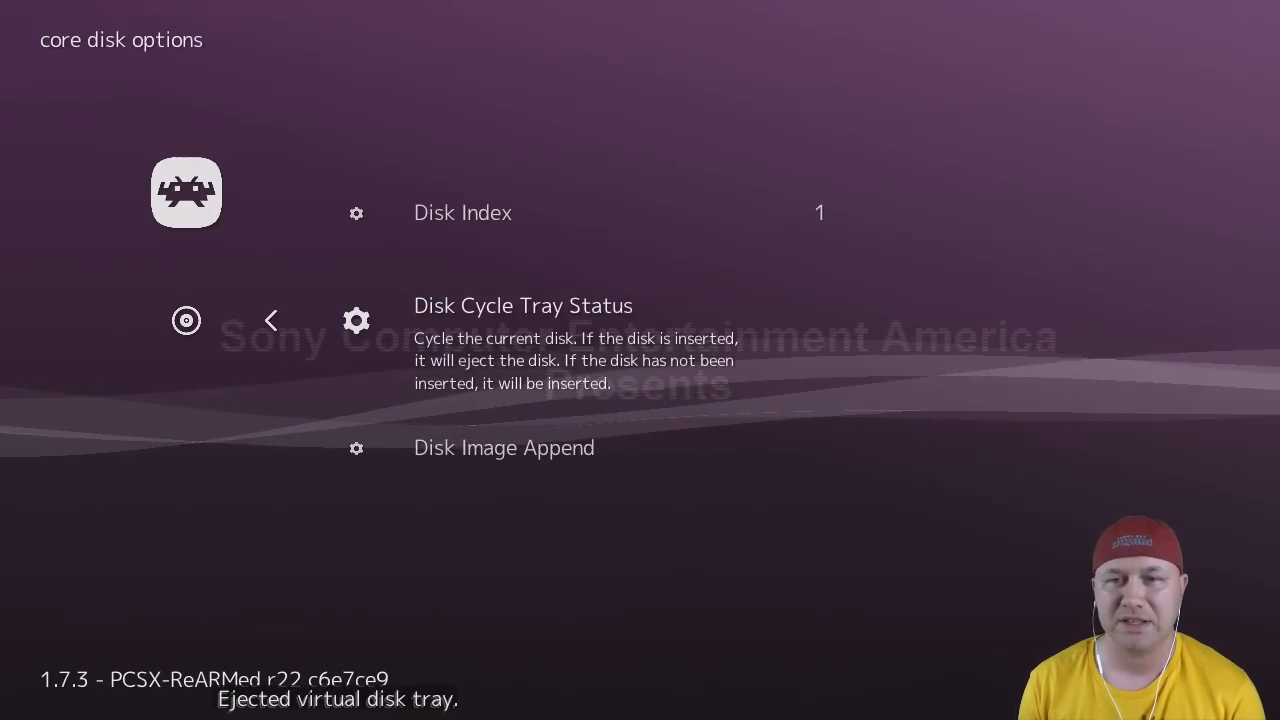
key("Up")
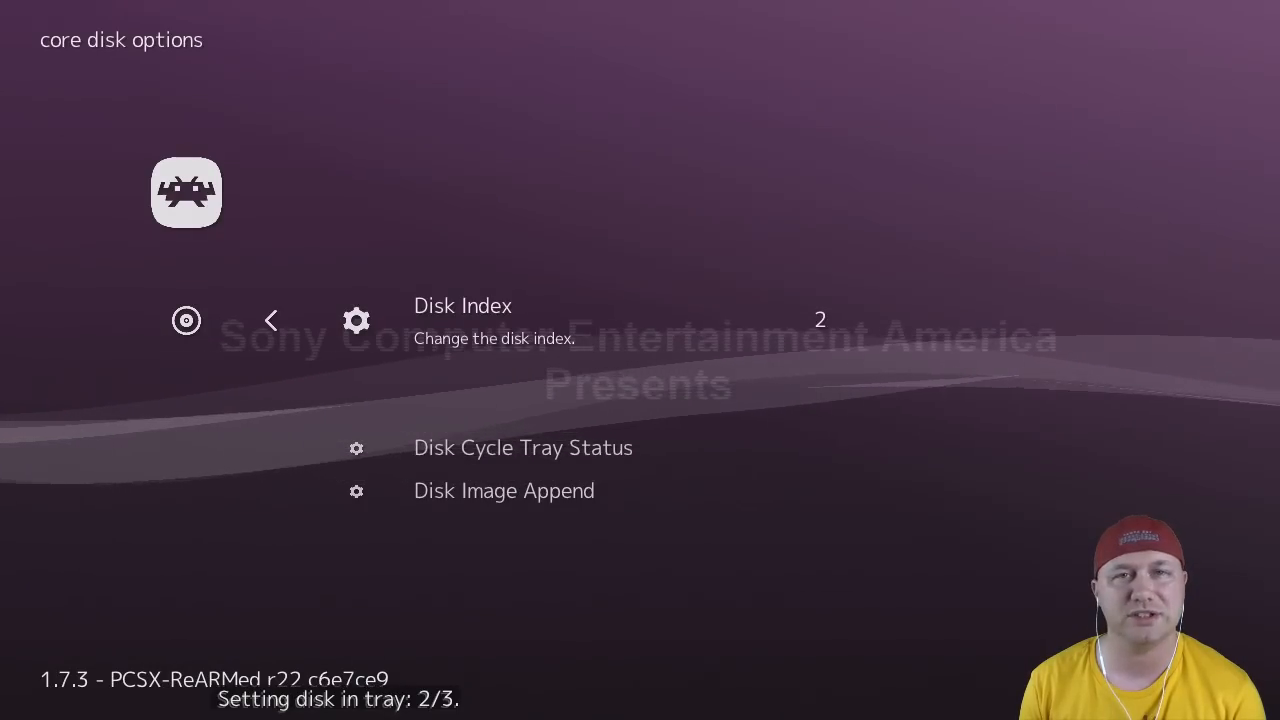
key("Down")
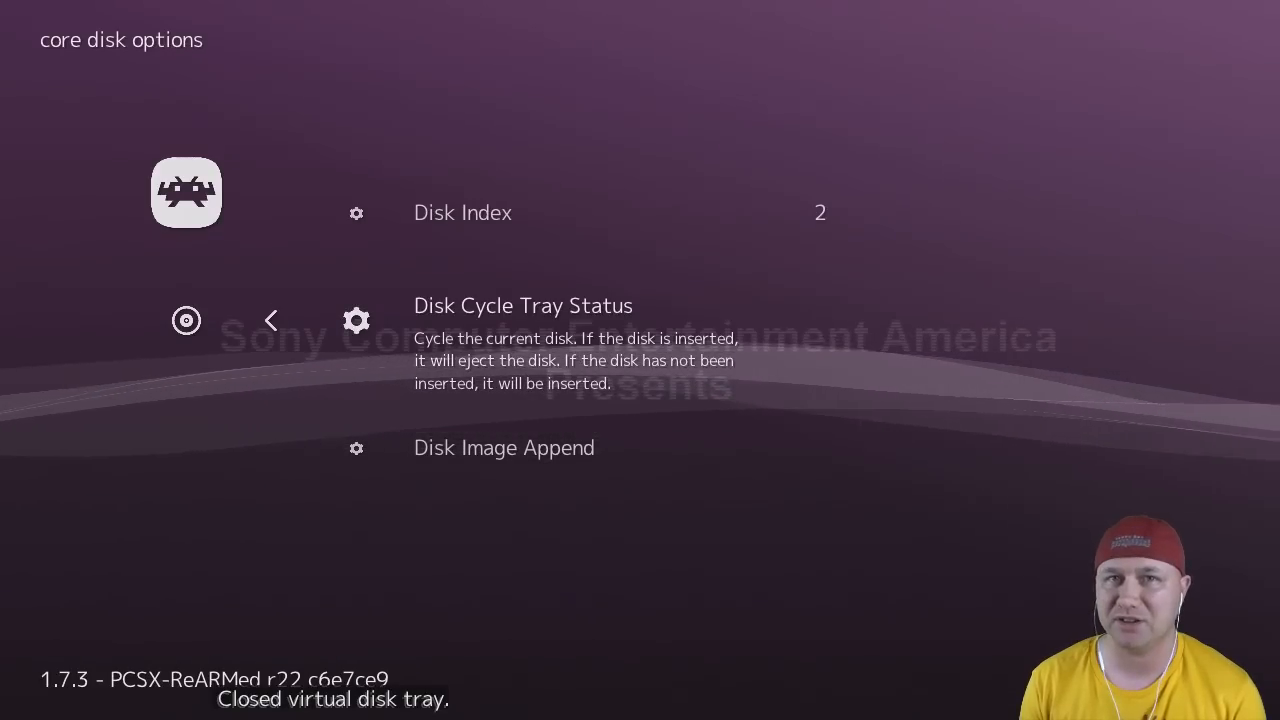
left_click(272, 320)
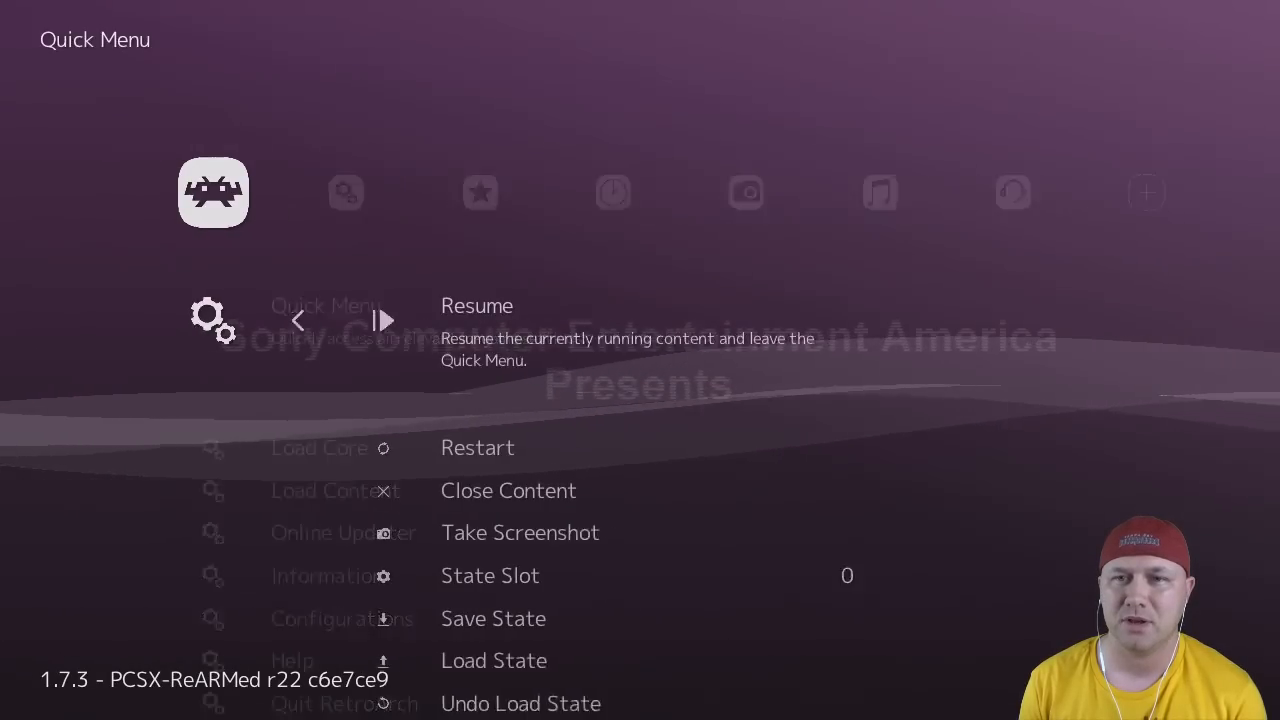
Resume until the game asks for disc 1, then set Disk Index back to 1 of 3 in Disk Control
left_click(476, 304)
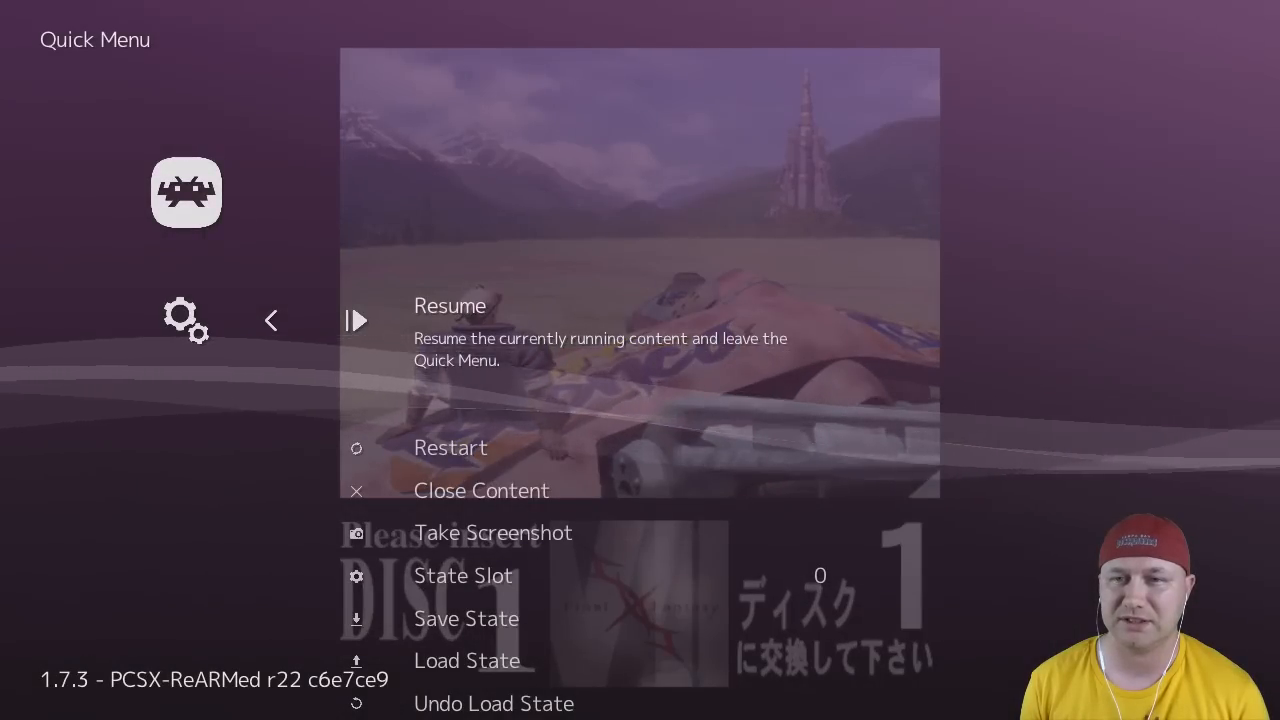
scroll("down", 3)
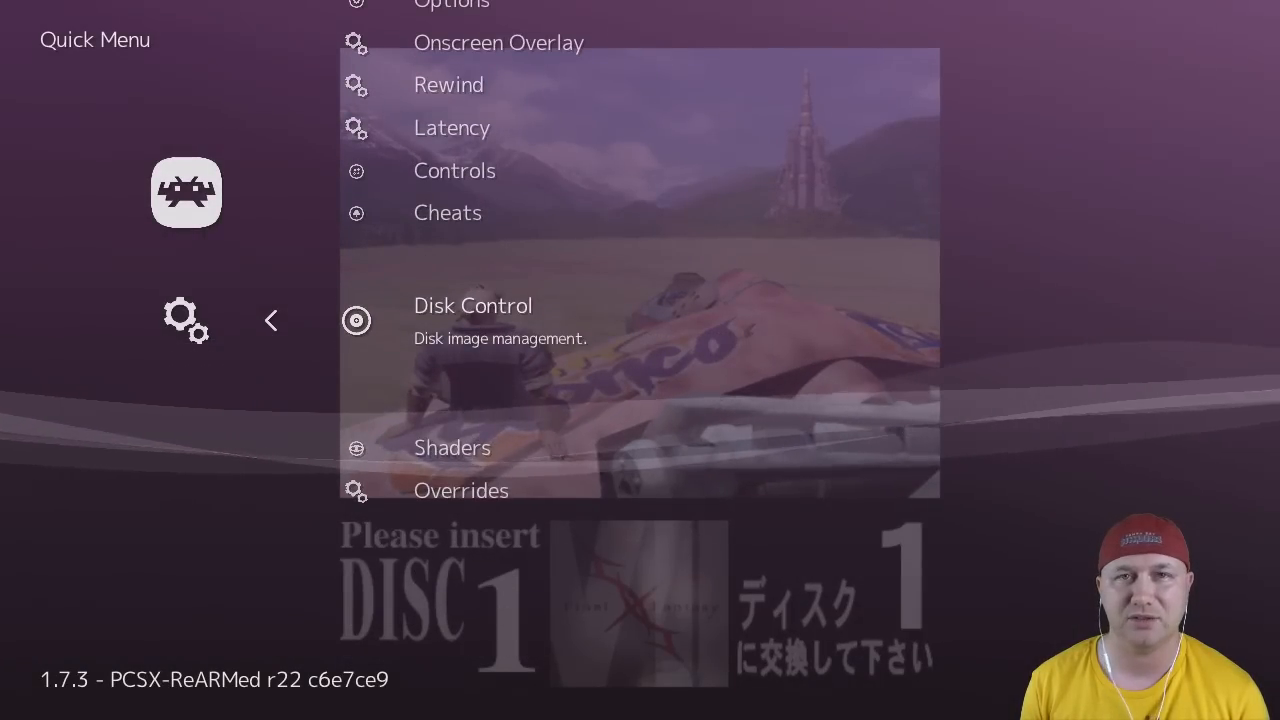
left_click(472, 304)
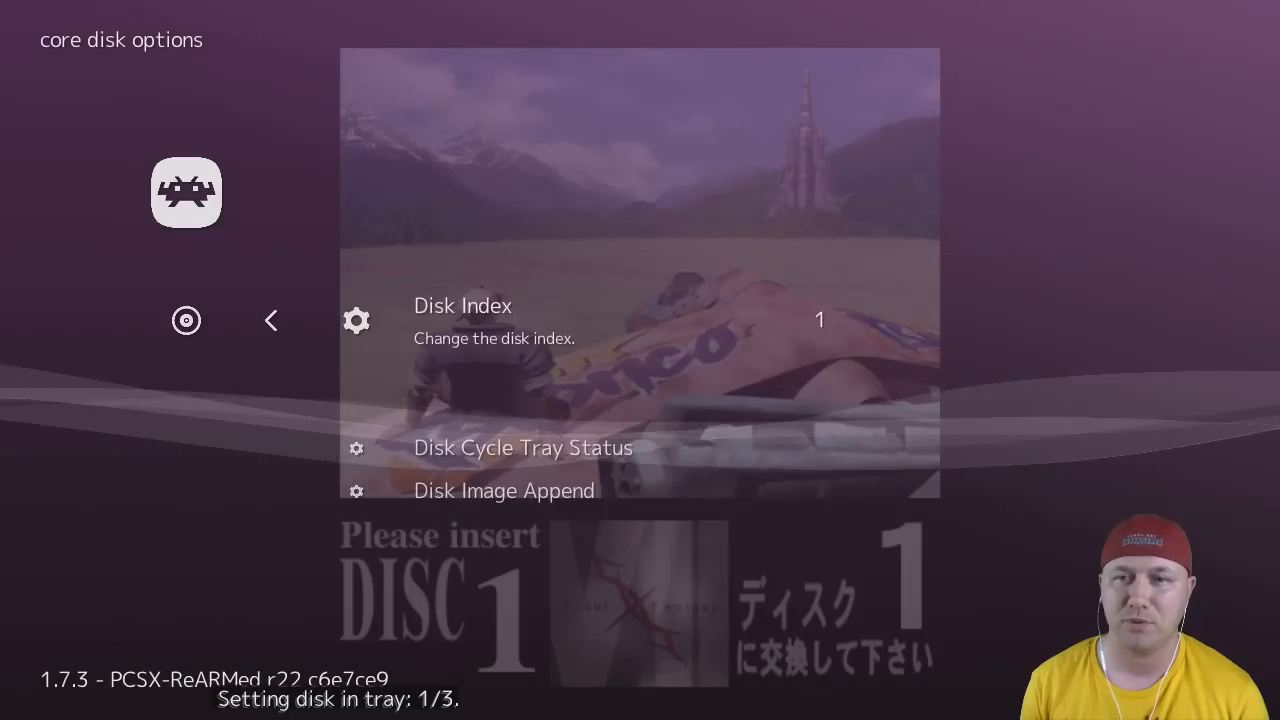
key("Down")
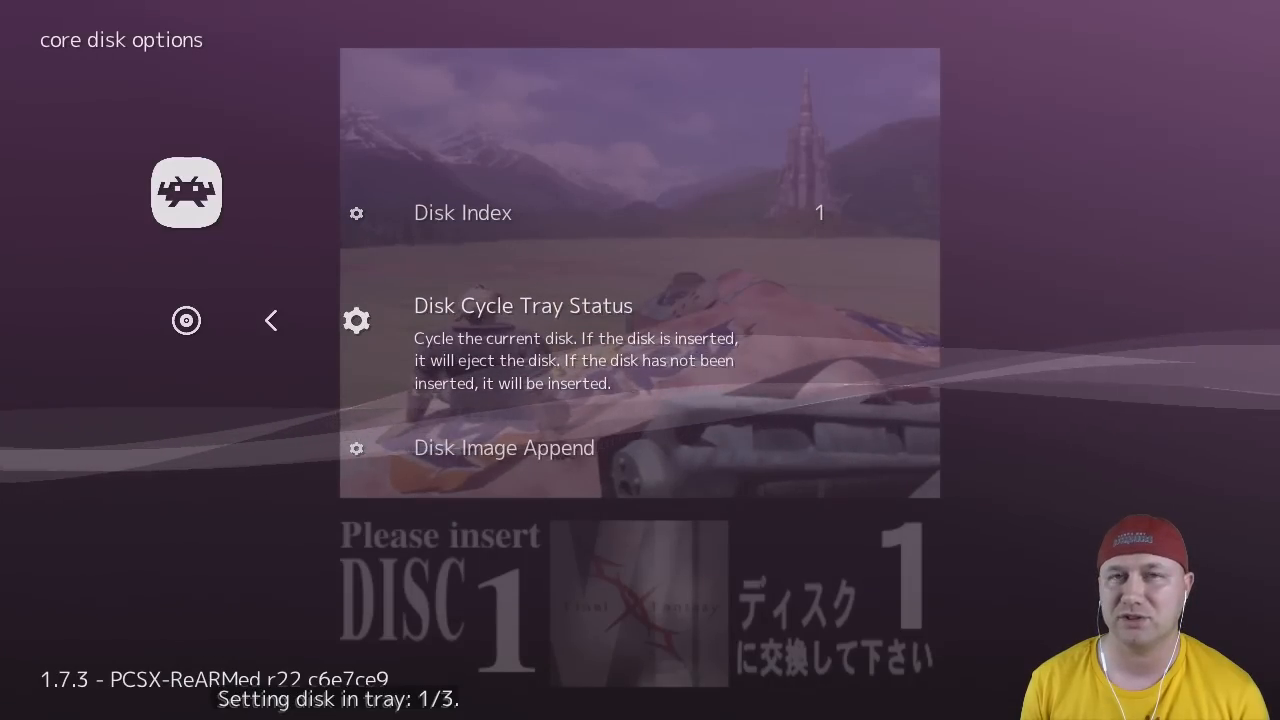